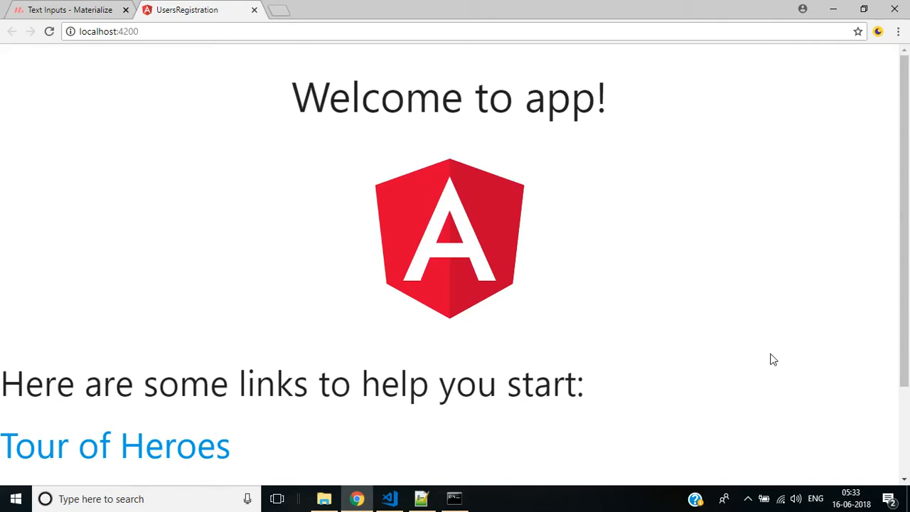
mouse_move(347, 78)
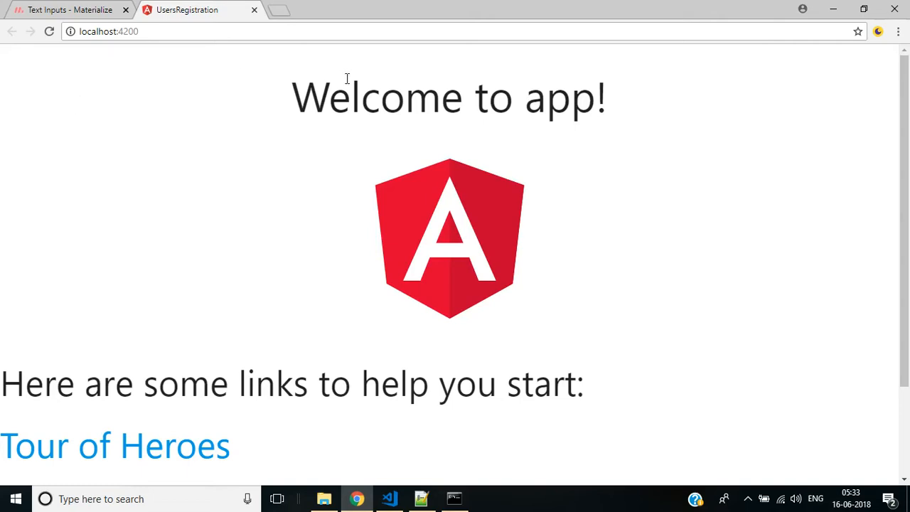
mouse_move(576, 240)
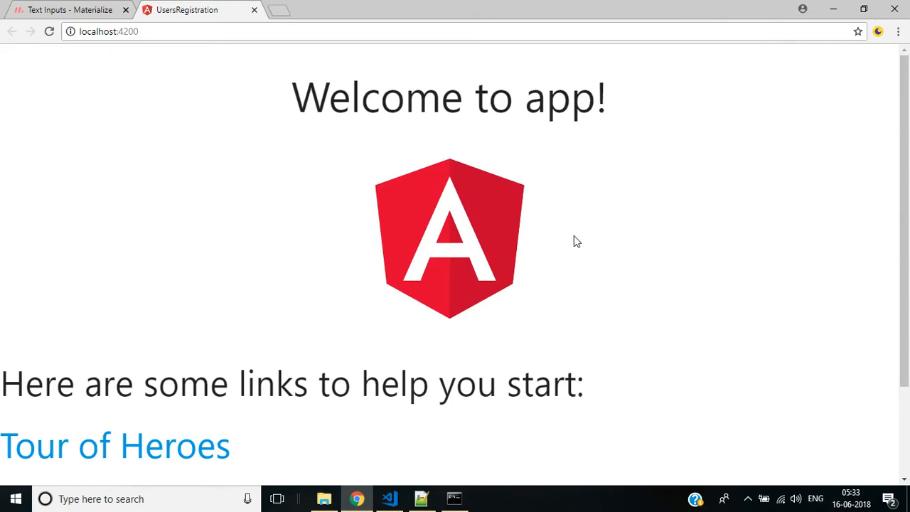
mouse_move(642, 321)
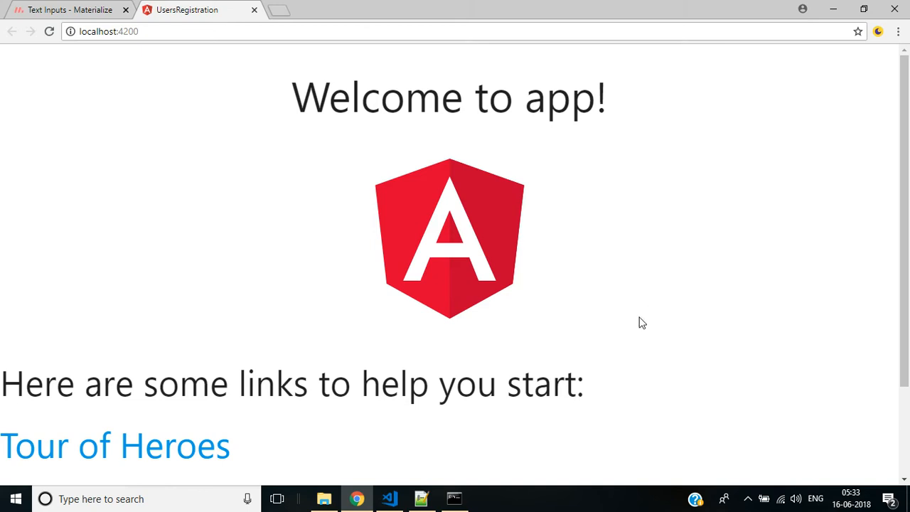
mouse_move(580, 299)
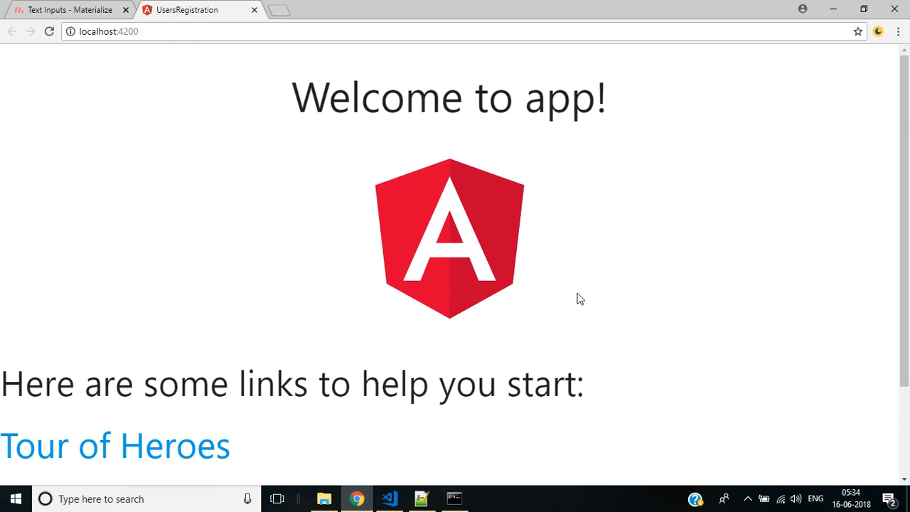
mouse_move(596, 310)
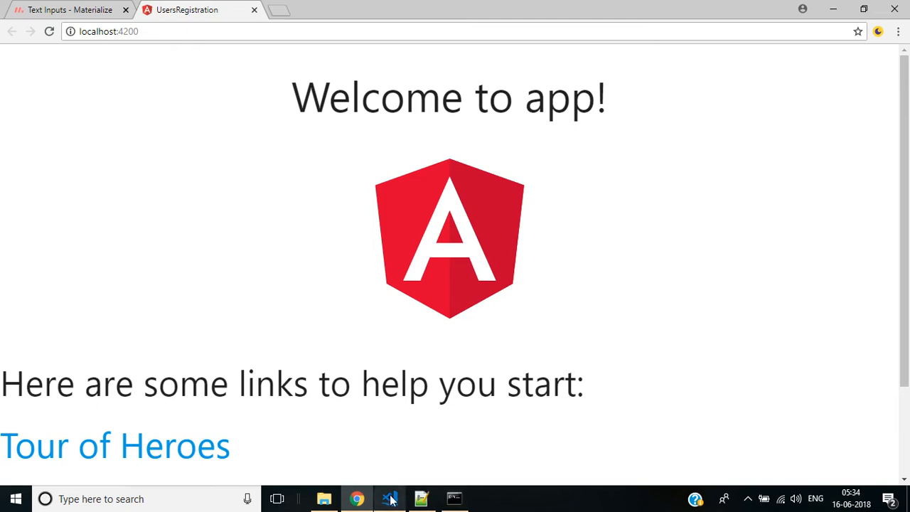
Add style="background-color: #7599b3" to the body tag in index.html and save.
left_click(389, 497)
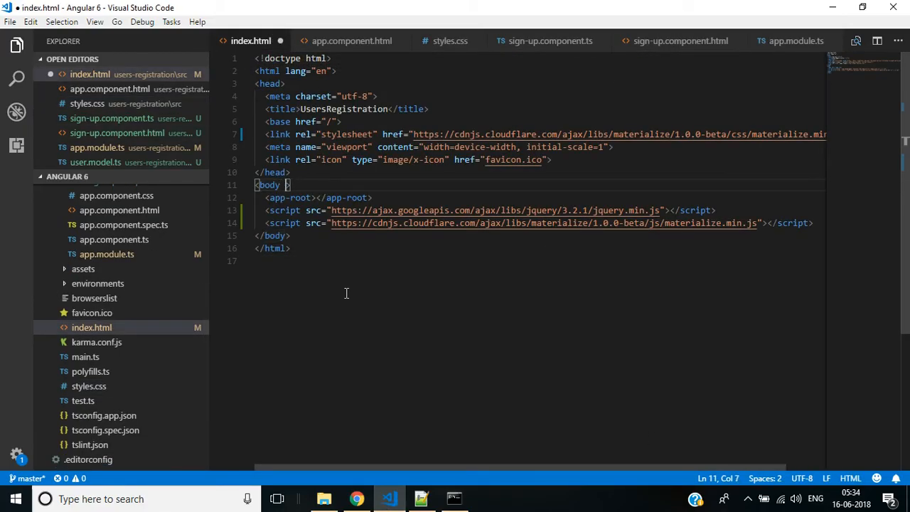
type("style=\"background-color: #7599b3\">")
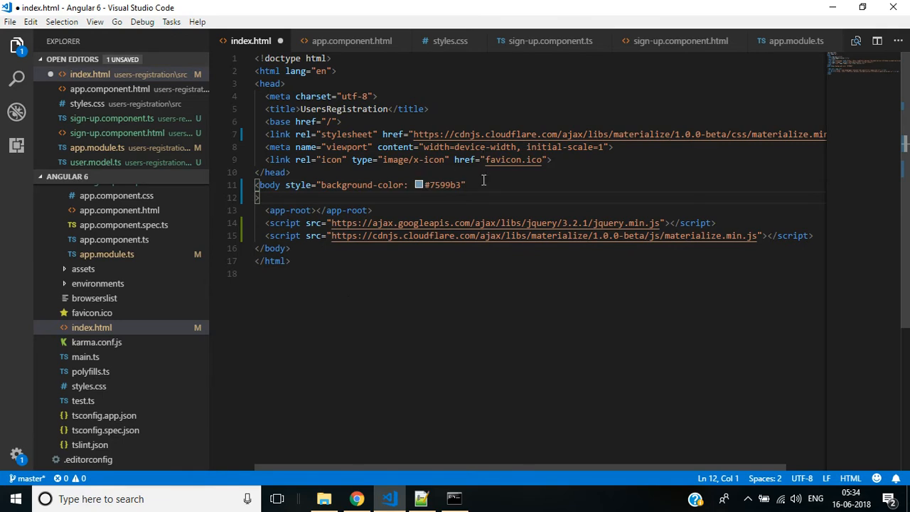
key("Backspace")
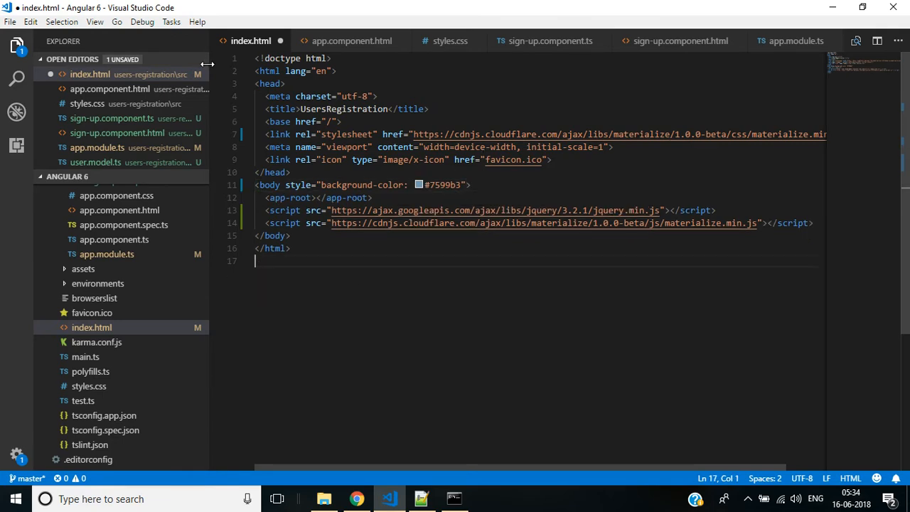
left_click(430, 222)
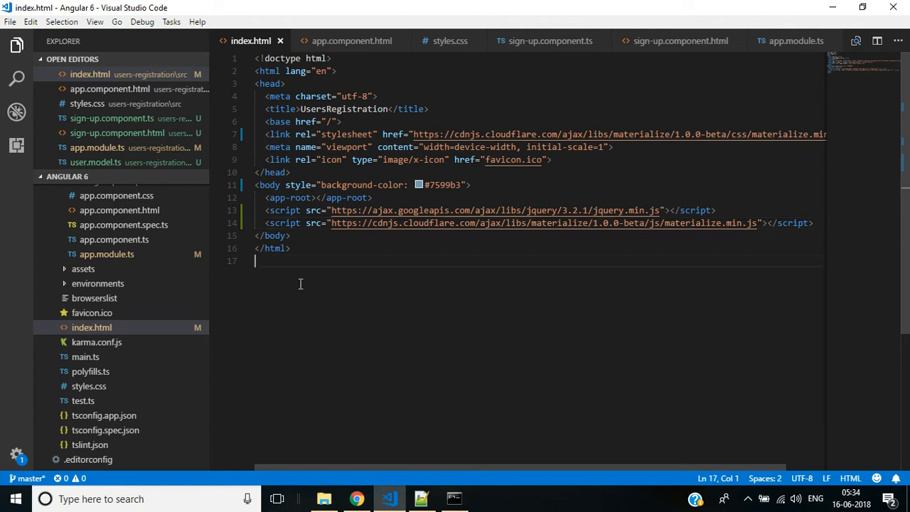
mouse_move(93, 298)
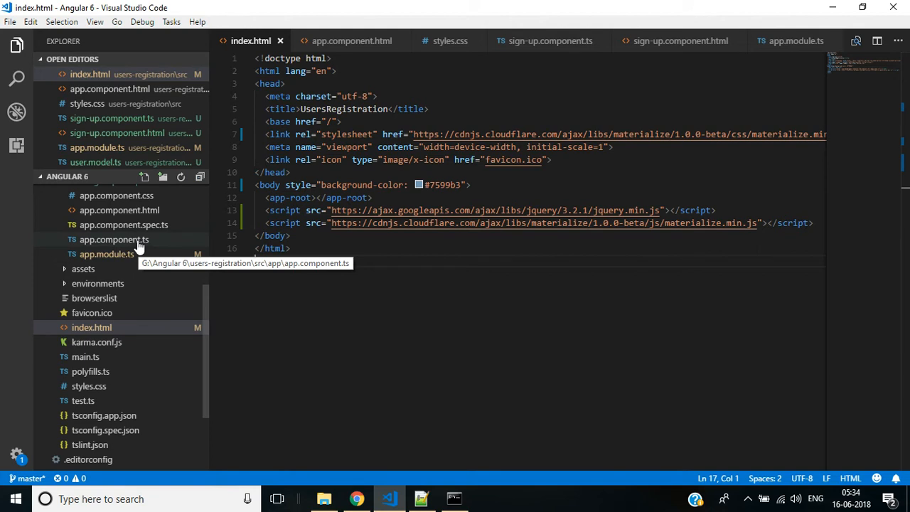
Replace the whole app.component.html template with an empty div.container.
left_click(120, 211)
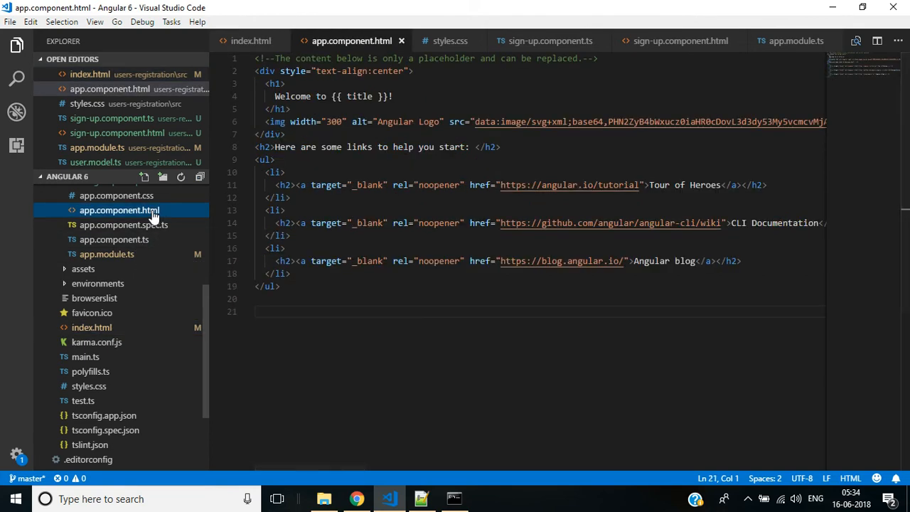
mouse_move(541, 184)
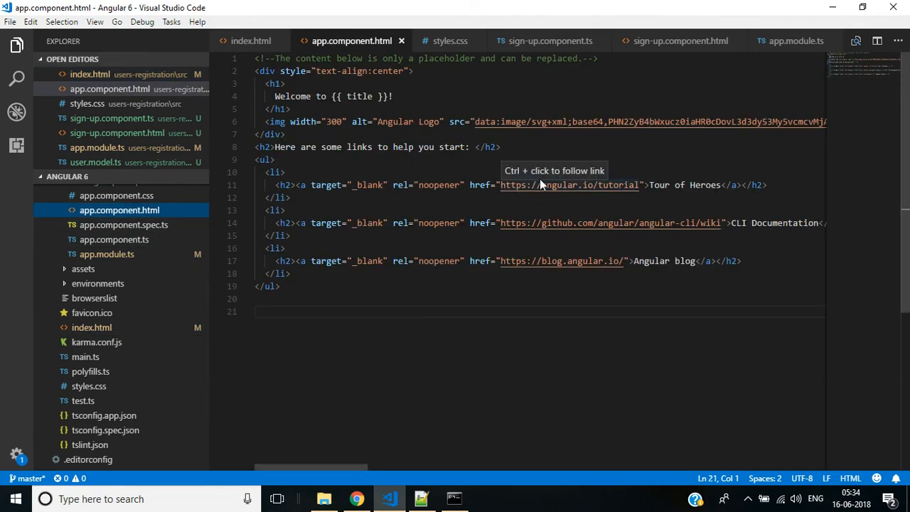
mouse_move(495, 357)
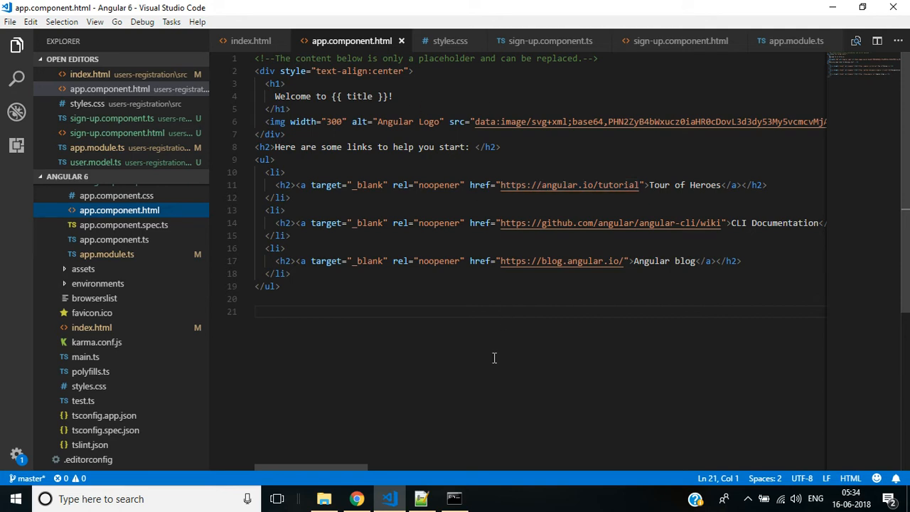
key("ctrl+a")
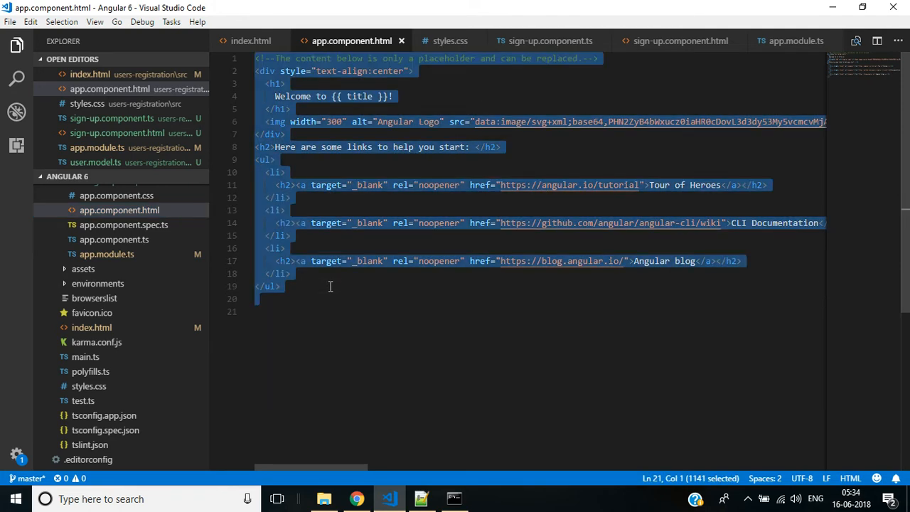
type("div.c")
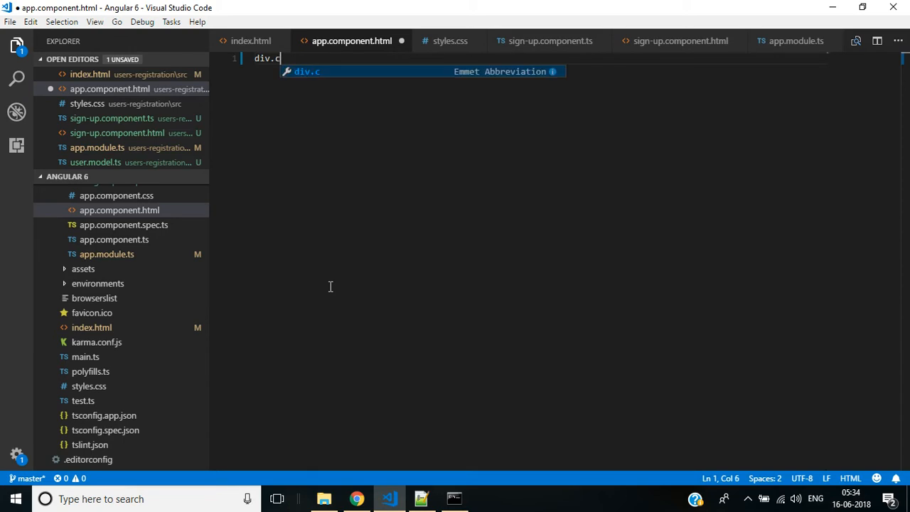
key("Tab")
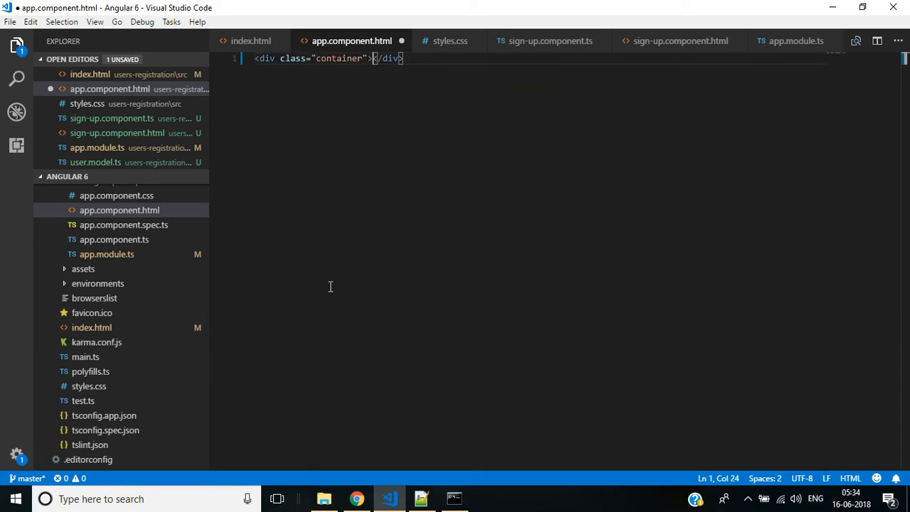
key("Enter")
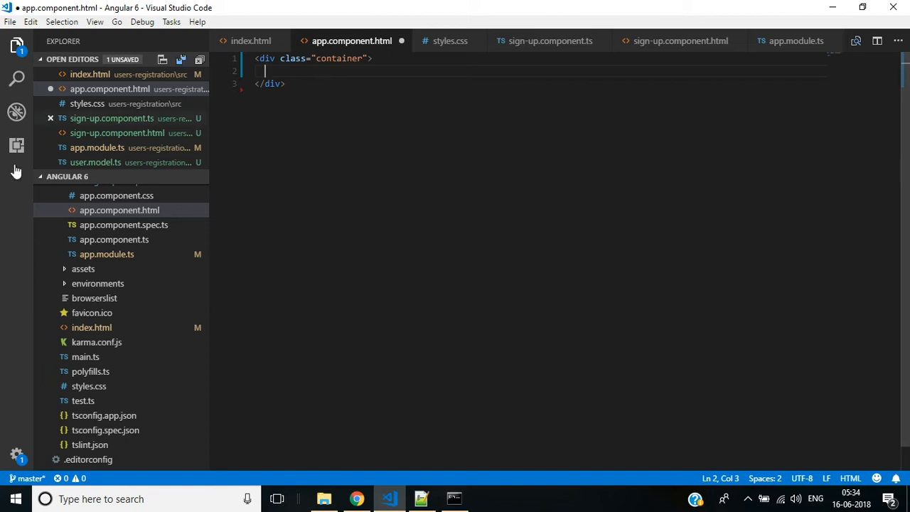
Check the sign-up selector and place an app-sign-up element inside the container div.
left_click(549, 39)
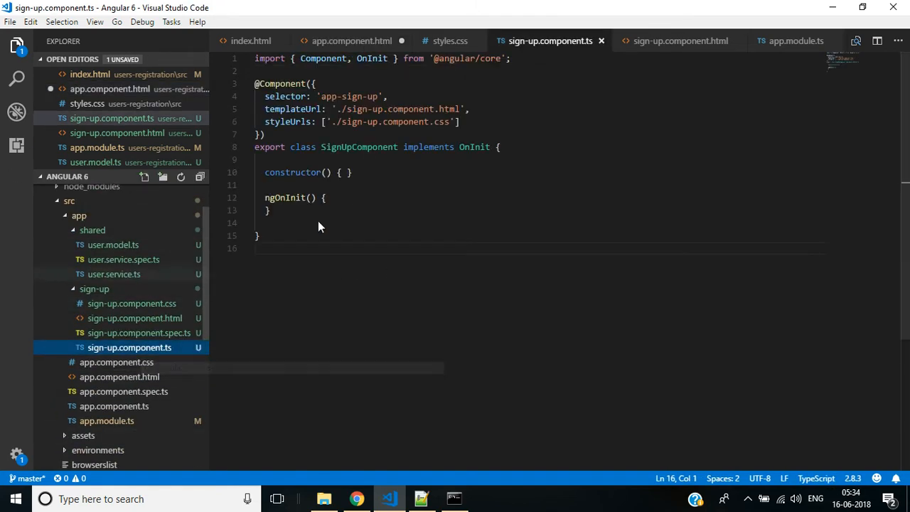
double_click(347, 97)
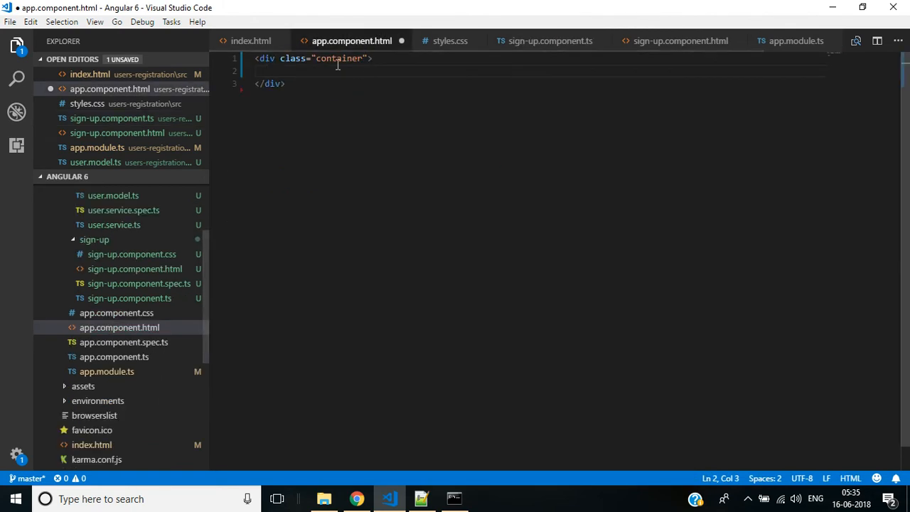
type("app-sign-up")
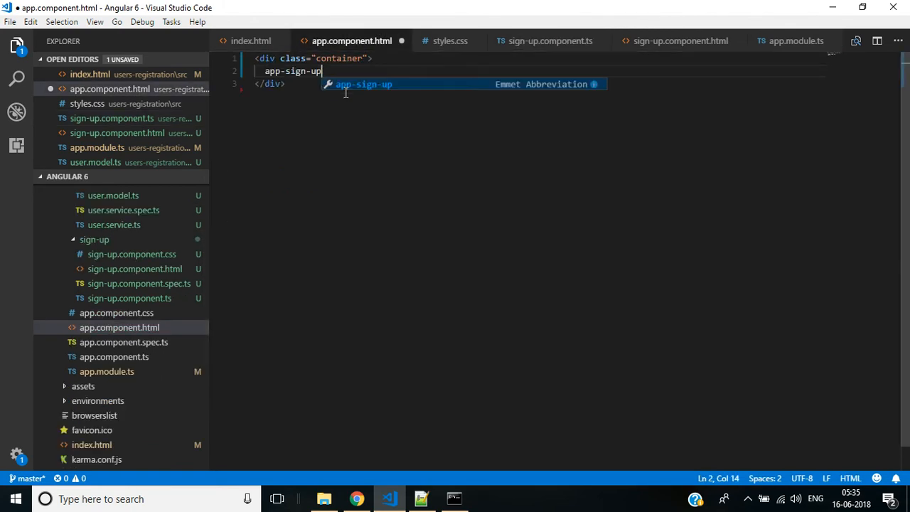
key("Tab")
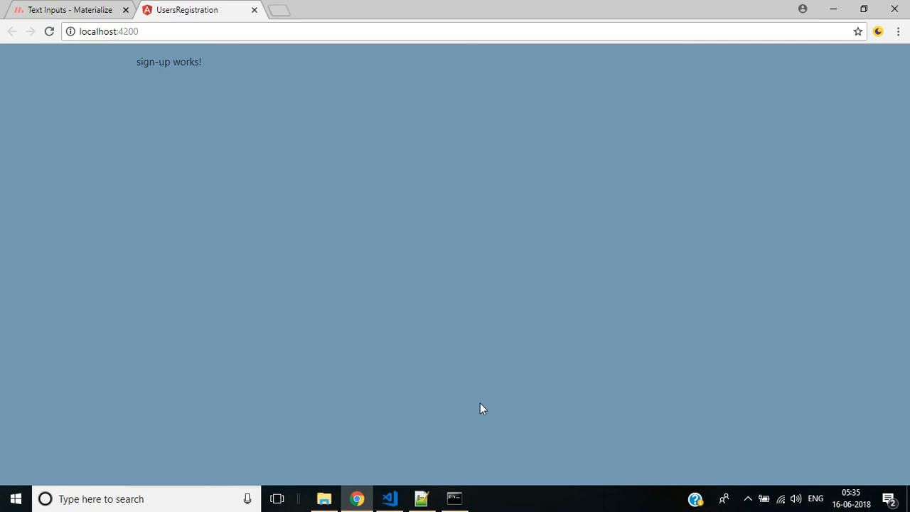
mouse_move(299, 176)
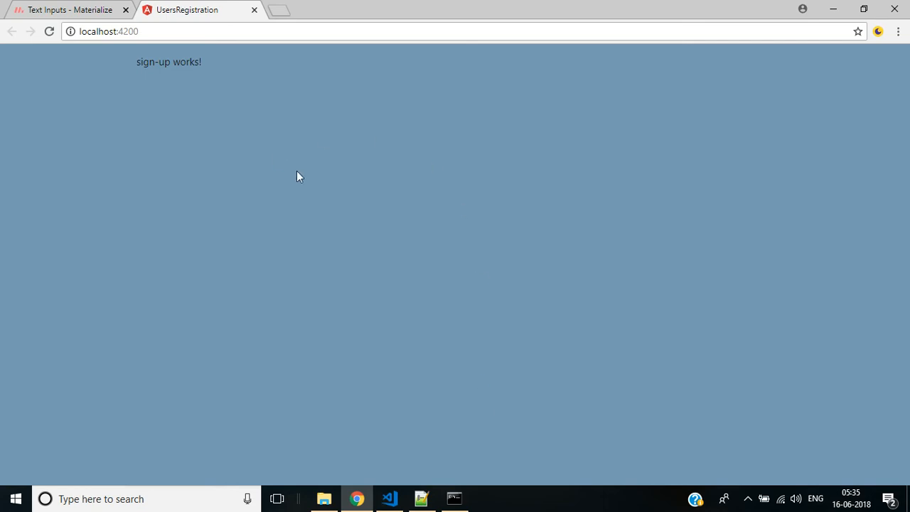
mouse_move(275, 119)
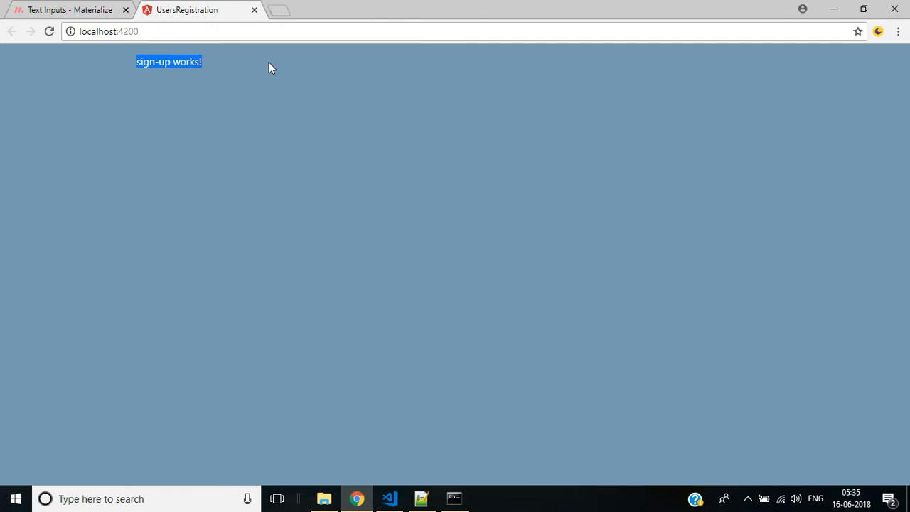
mouse_move(169, 91)
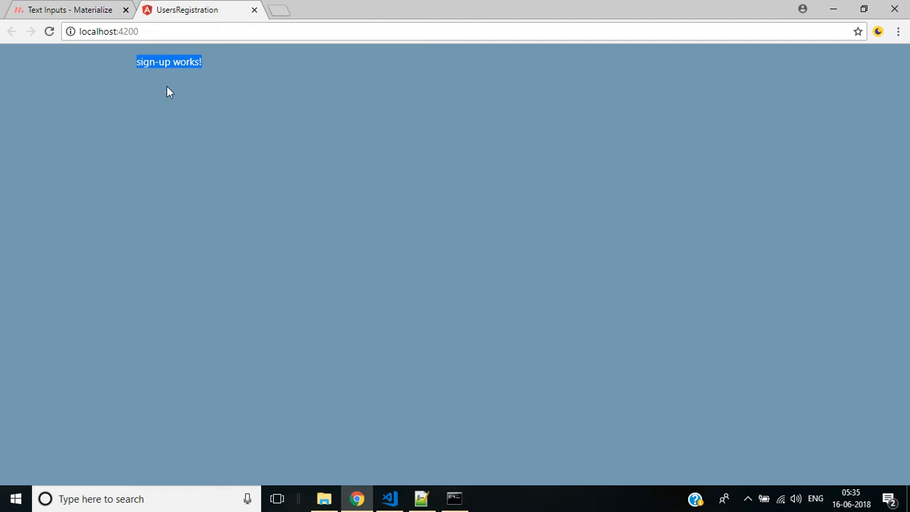
mouse_move(200, 193)
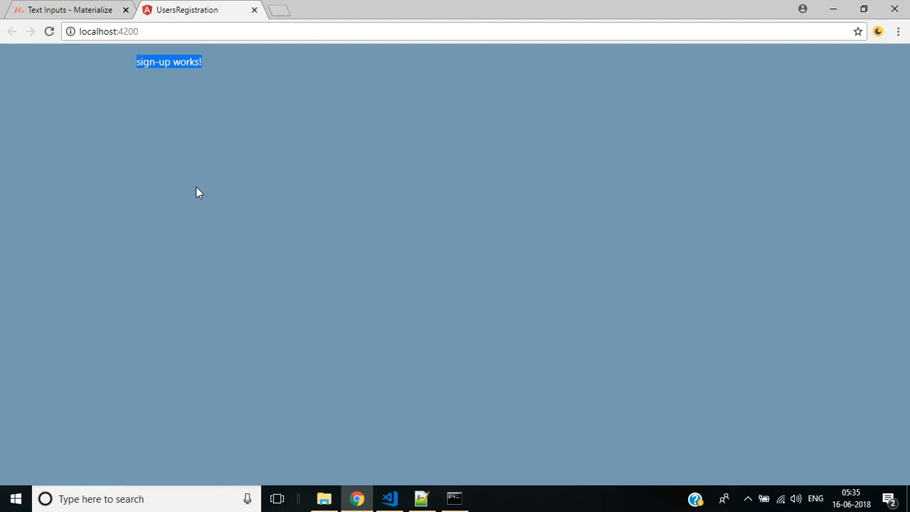
Expand the sign-up folder in the Explorer and open sign-up.component.html.
left_click(390, 498)
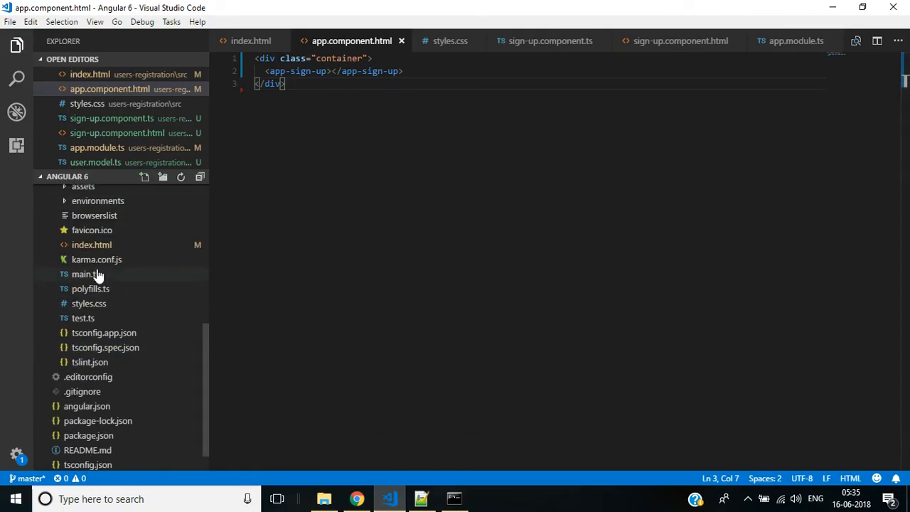
left_click(89, 303)
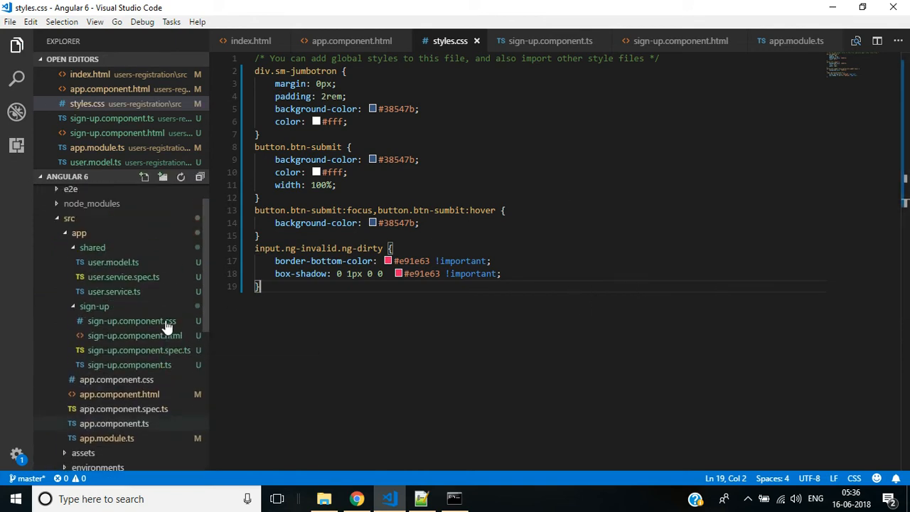
left_click(134, 335)
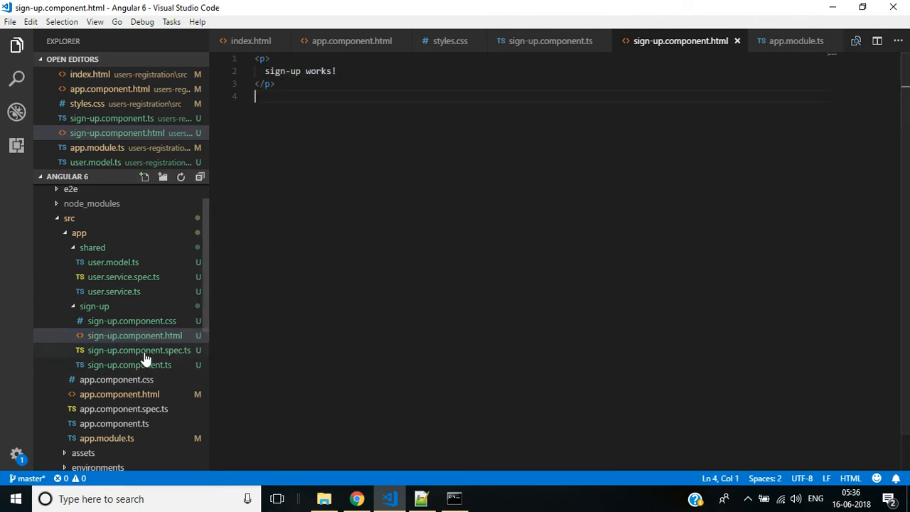
Declare user: User in SignUpComponent with the User model auto-imported, then save.
left_click(128, 364)
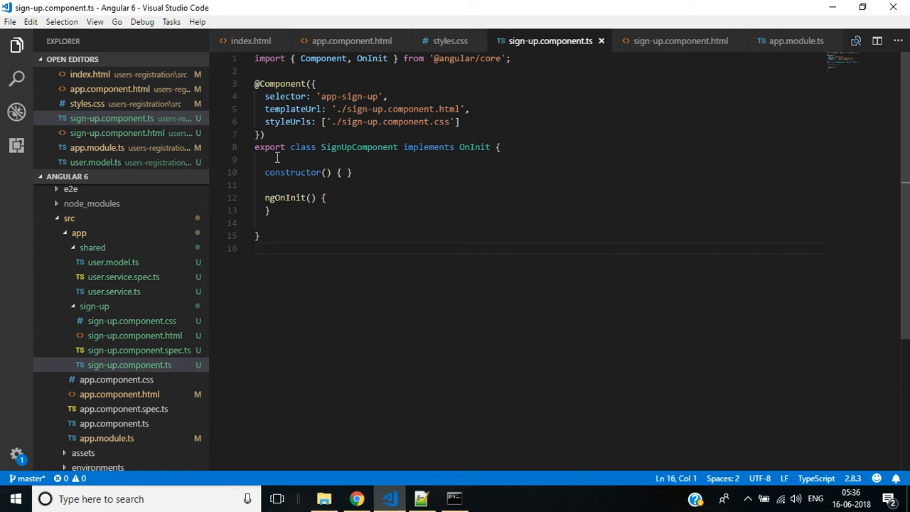
type("user")
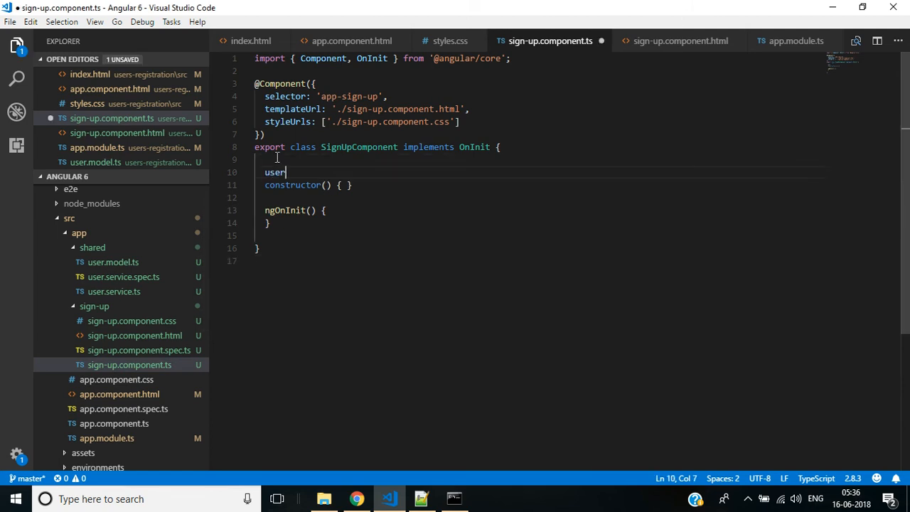
type(":user;")
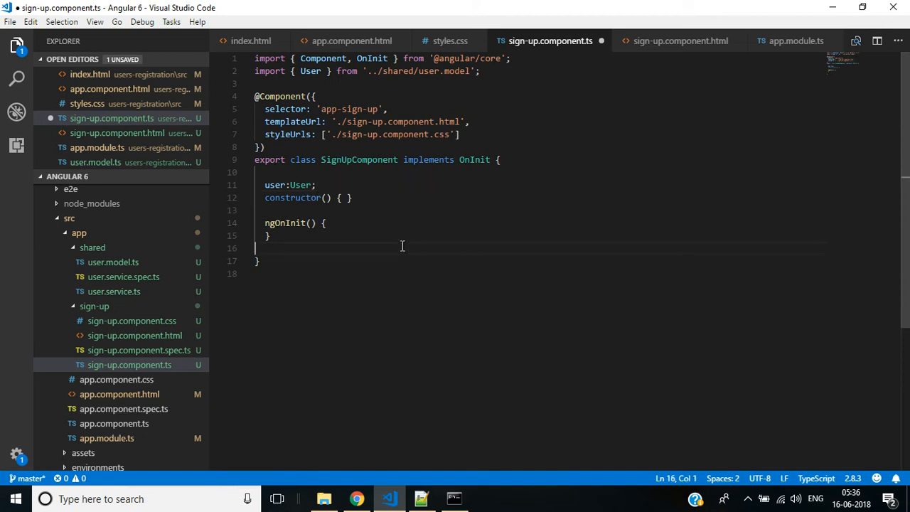
key("ctrl+s")
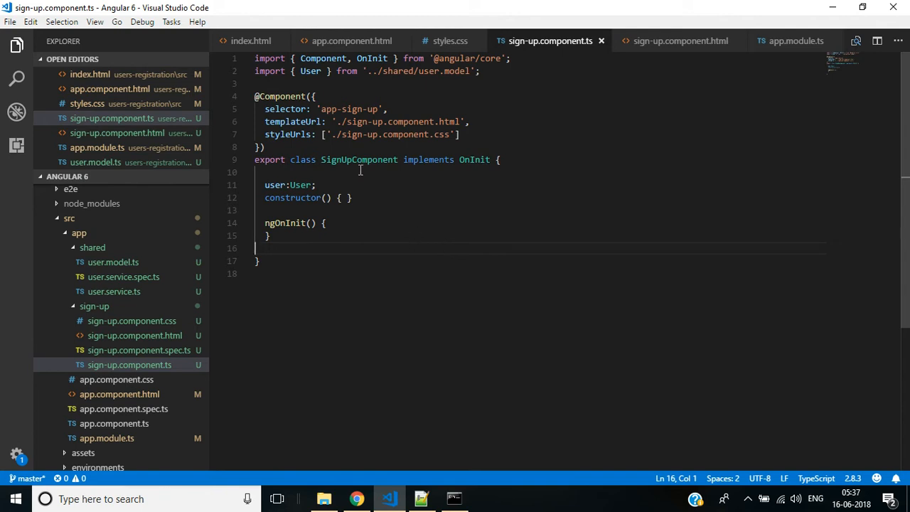
Replace the placeholder paragraph in sign-up.component.html with a div.row.
left_click(680, 40)
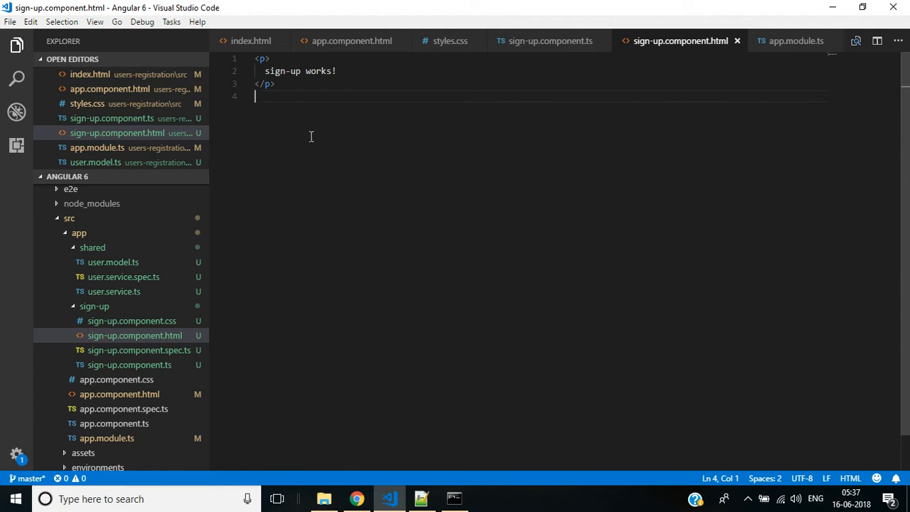
key("ctrl+a")
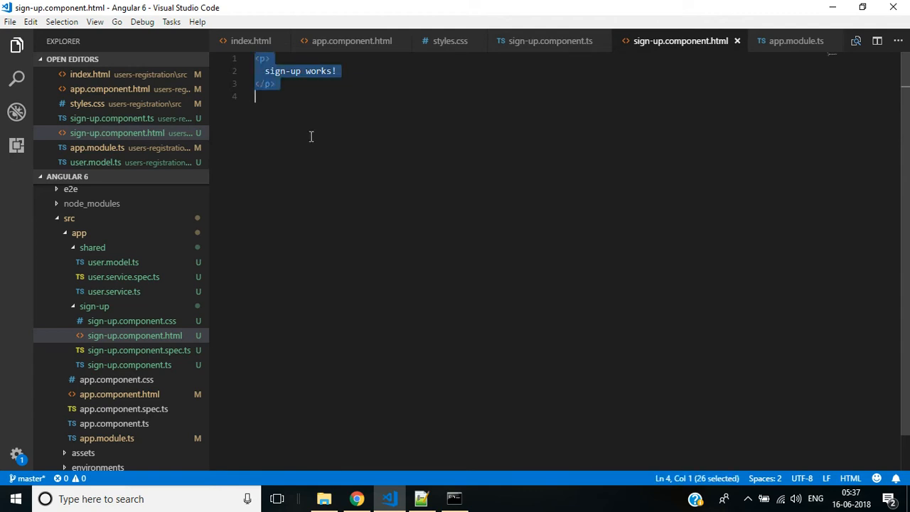
type("di")
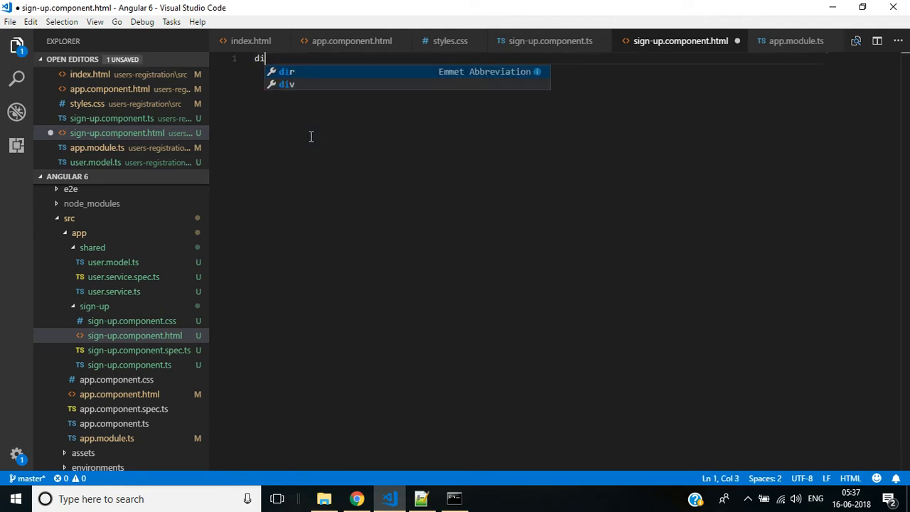
type("v class=\"row\"></div>")
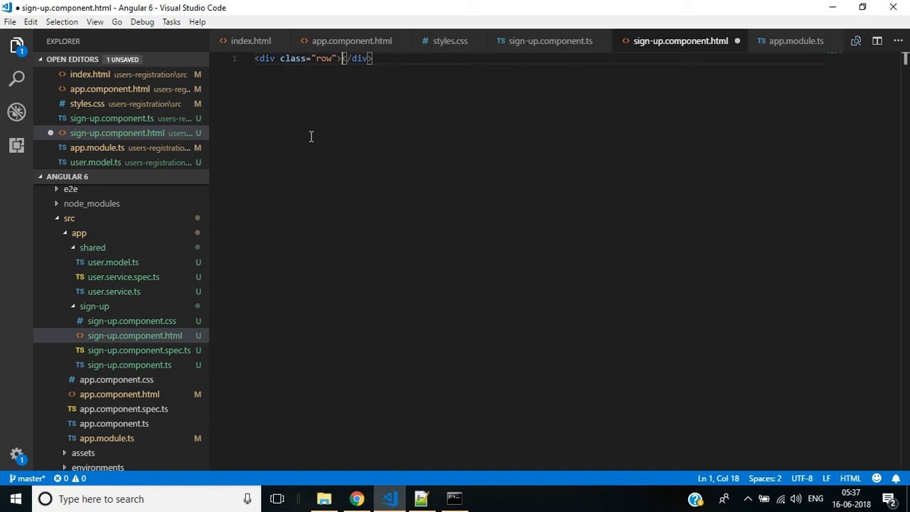
key("Enter")
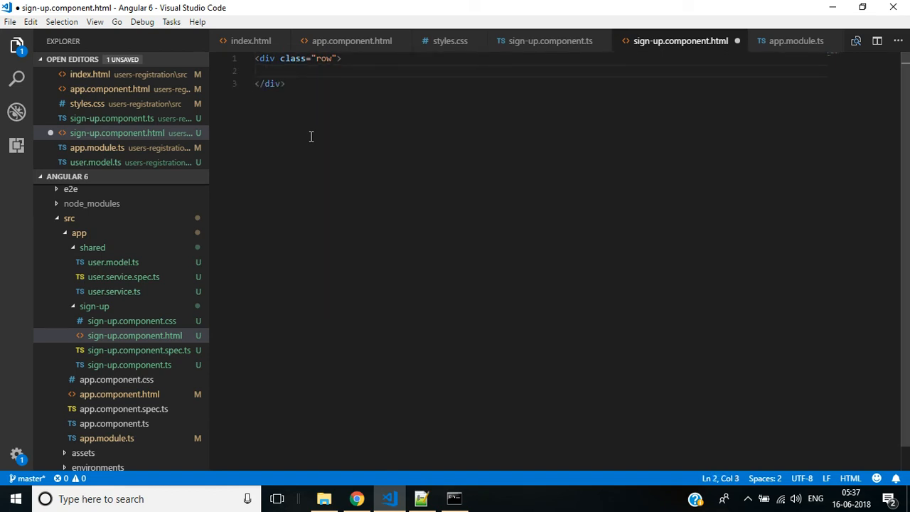
Nest a div with classes col s8 offset-s2 inside the row.
type("div.")
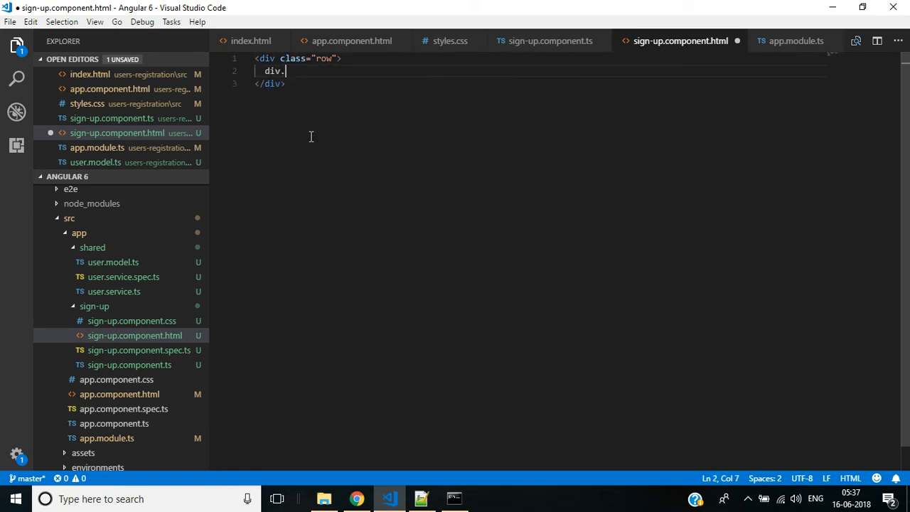
type("col.")
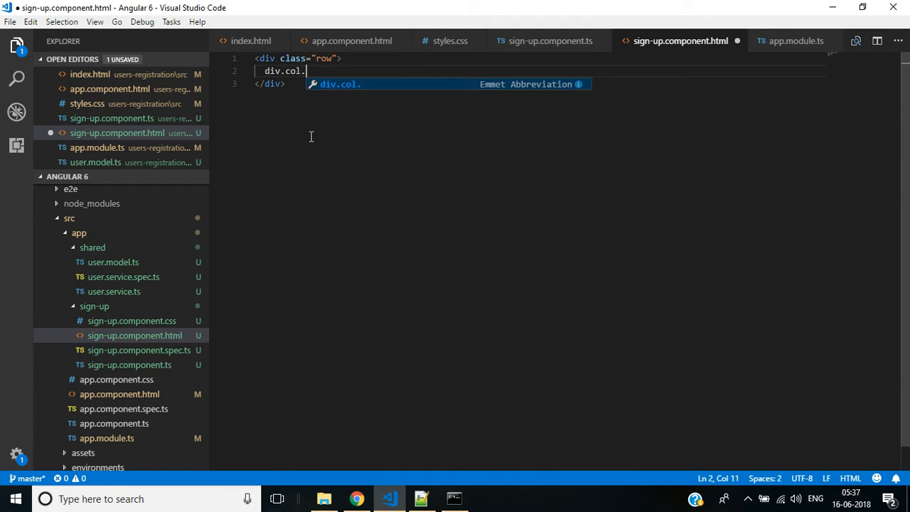
type("s8")
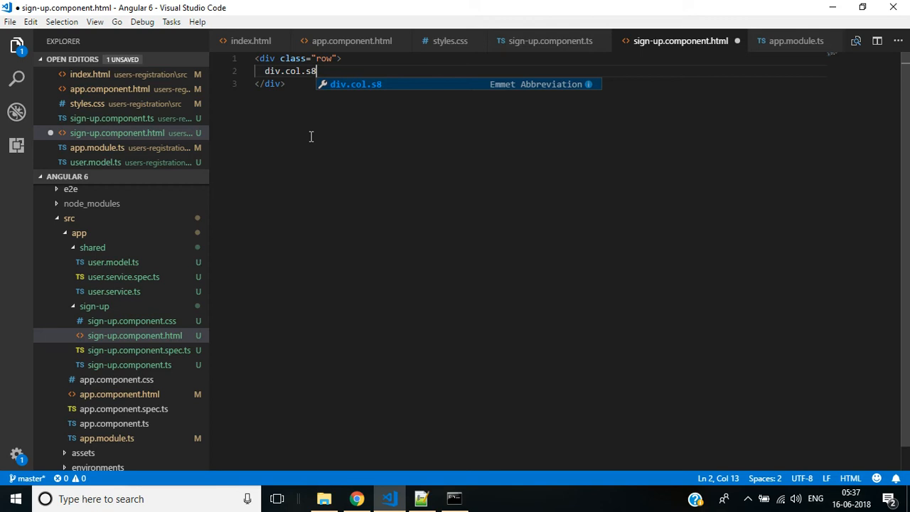
type(".offs")
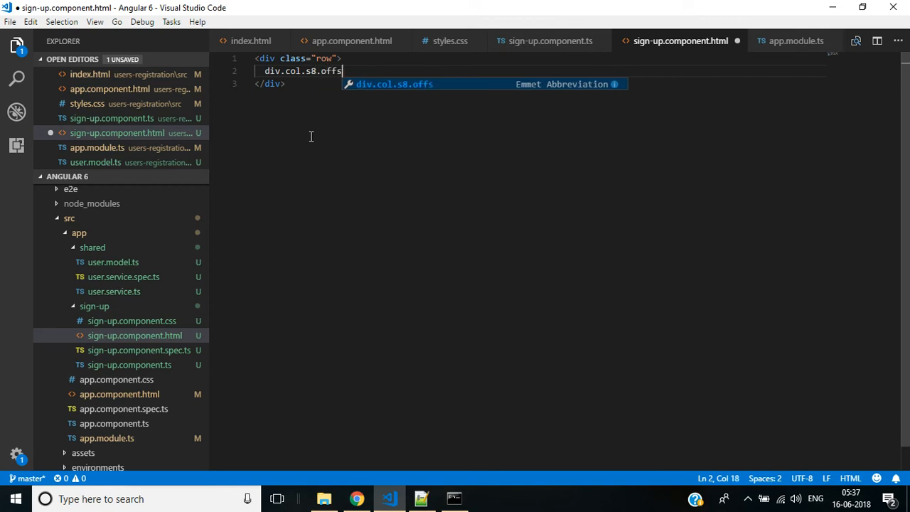
type("et")
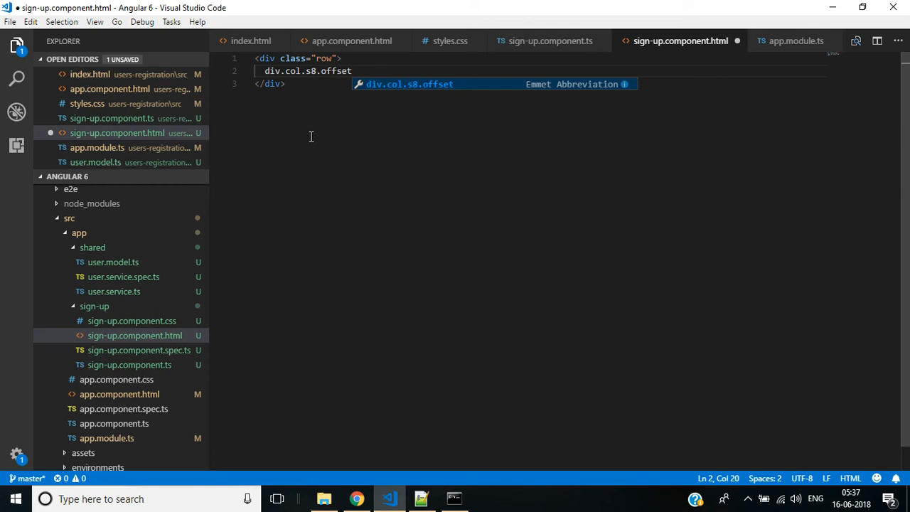
type("-")
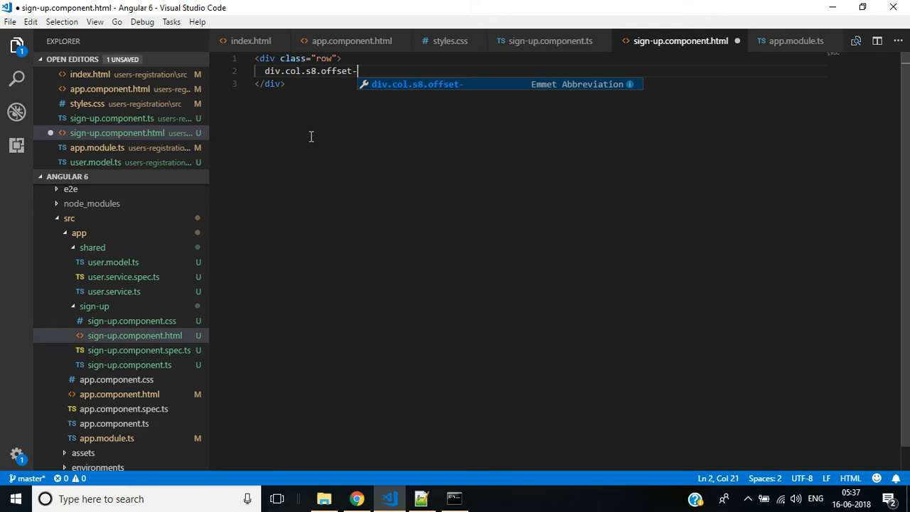
type("s2")
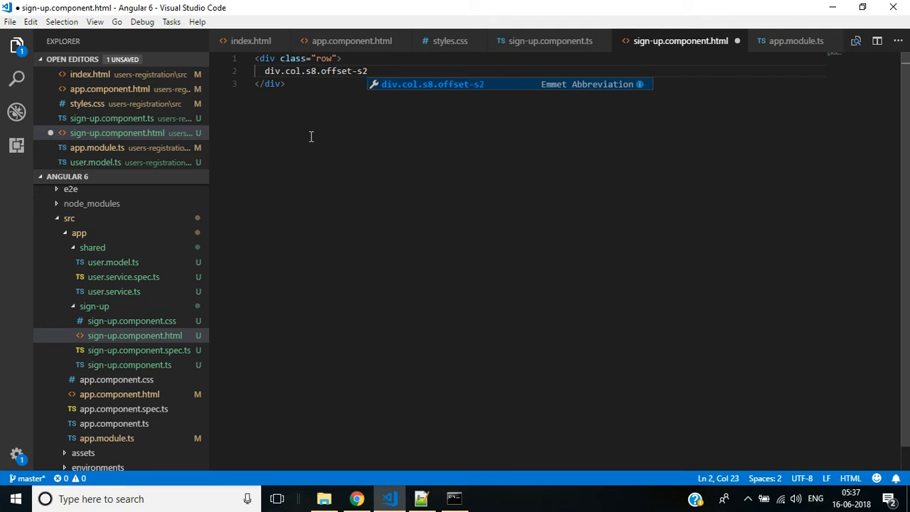
key("Tab")
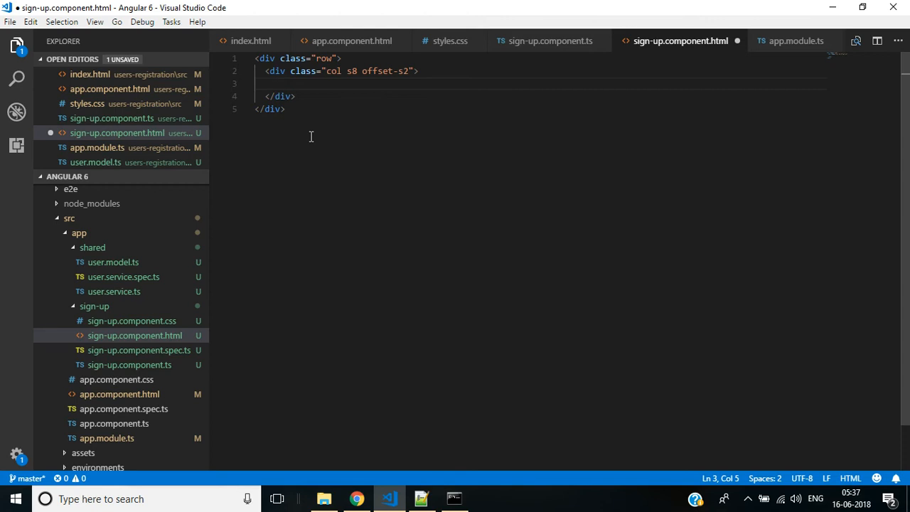
mouse_move(378, 277)
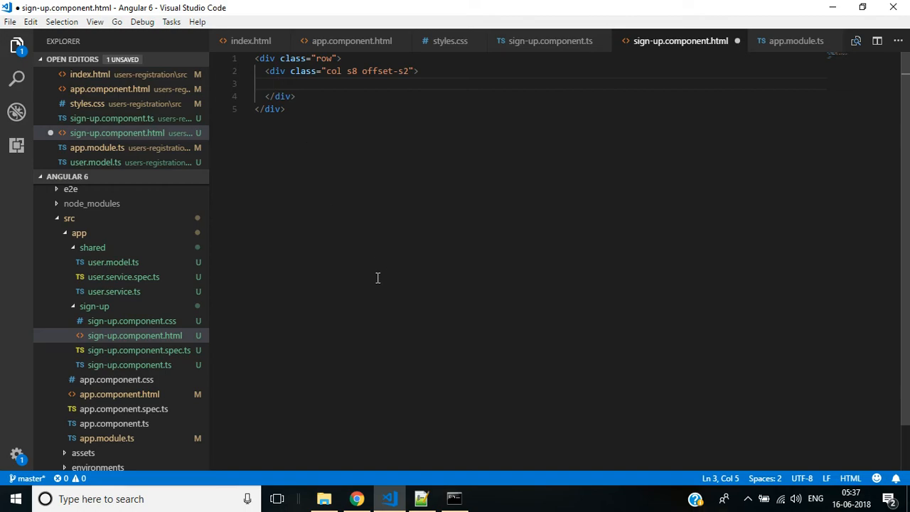
Search the Materialize docs for card and scroll the Cards page to the image card example.
left_click(357, 497)
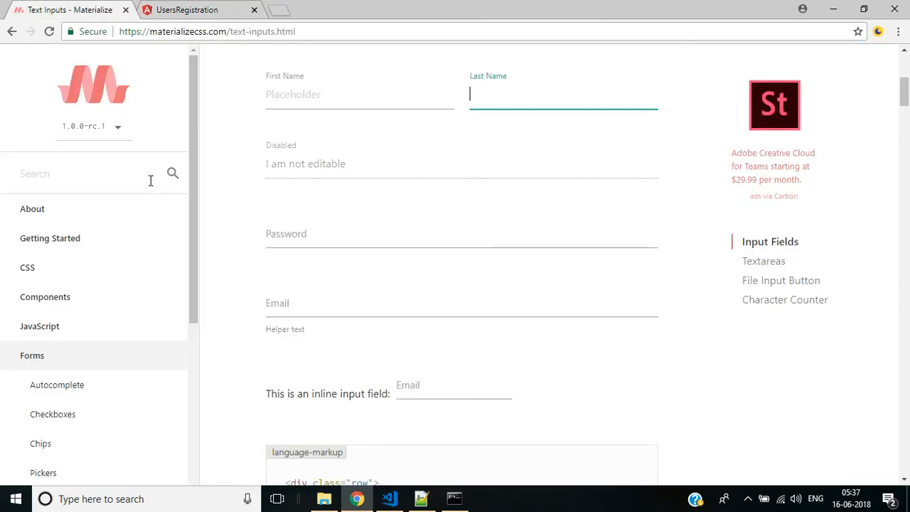
type("card")
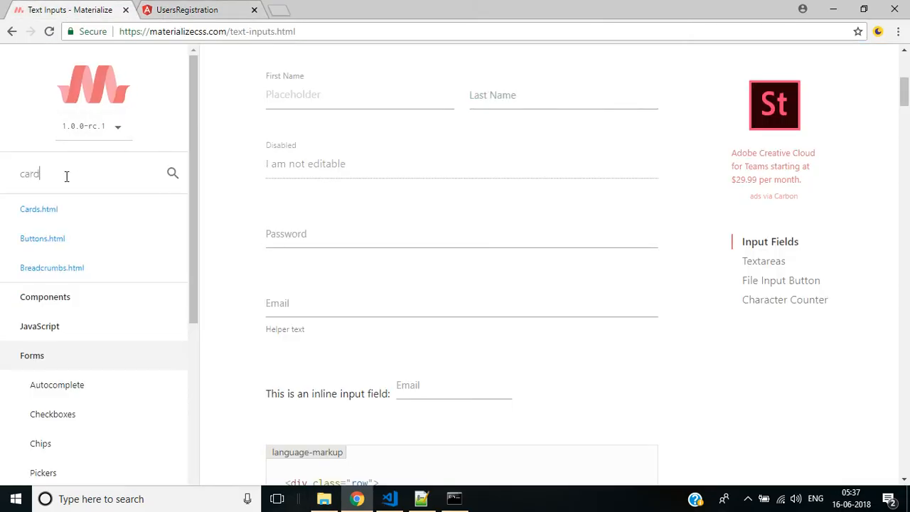
left_click(38, 208)
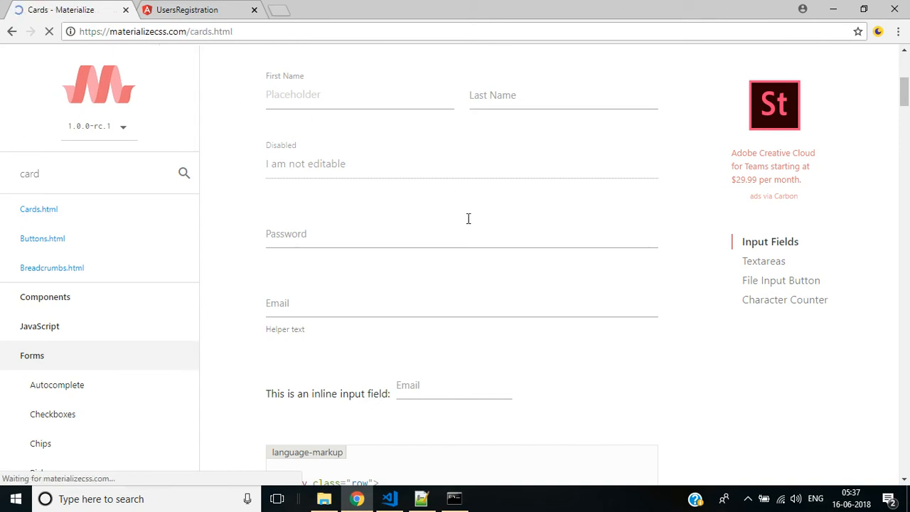
left_click(38, 208)
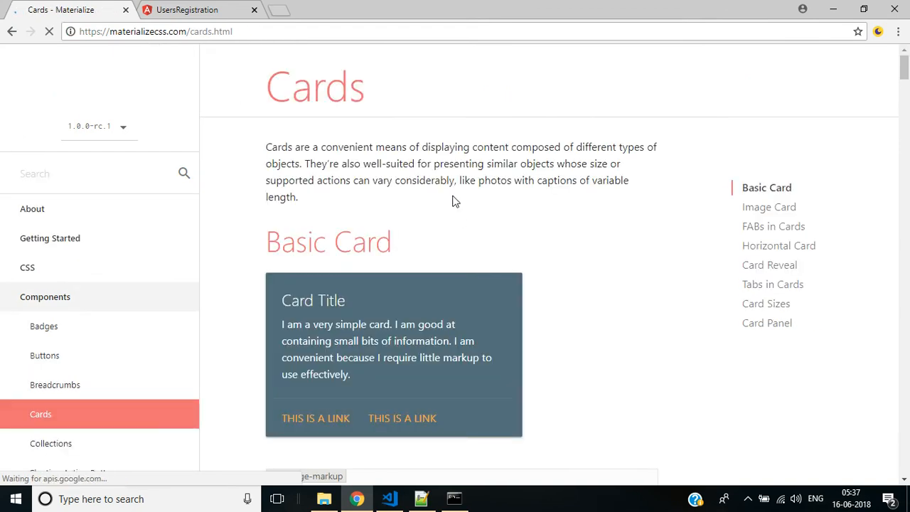
scroll("down", 3)
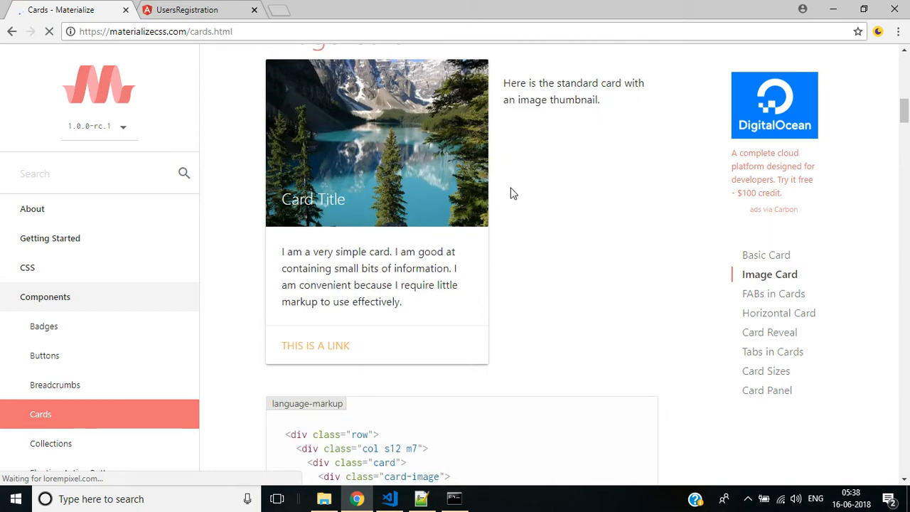
scroll("down", 3)
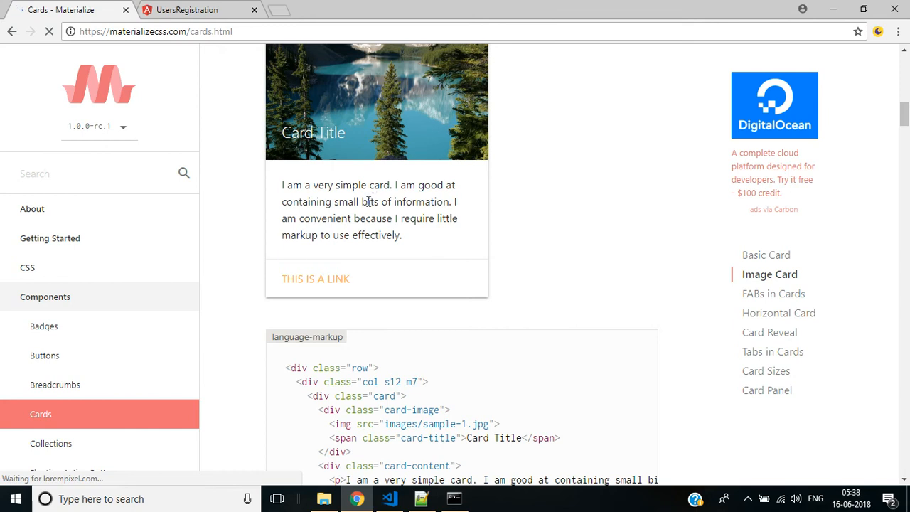
mouse_move(461, 228)
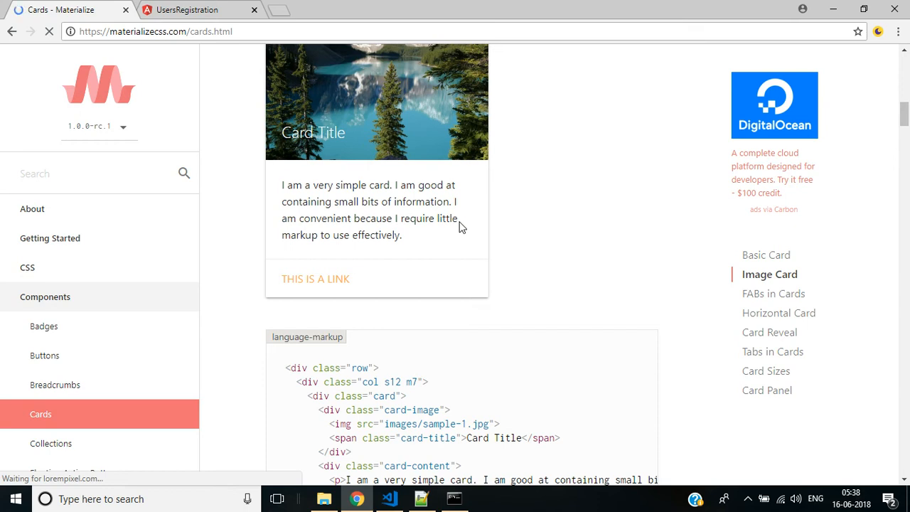
mouse_move(401, 358)
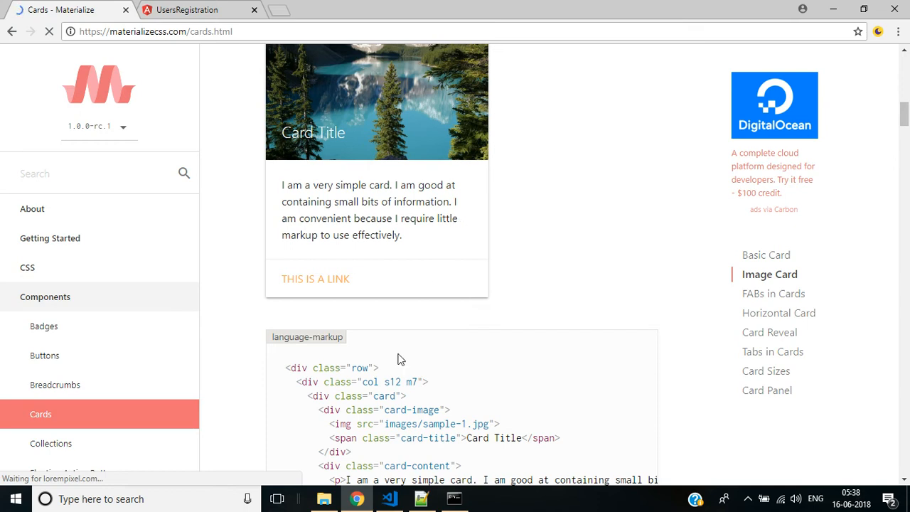
Add a card div containing a div.sm-jumbotron.center-align, checking the class name in styles.css.
left_click(388, 498)
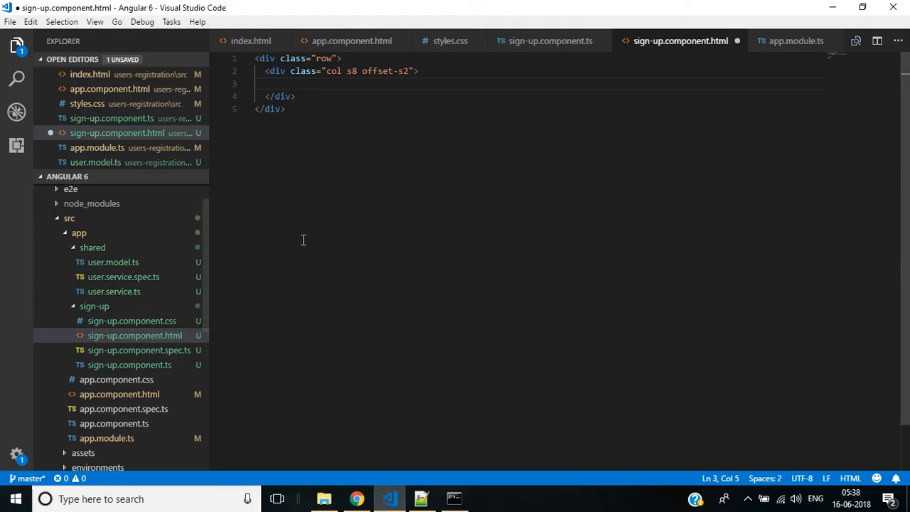
type("div.car")
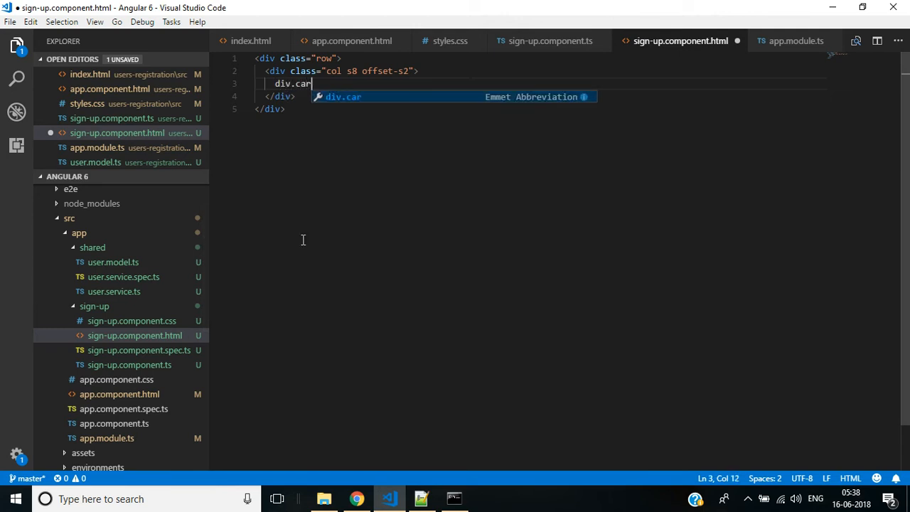
key("Tab")
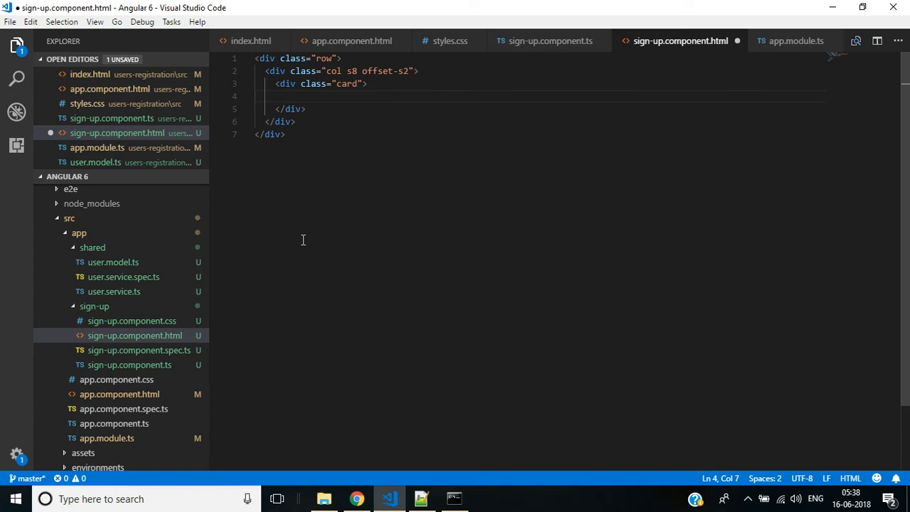
type("d")
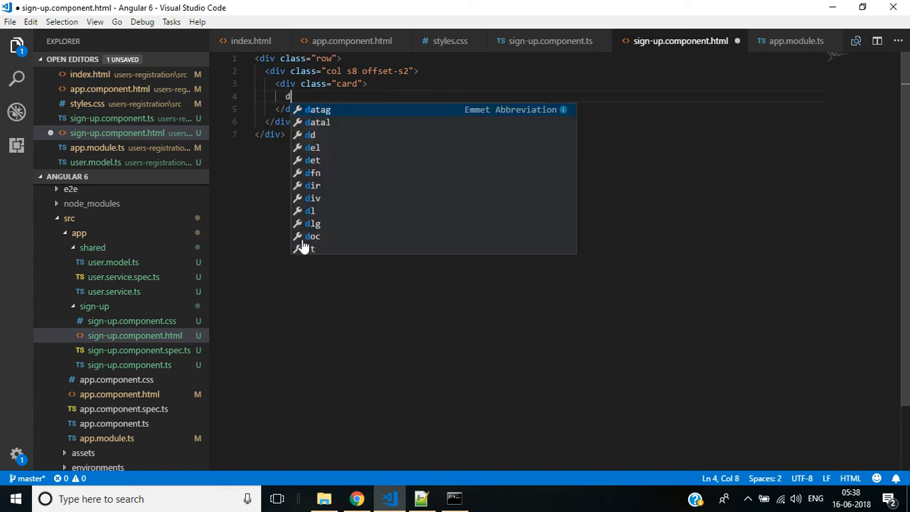
type("iv.sm")
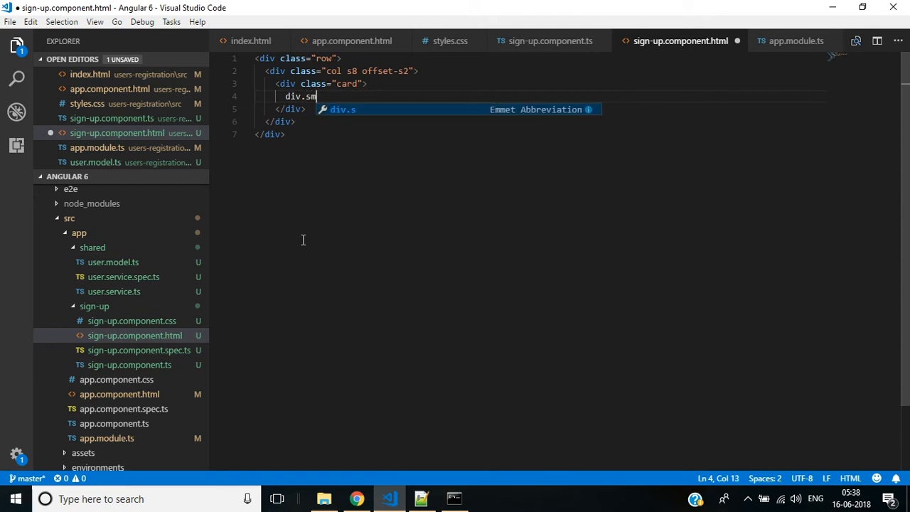
type("-jumbo")
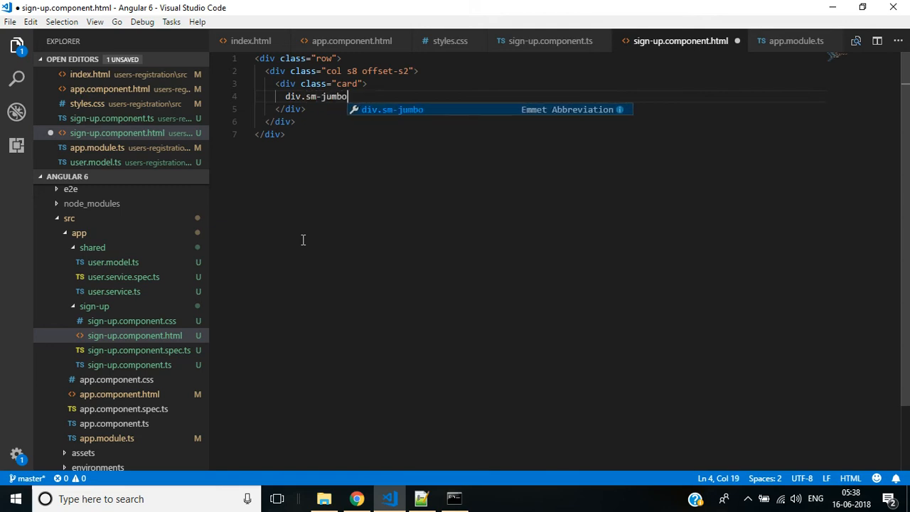
type("tron")
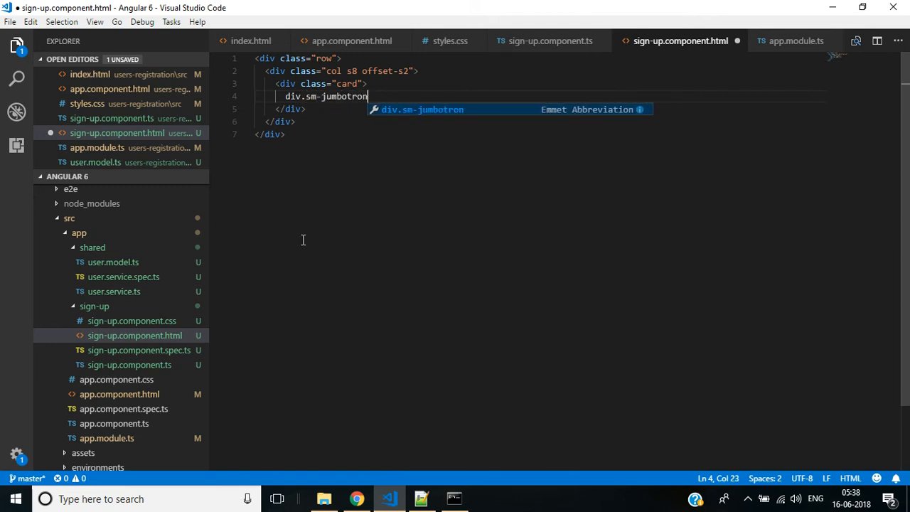
mouse_move(303, 224)
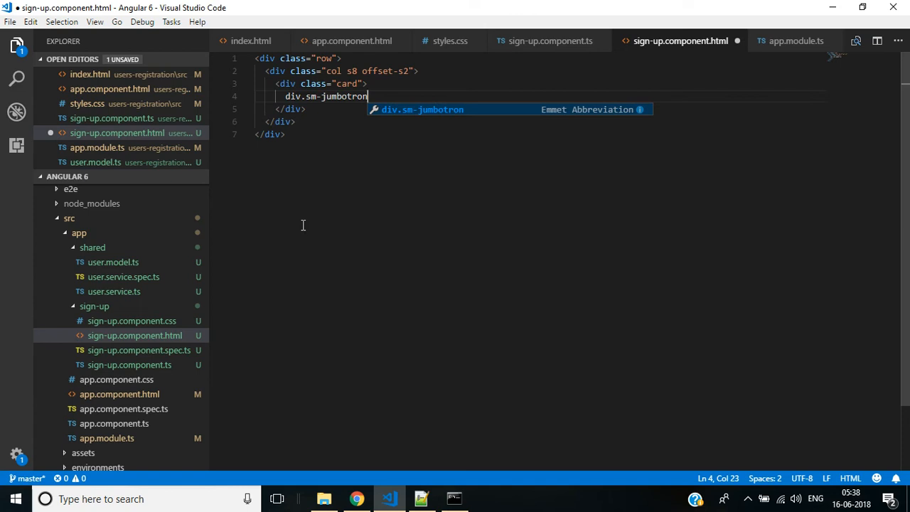
left_click(449, 40)
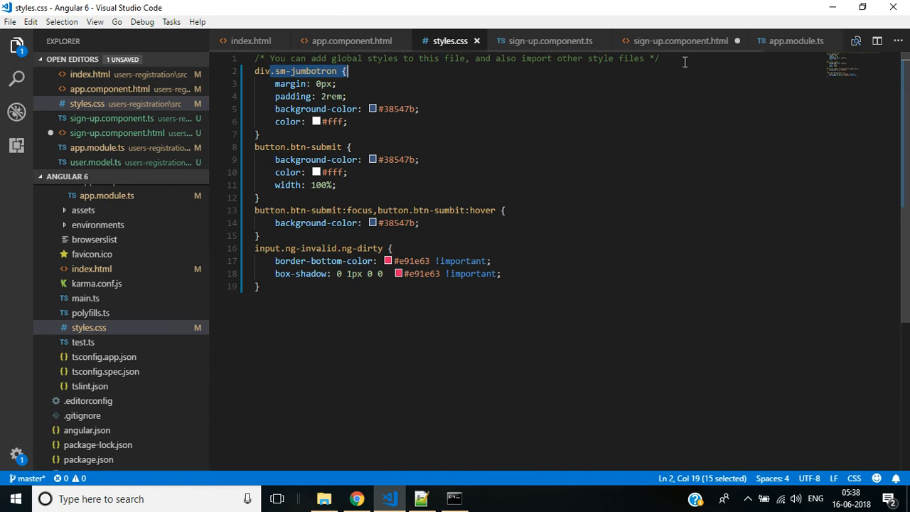
left_click(680, 40)
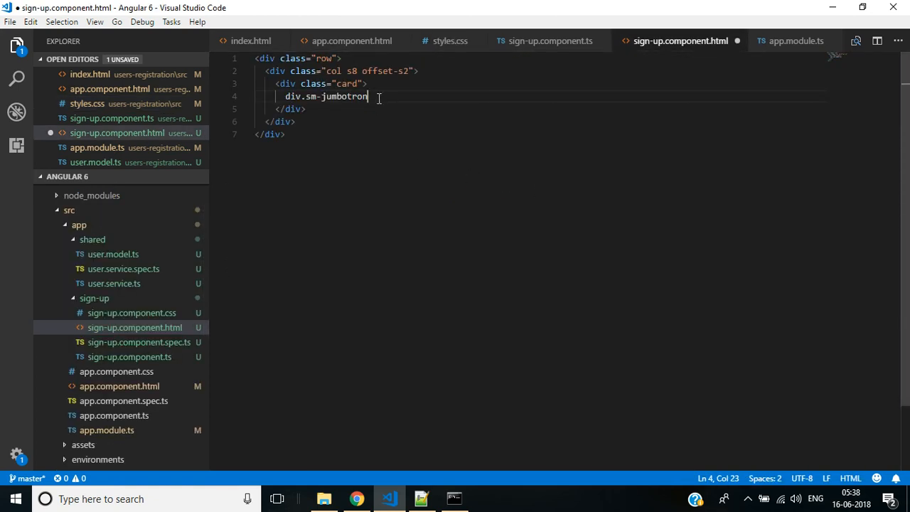
type(".ce")
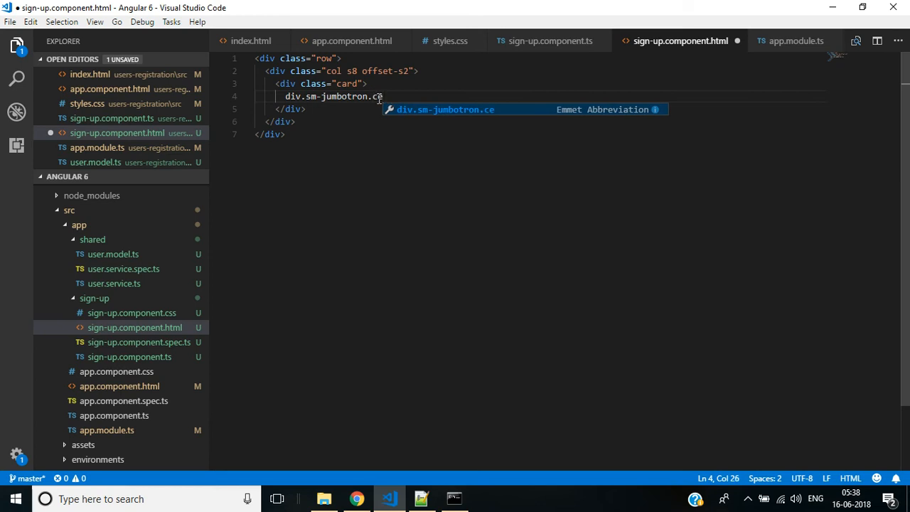
type("nter")
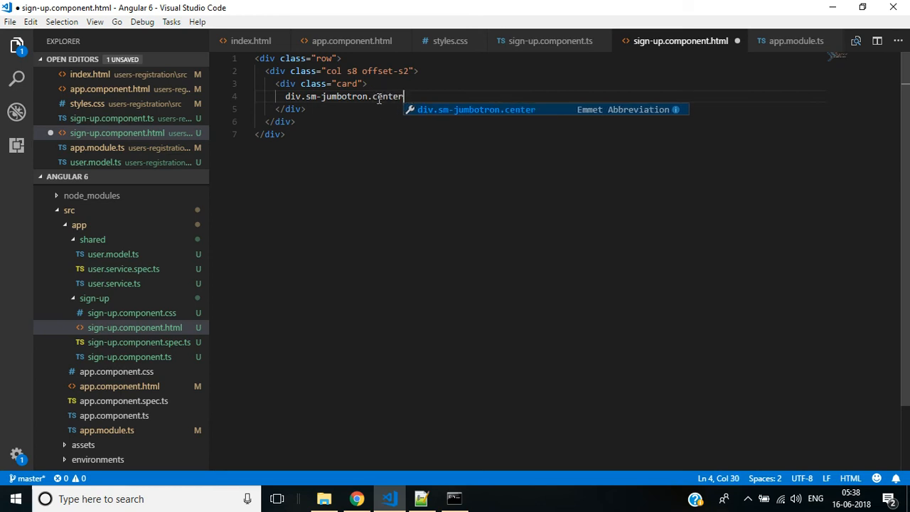
key("Tab")
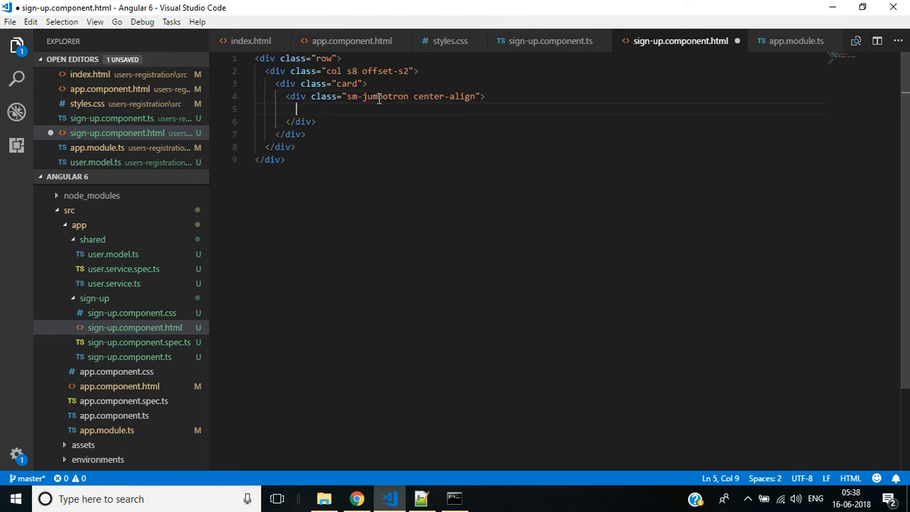
Add an h2 heading starting the User Registration title inside the jumbotron.
type("h2")
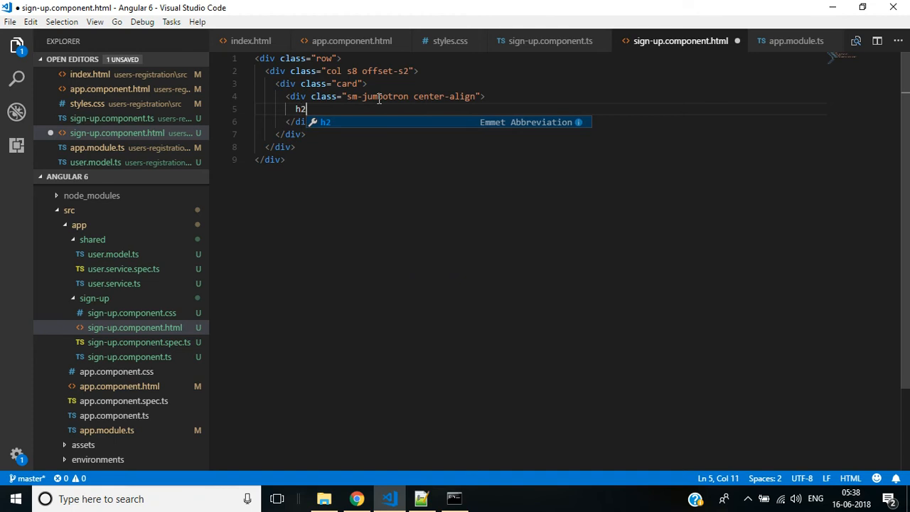
key("Tab")
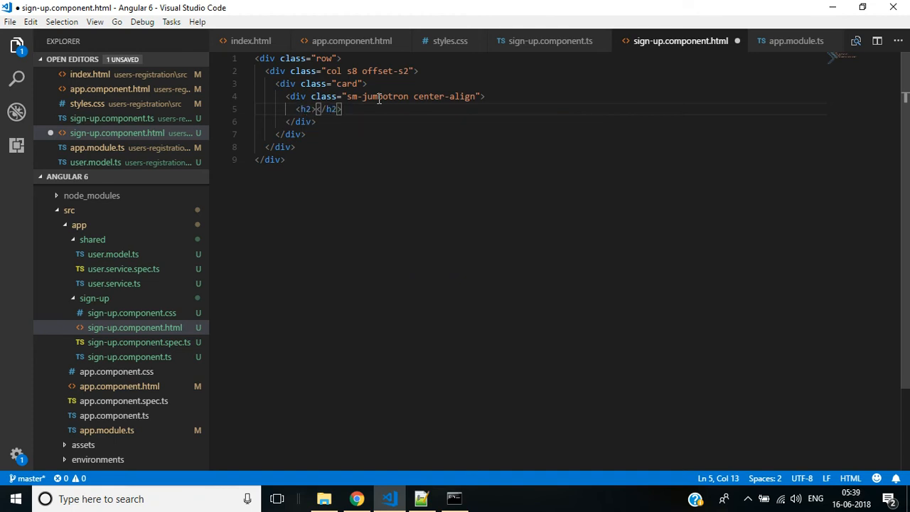
type("I")
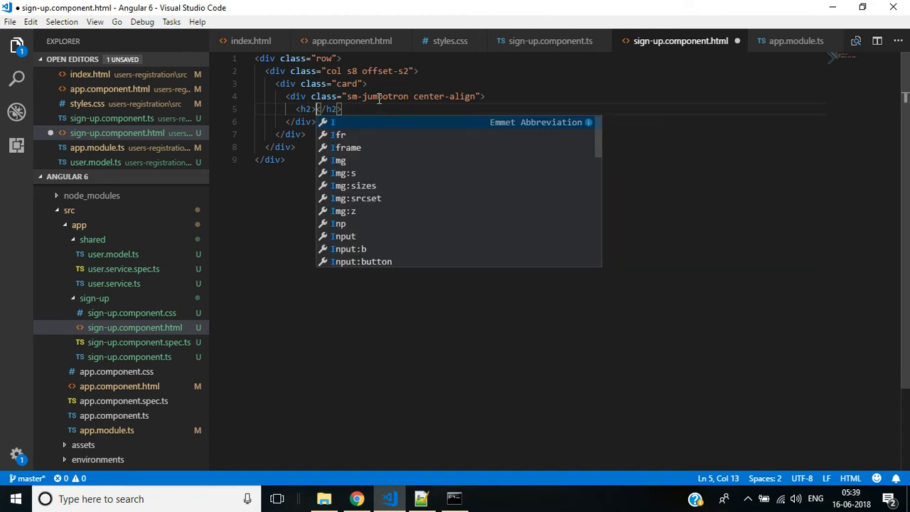
type("User")
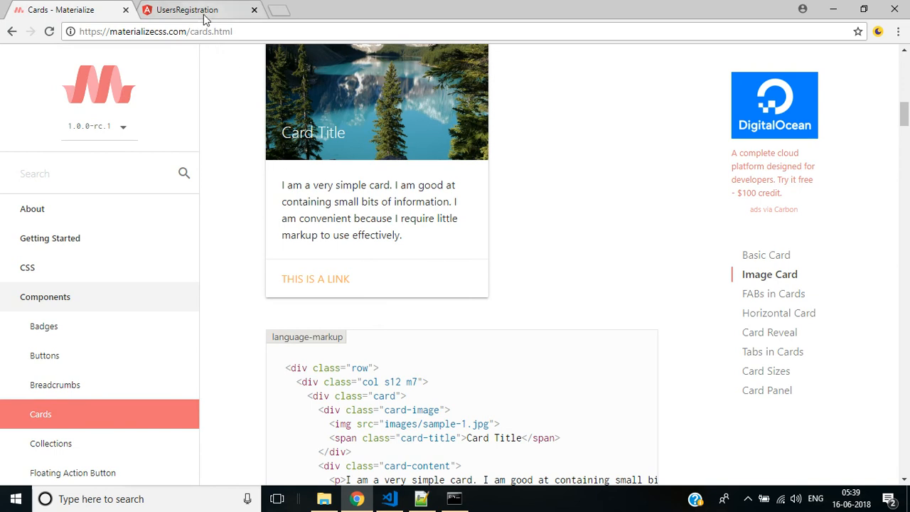
View the reloaded app at localhost:4200 showing the User Registration banner.
left_click(188, 8)
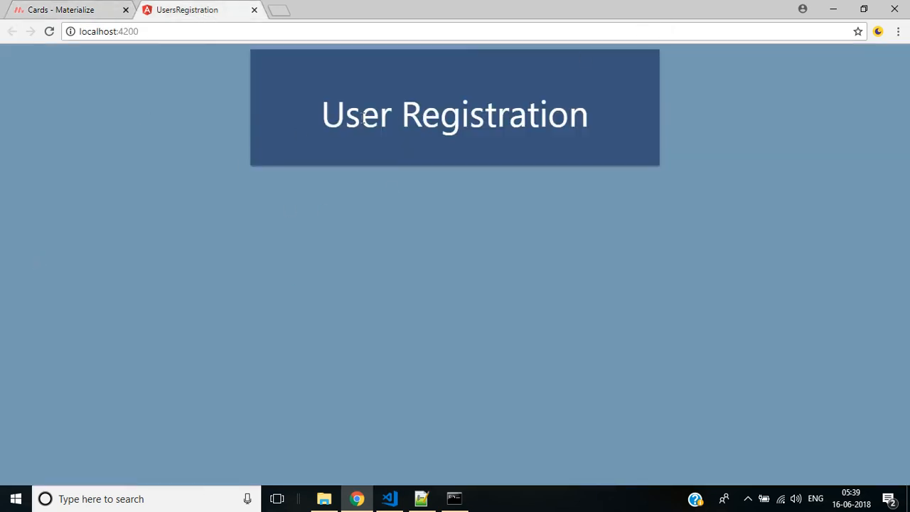
mouse_move(529, 250)
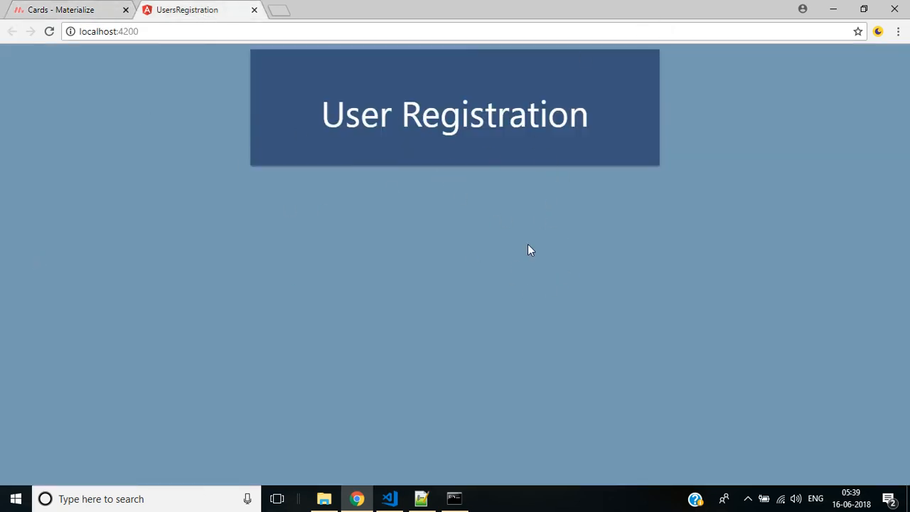
mouse_move(336, 294)
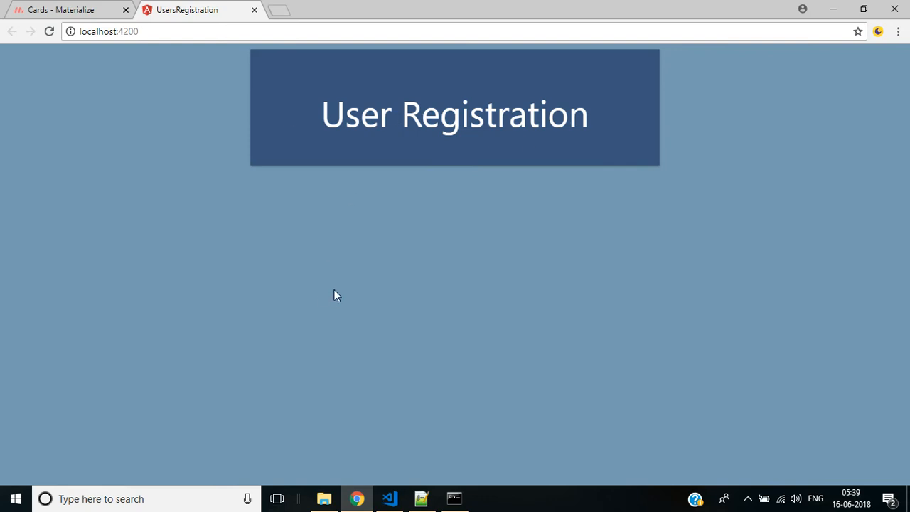
mouse_move(327, 315)
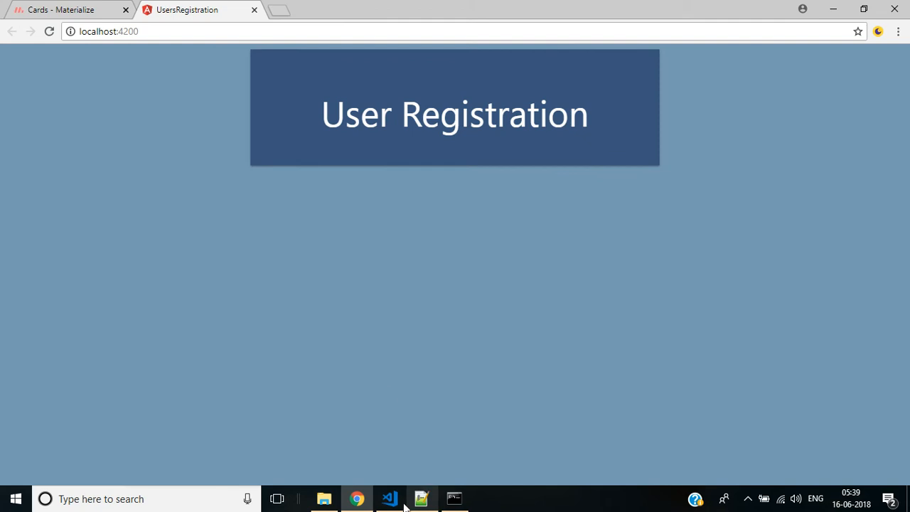
Add an empty form with classes col s12 white below the jumbotron div.
left_click(389, 498)
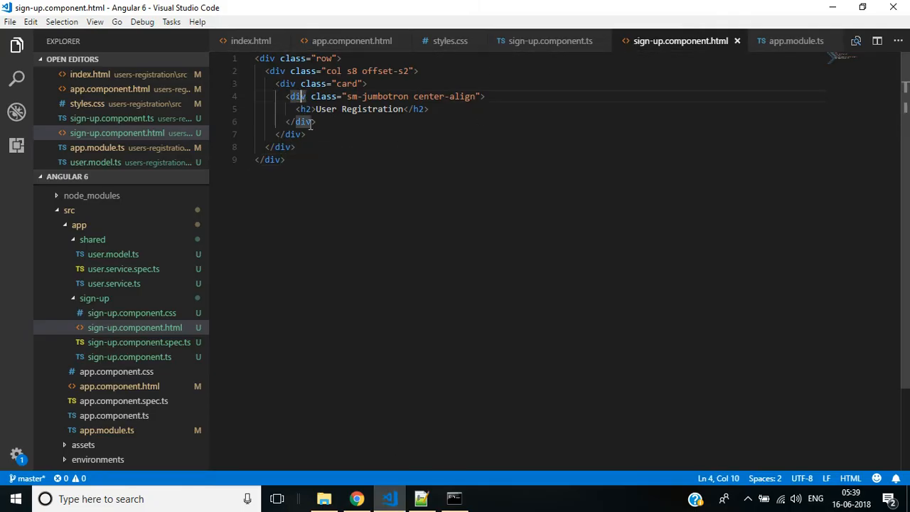
key("Enter")
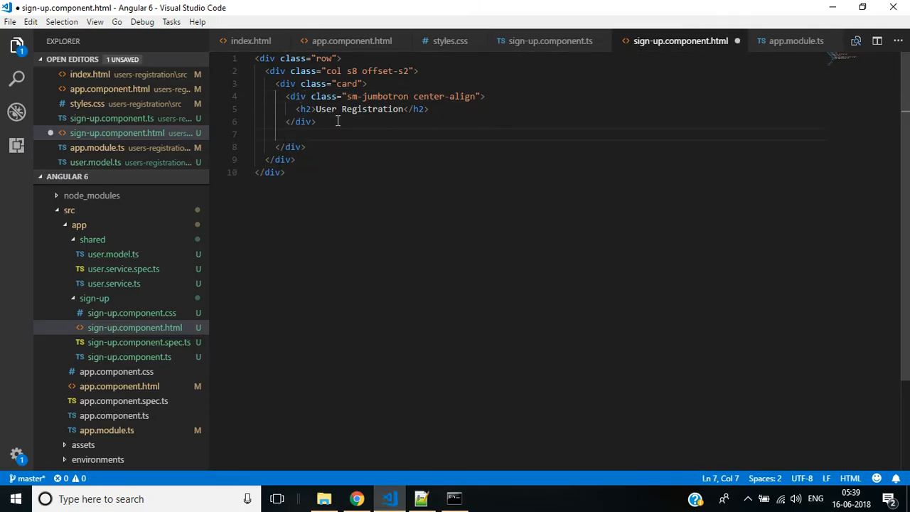
type("div")
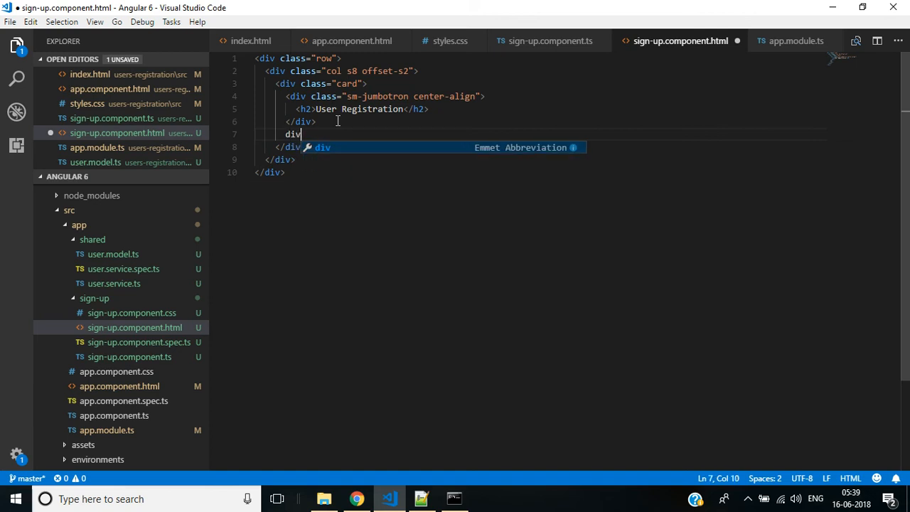
type(".")
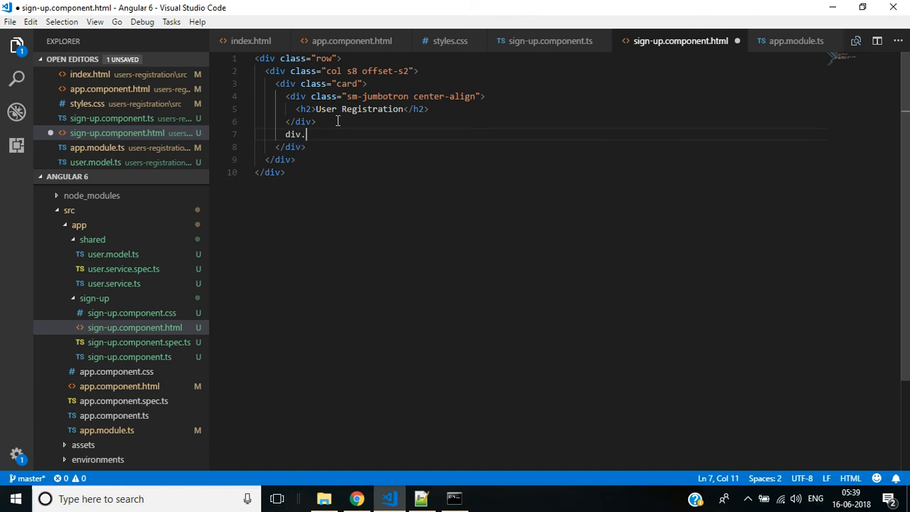
key("Backspace")
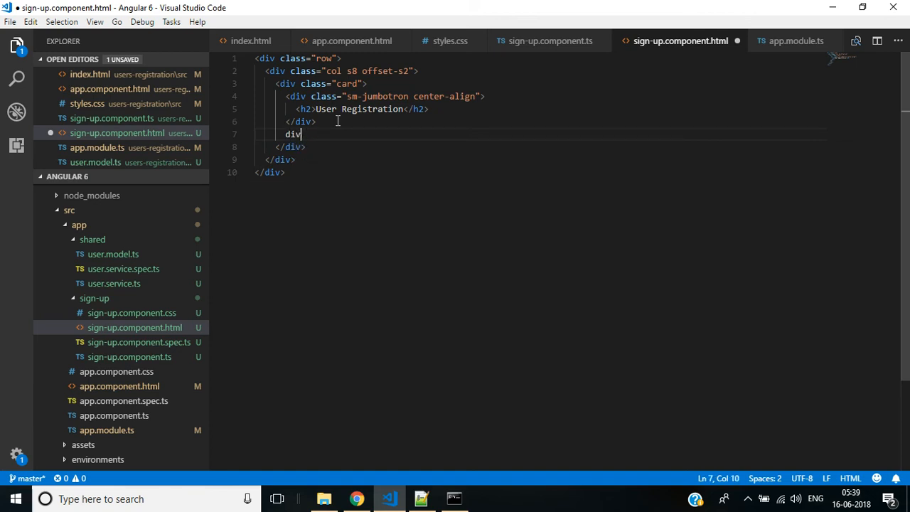
type("form")
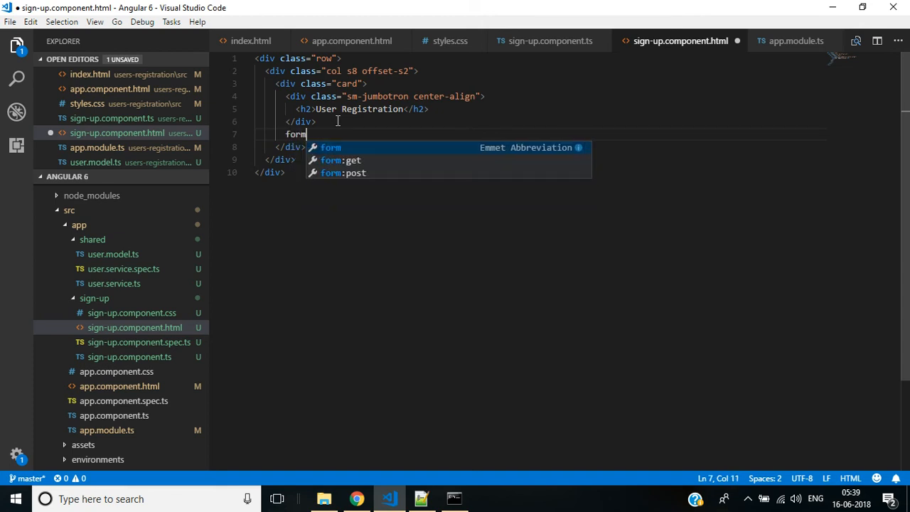
type(".")
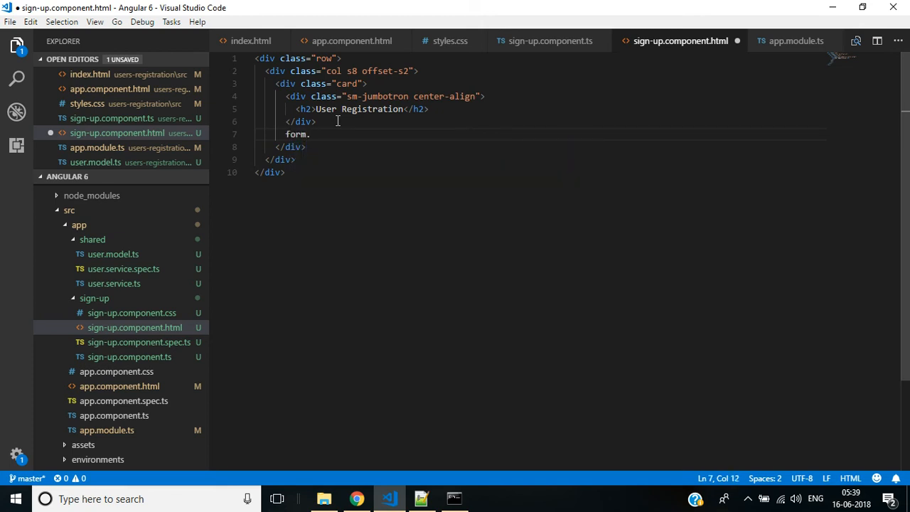
type(".col.s1")
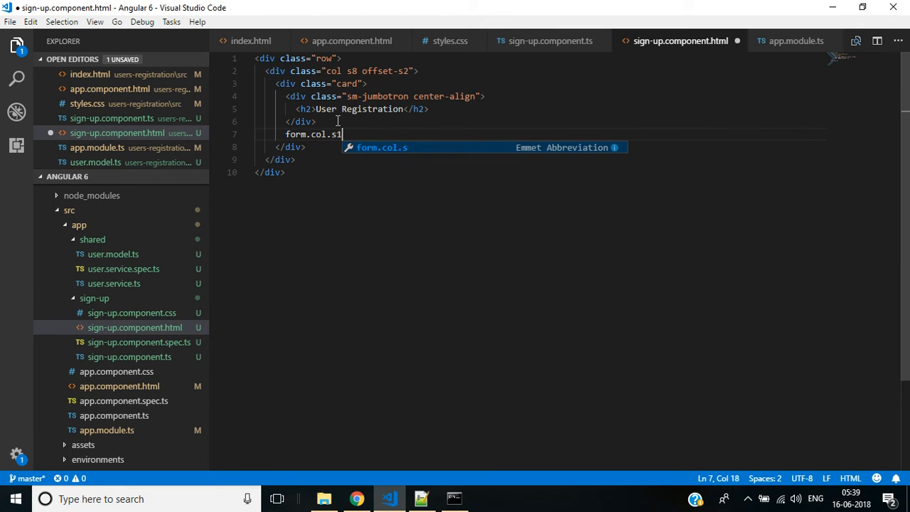
type("2.")
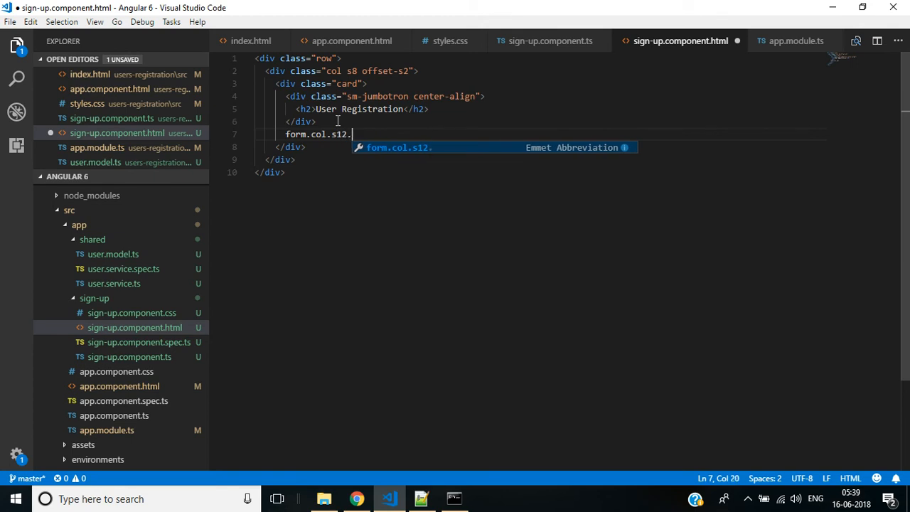
type("white")
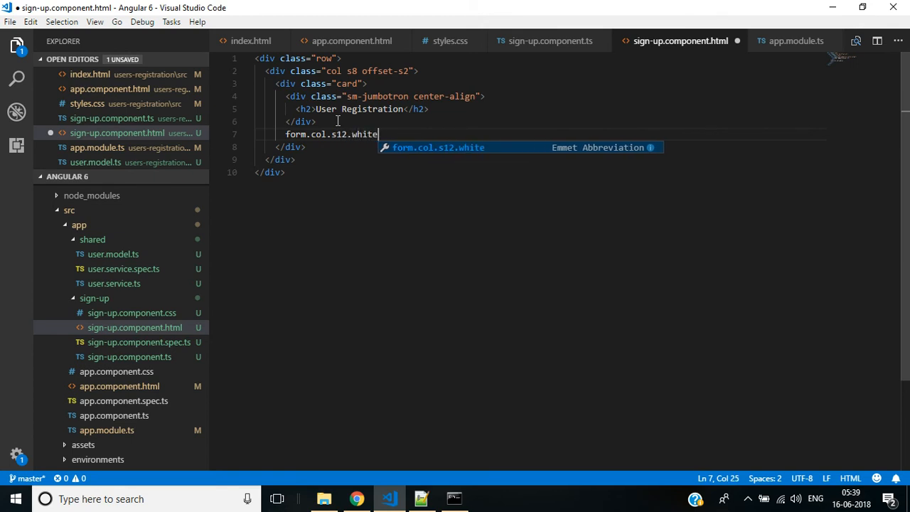
key("Tab")
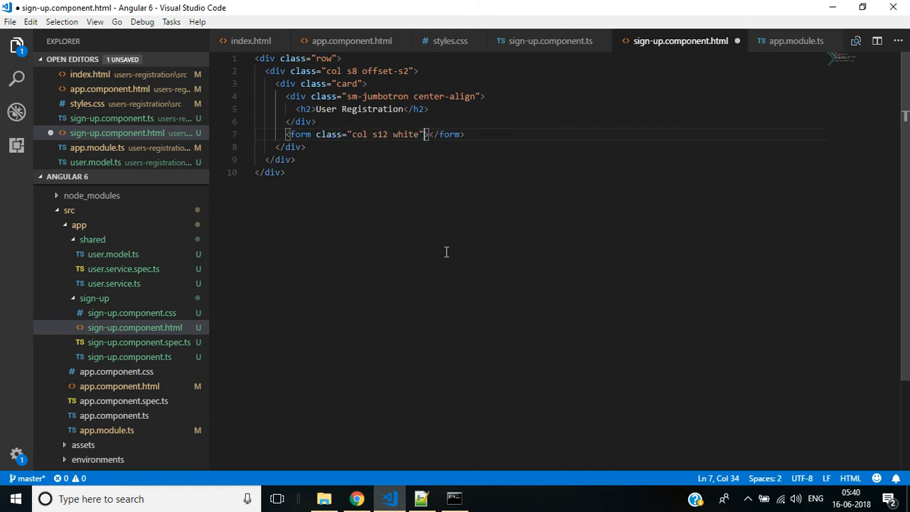
key("enter")
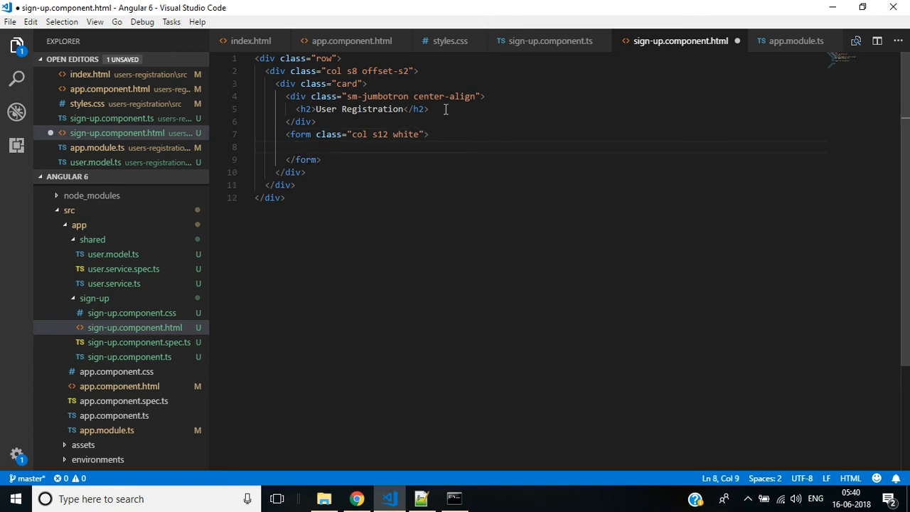
mouse_move(386, 452)
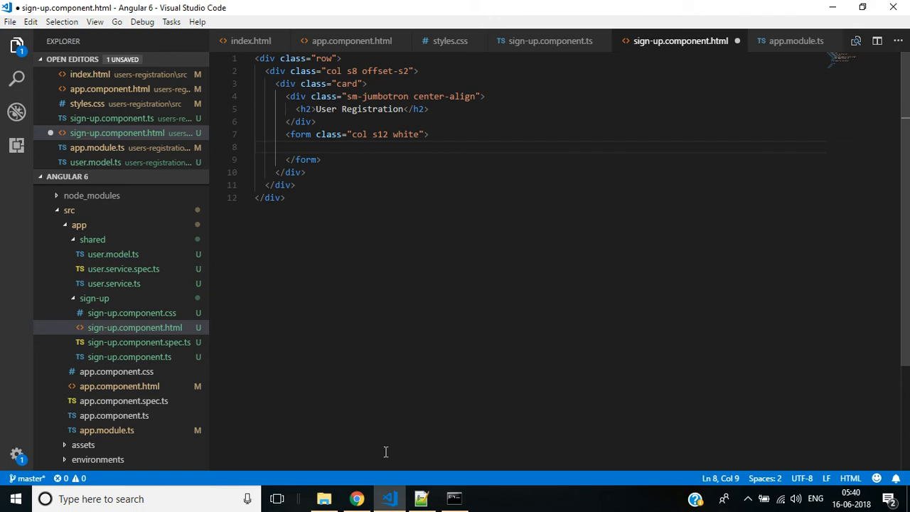
Look up the Materialize text inputs page and try its sample field before returning to the editor.
left_click(357, 498)
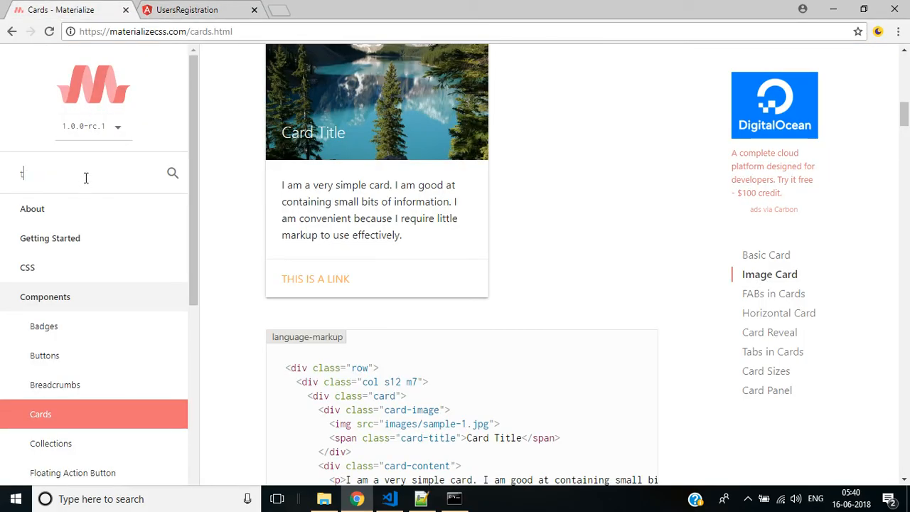
type("ext")
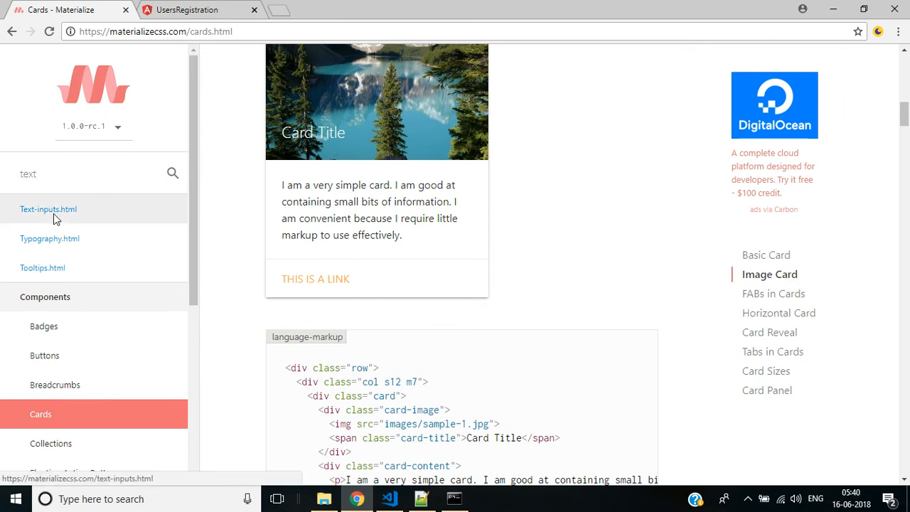
left_click(49, 209)
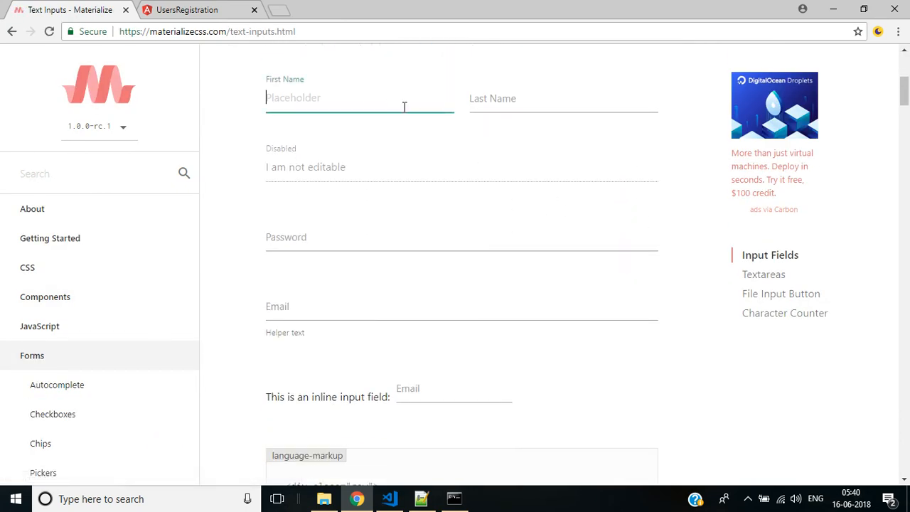
left_click(564, 99)
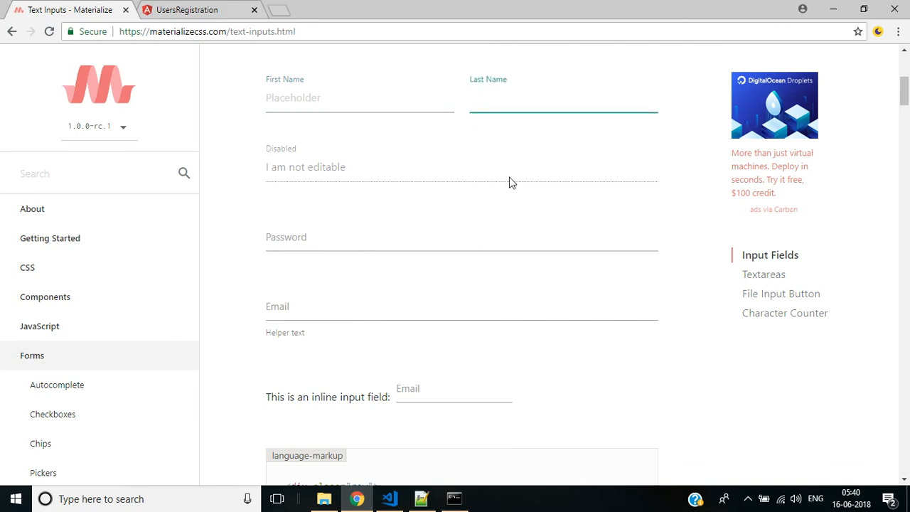
left_click(388, 498)
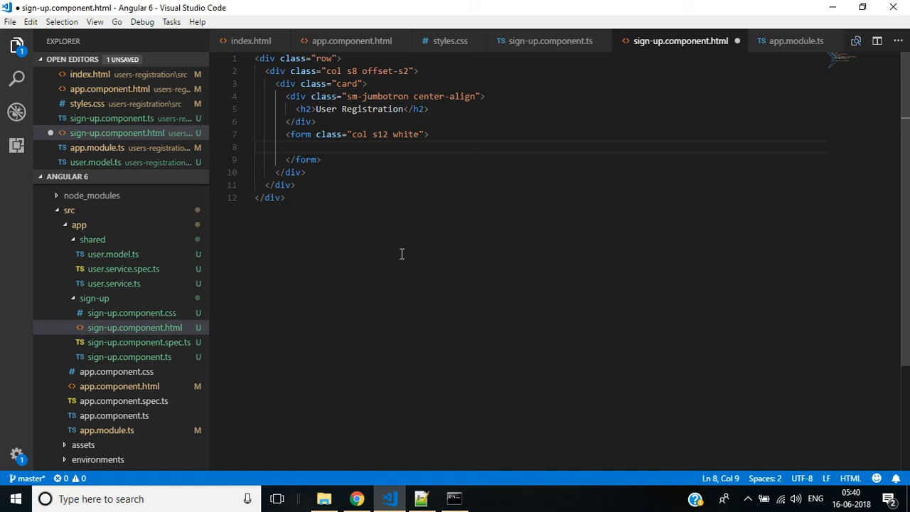
Add a div.row container inside the sign-up form via Emmet.
type("div.ro")
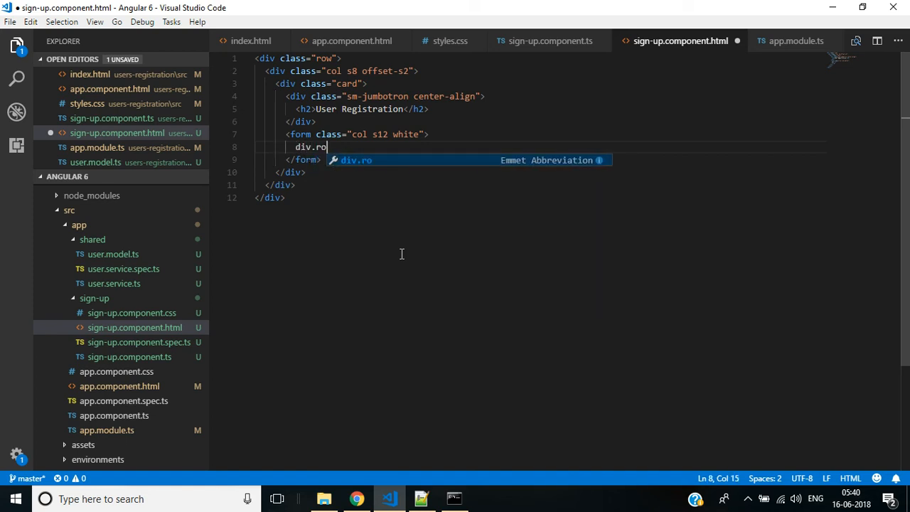
key("Tab")
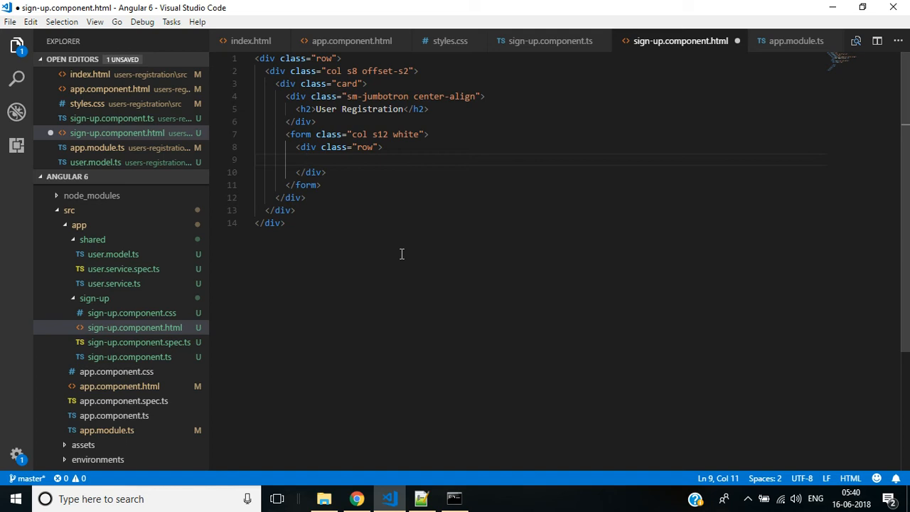
mouse_move(340, 147)
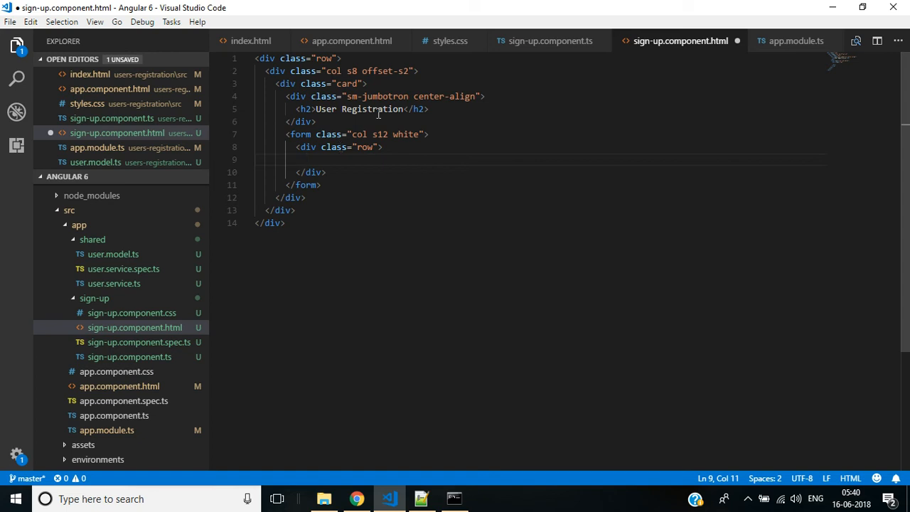
Add a <div class="input-field col s6"> column and duplicate it for a second half-width column.
type("div.")
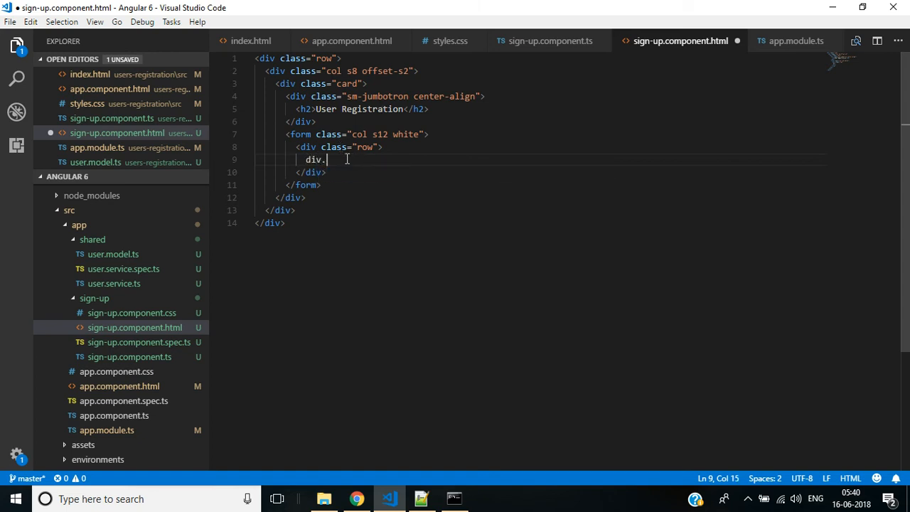
type("col")
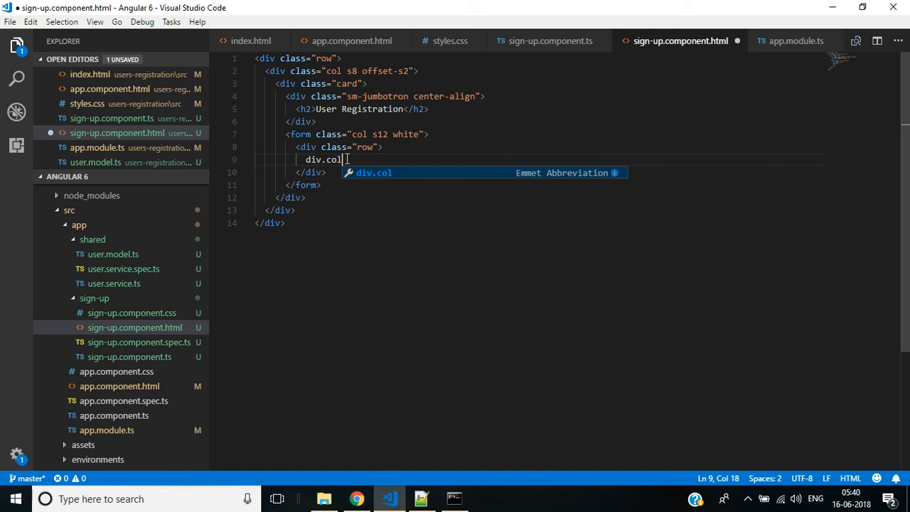
key("BackSpace")
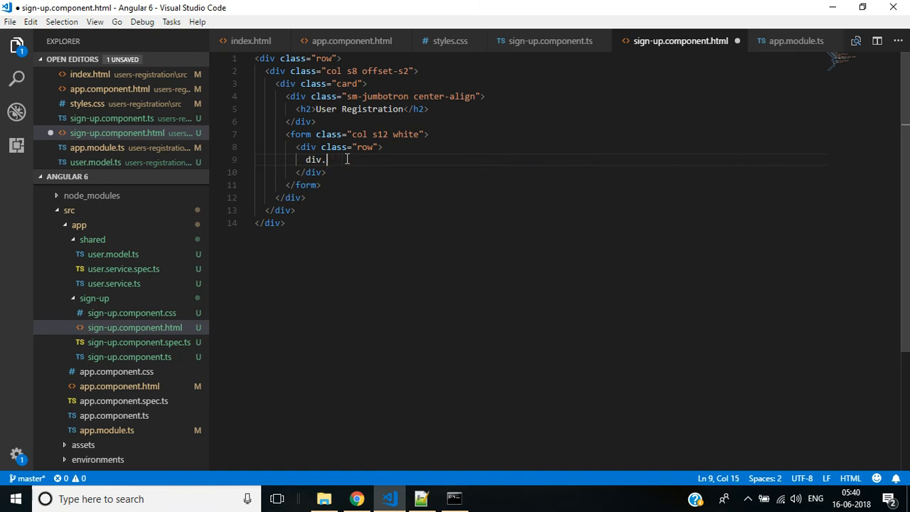
type("in")
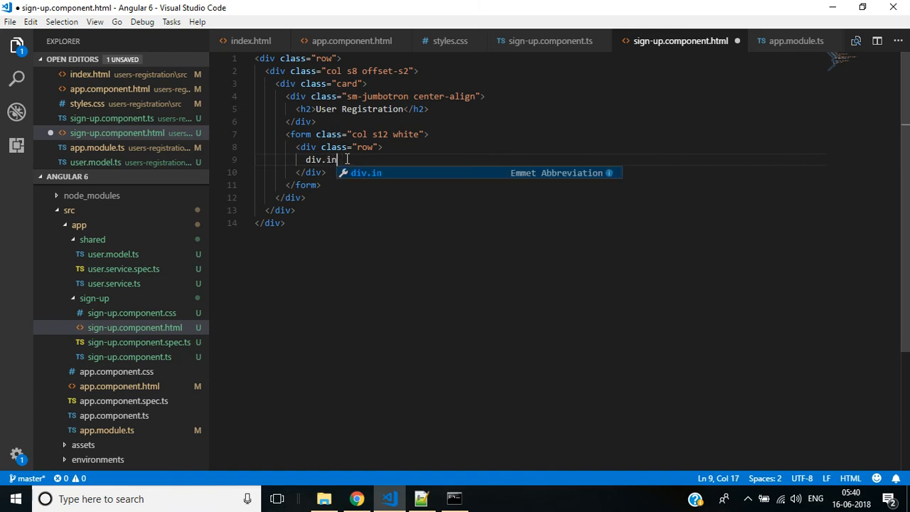
type("put-fi")
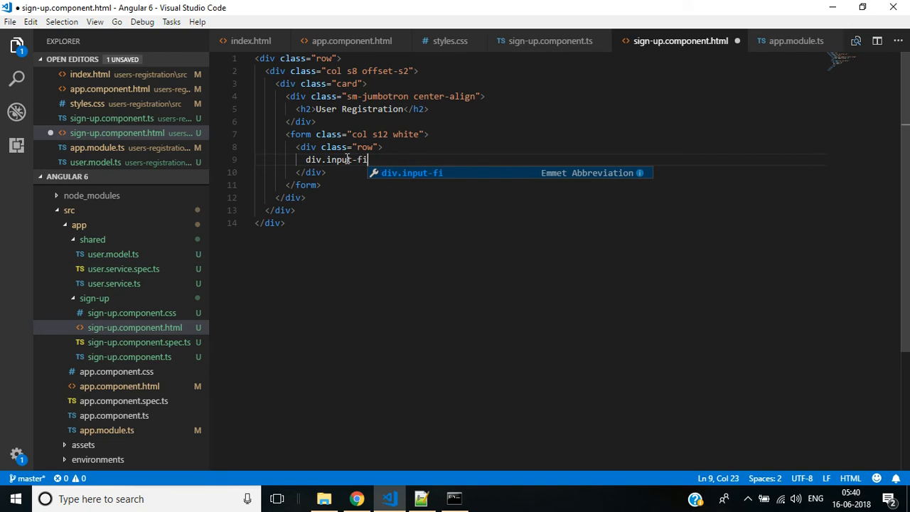
type("e;")
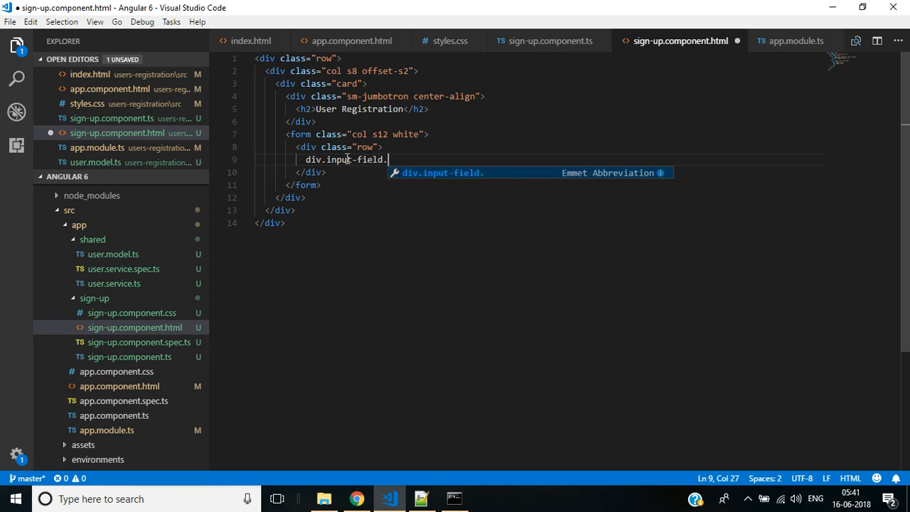
type("col s6\"></div>")
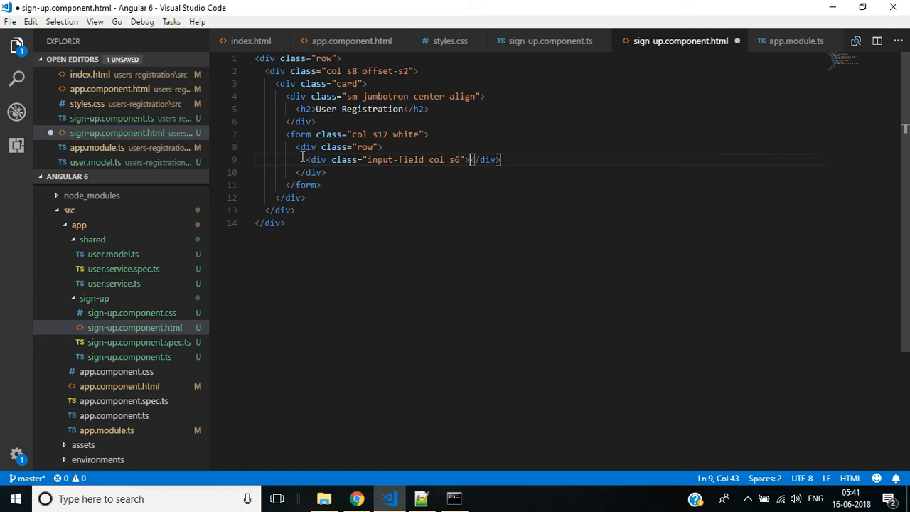
left_click_drag(301, 159, 501, 159)
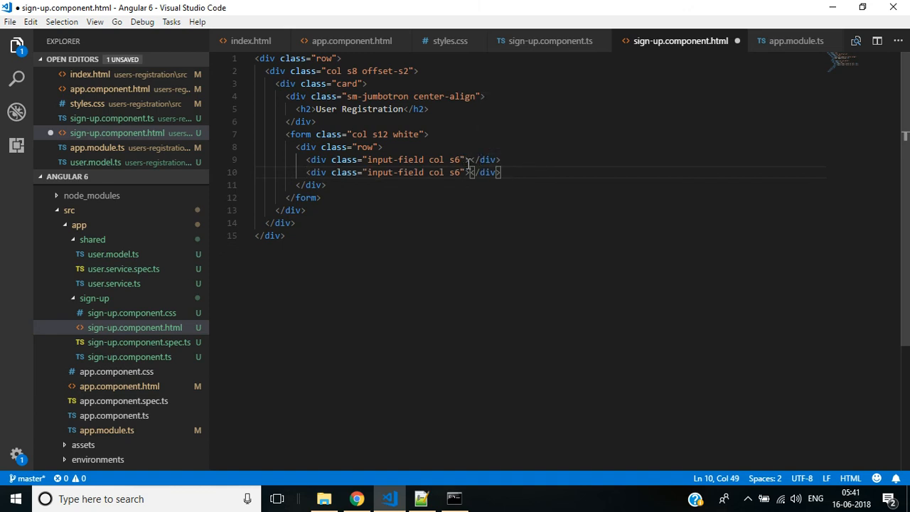
Insert a text input named UserName and name the form userRegistrationForm as ngForm.
key("Enter")
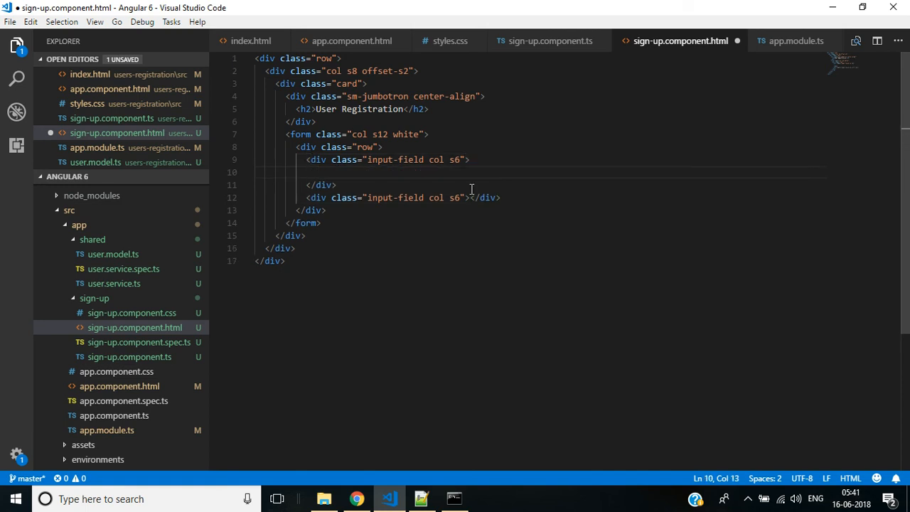
type("input")
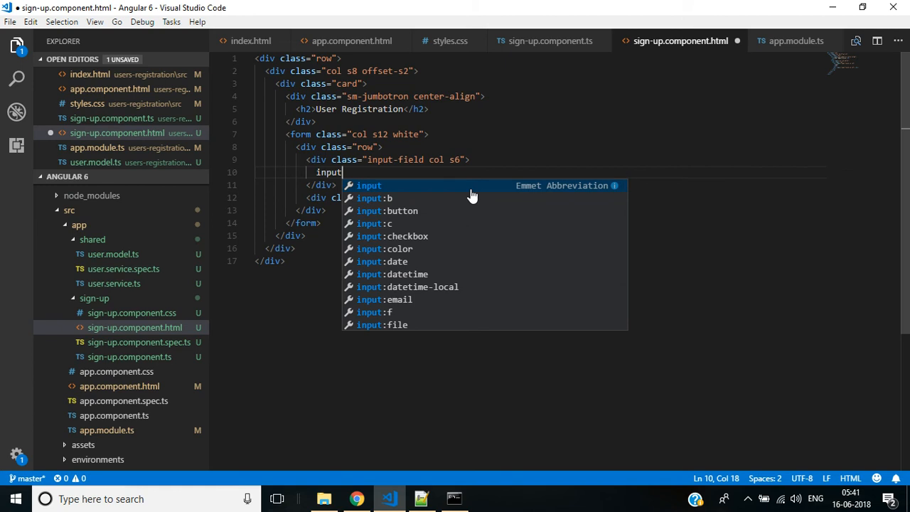
key("Tab")
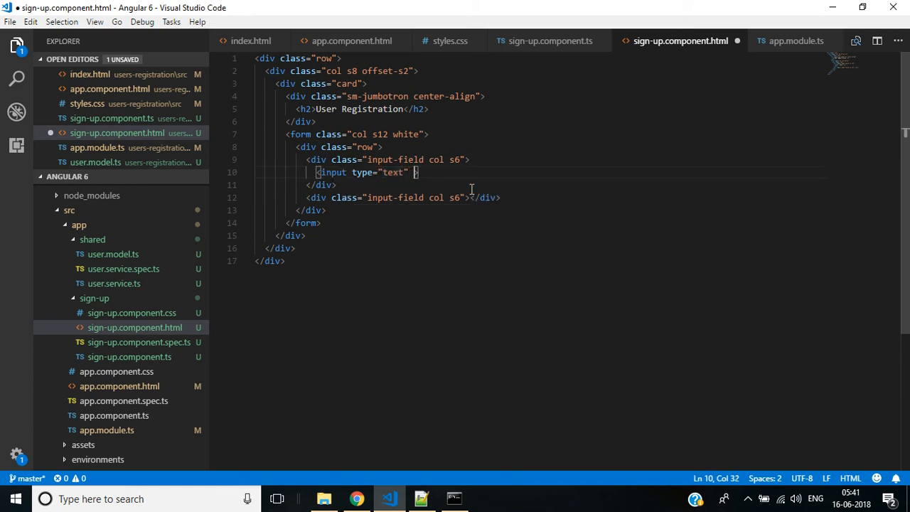
type("name=")
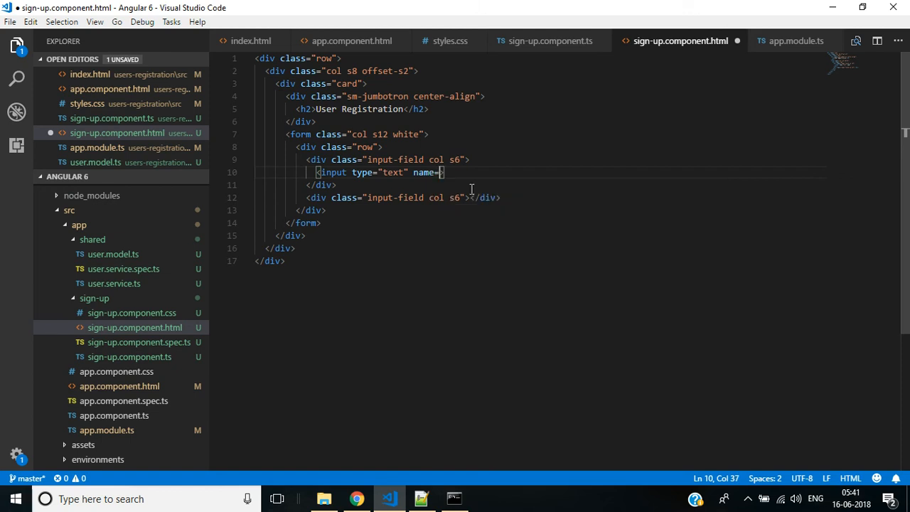
type("UserName\">")
left_click(555, 134)
type(" #")
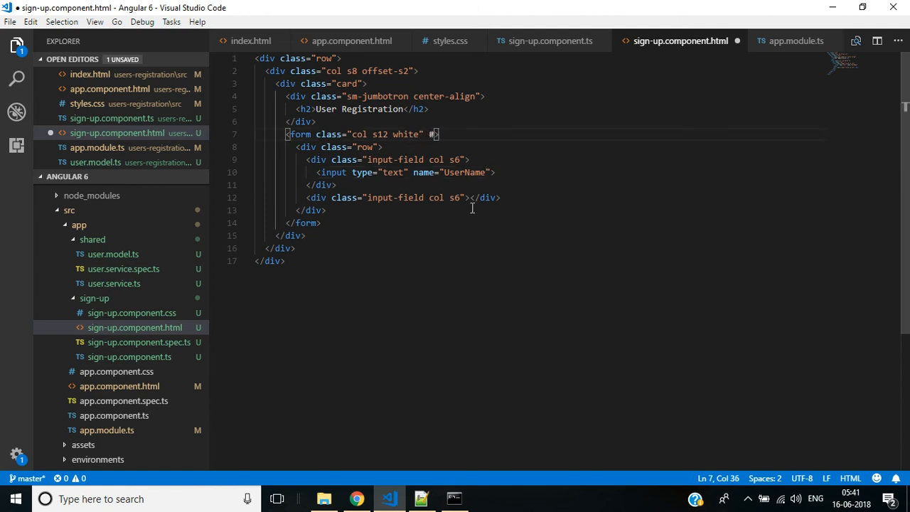
type("userRegistrationForm")
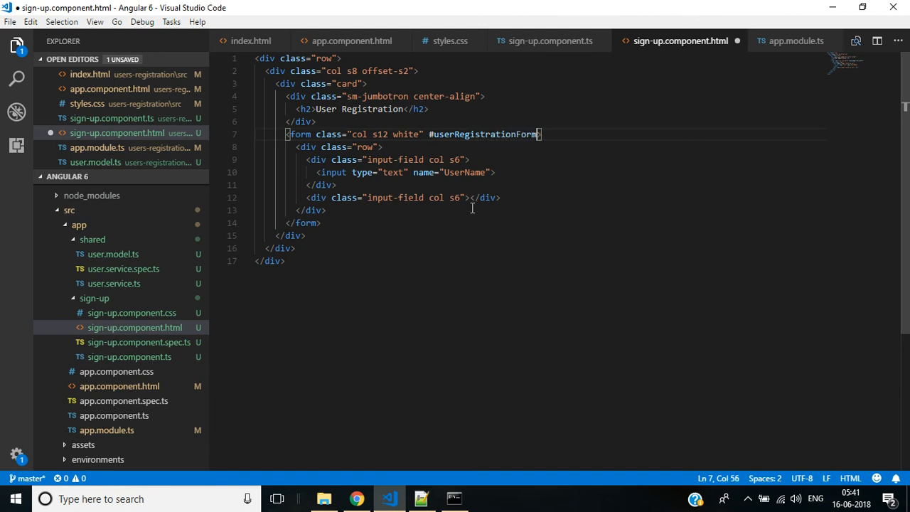
type("=\"n")
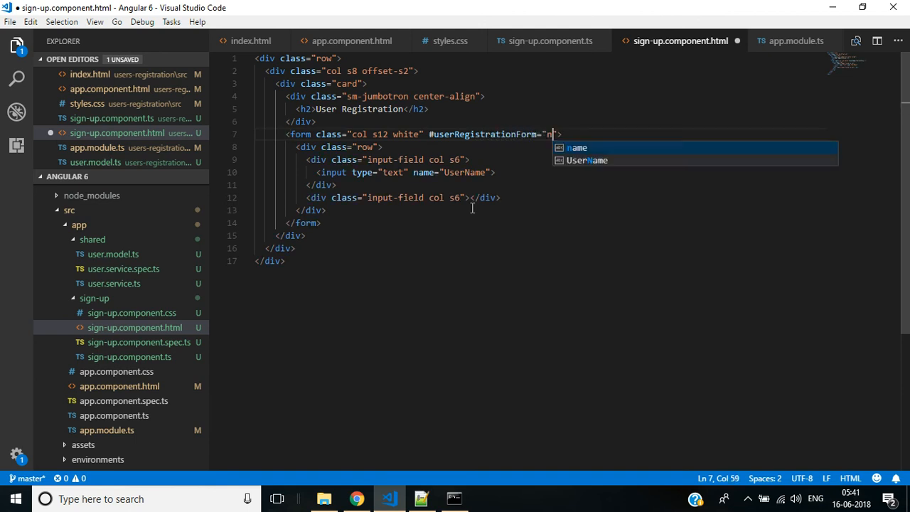
type("gForm")
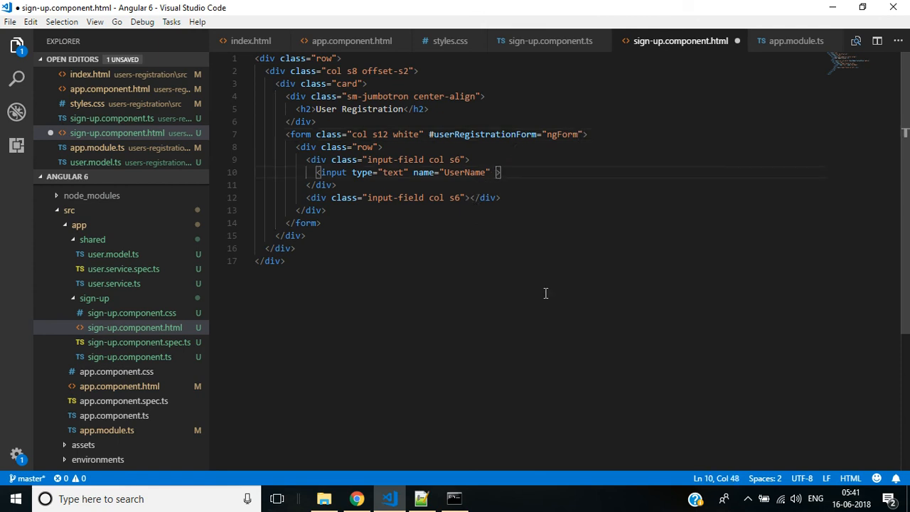
Bind the input with #UserName="ngModel" and [(ngModel)]="user.UserName".
type("#UserName=\"\"")
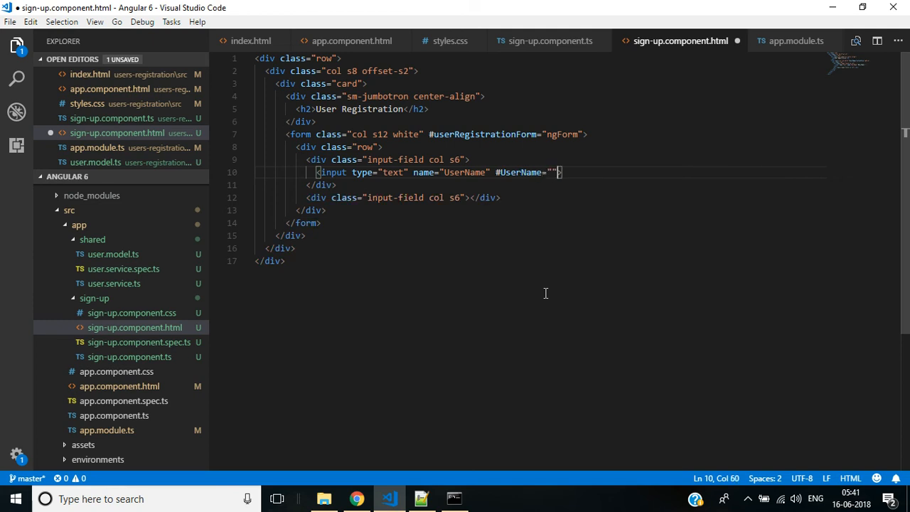
type("ngModel")
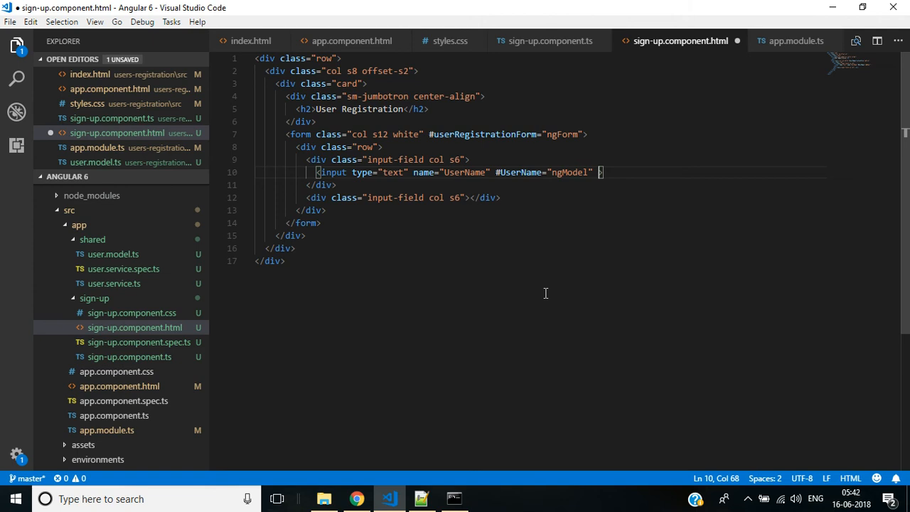
type("[]")
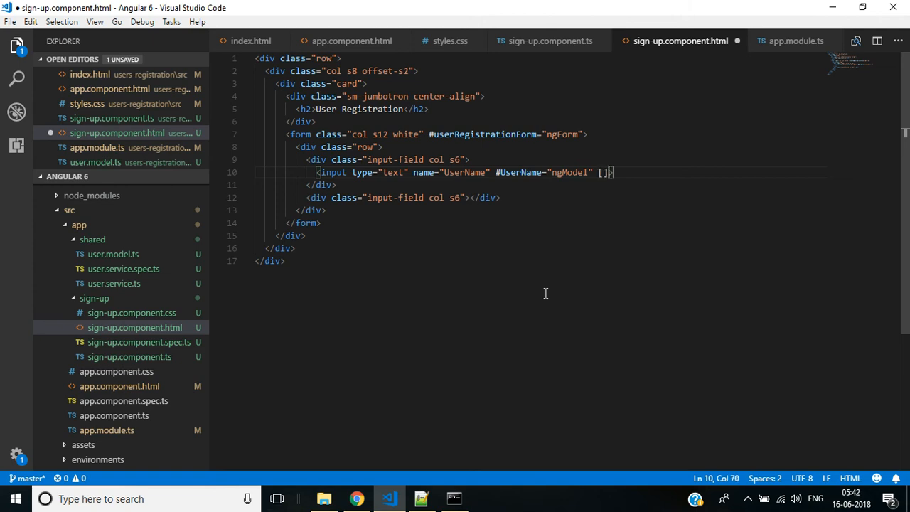
type("(")
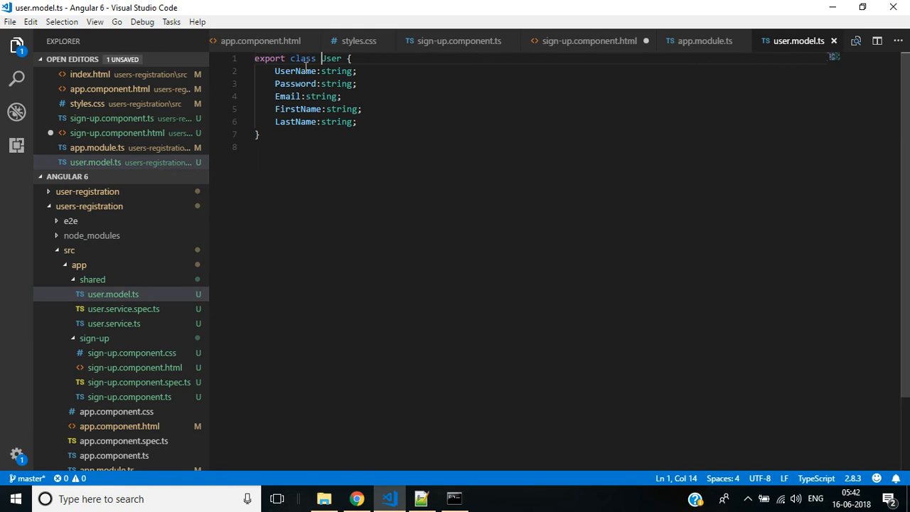
left_click(586, 40)
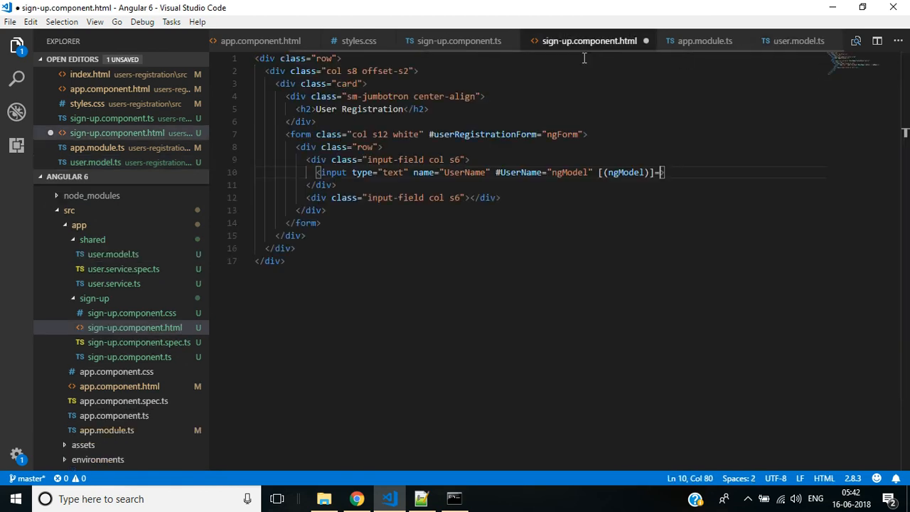
type("\"")
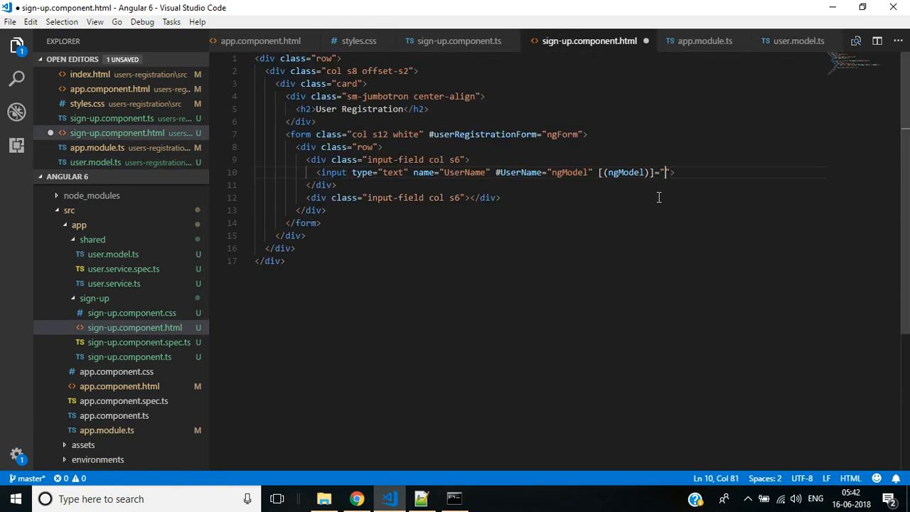
type("user.")
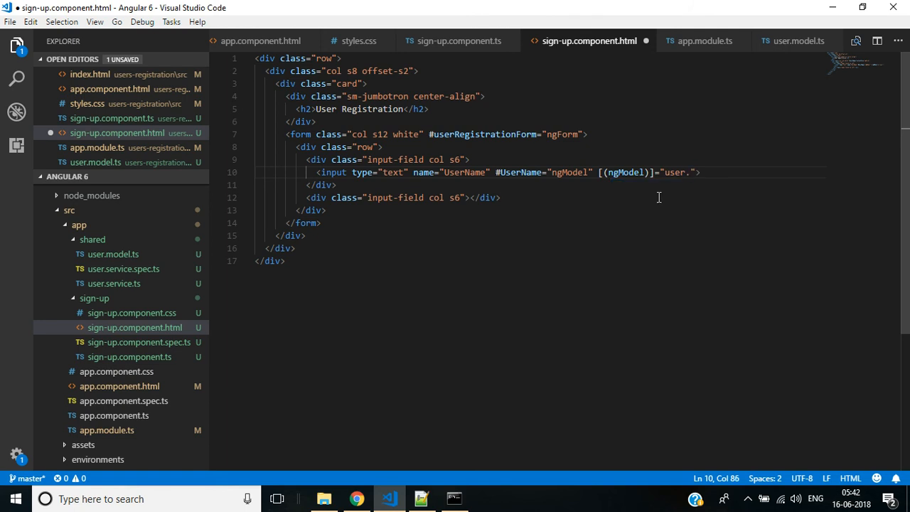
type("UserName")
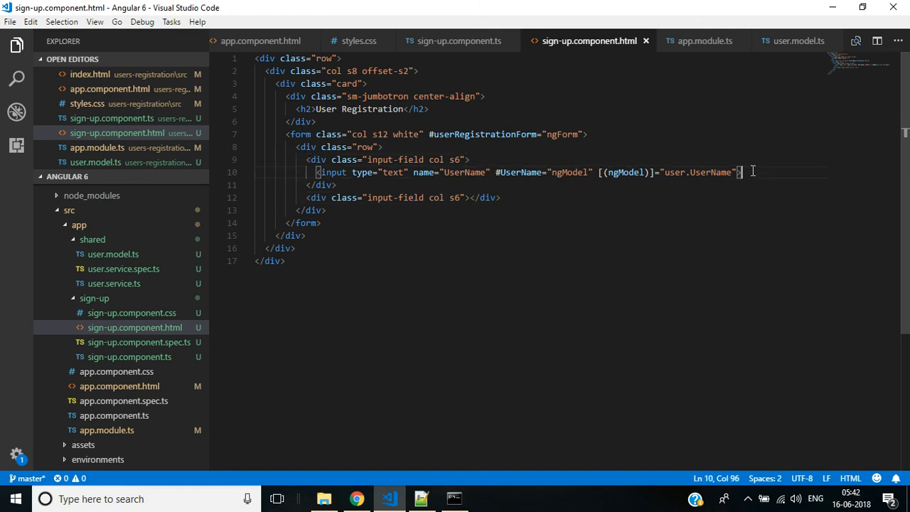
Add a User Name label under the input.
type("lable")
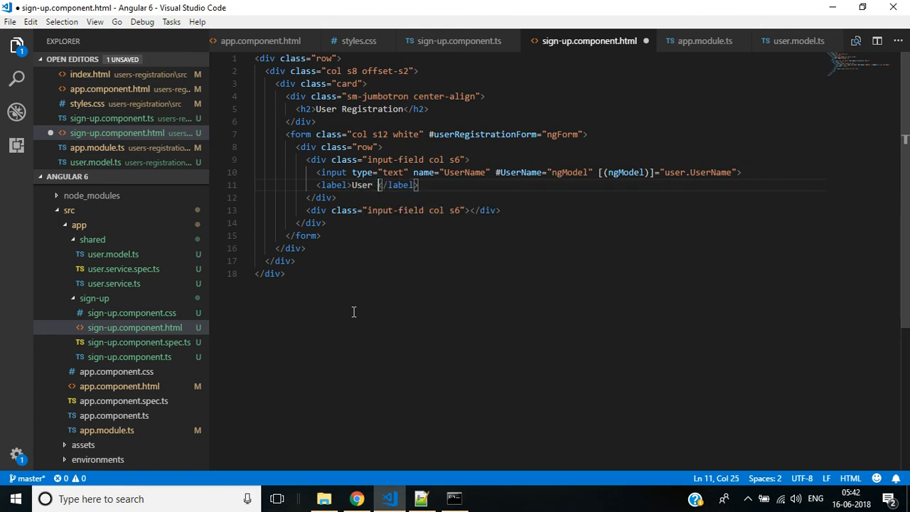
type("Name")
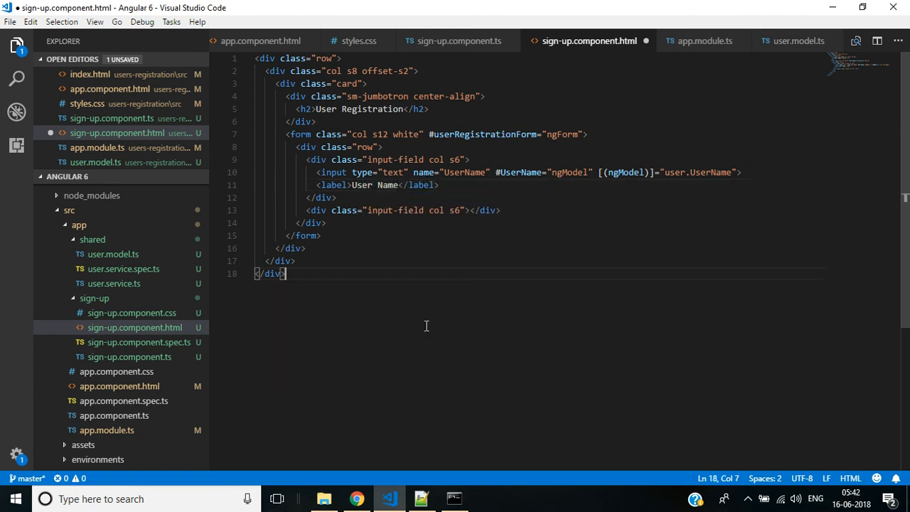
Save, duplicate the User Name field block and rename the copy to a Password field with Password label.
key("ctrl+s")
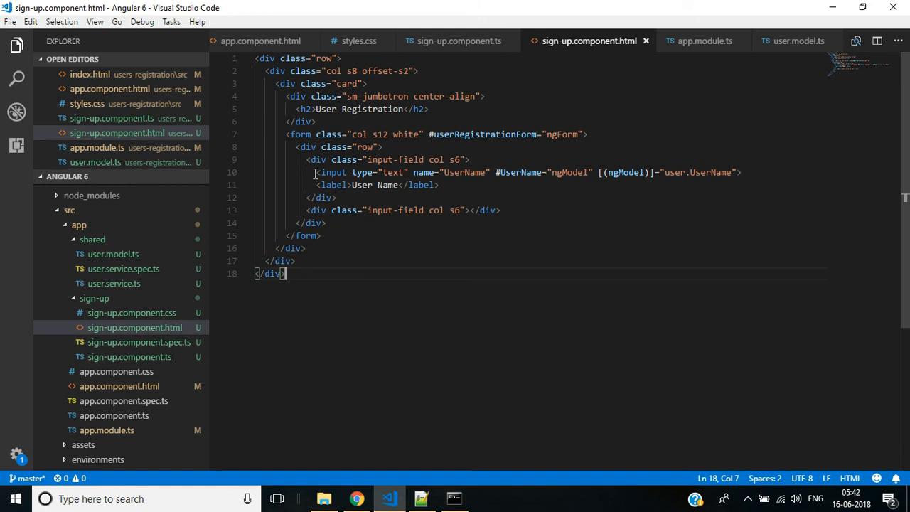
left_click_drag(316, 172, 439, 185)
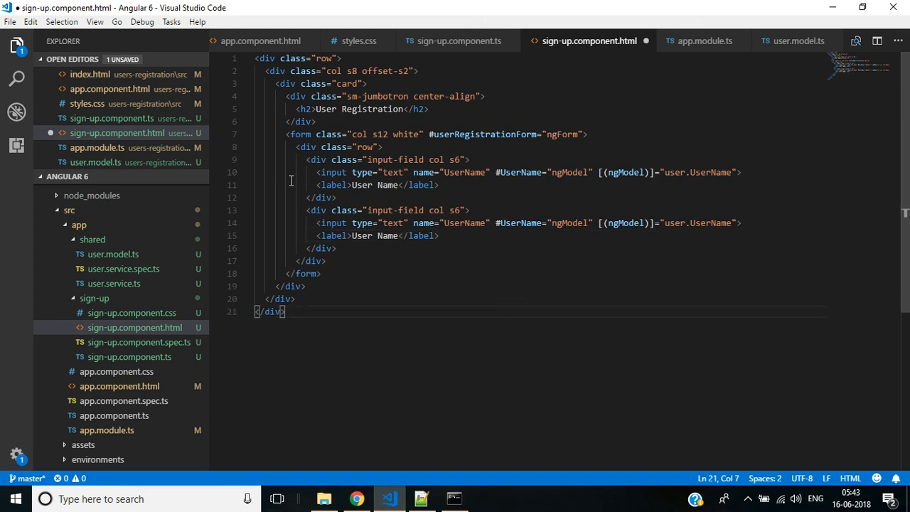
double_click(464, 222)
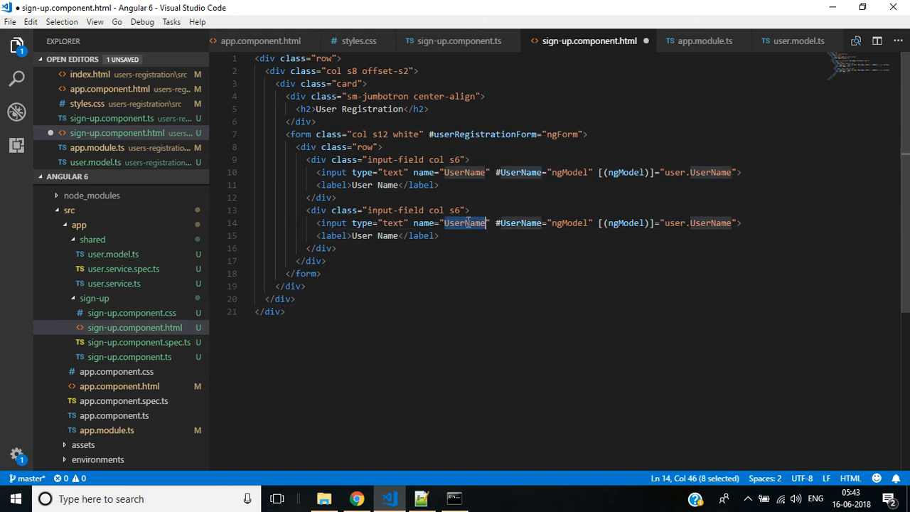
type("Pas")
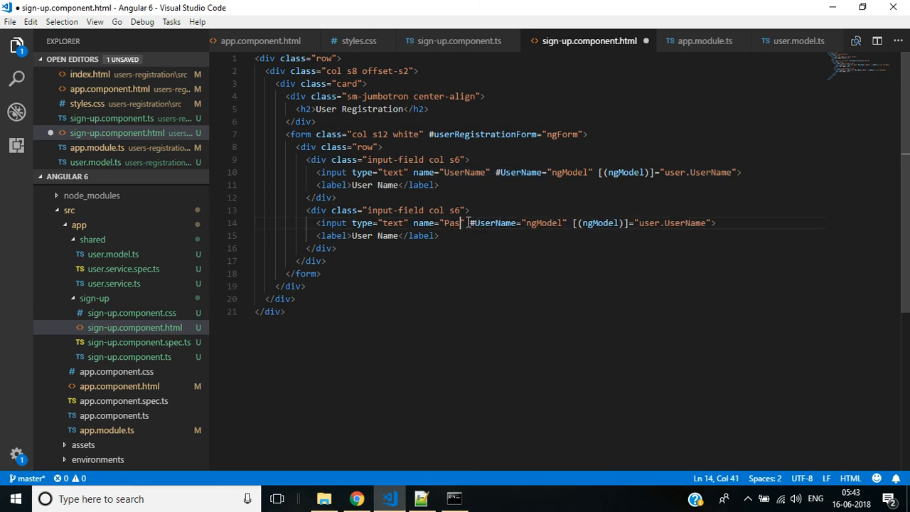
type("sword")
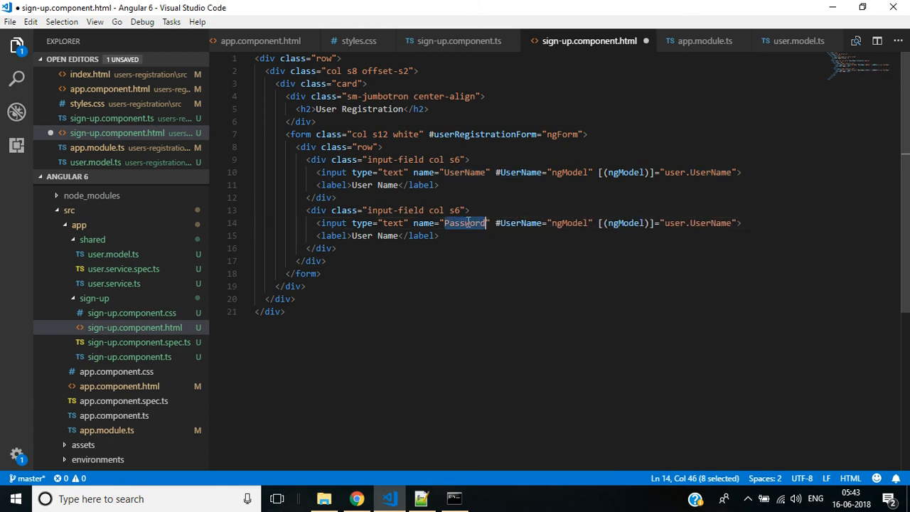
type("Password")
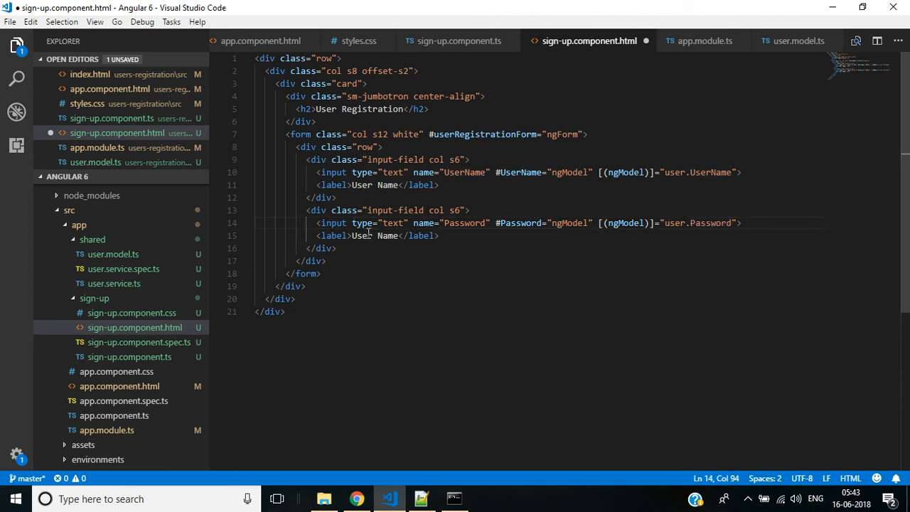
type("Password")
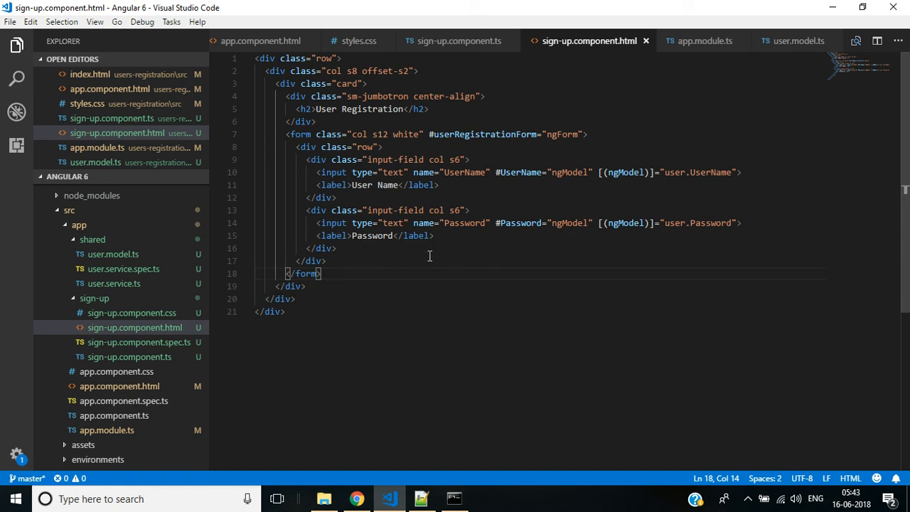
mouse_move(446, 250)
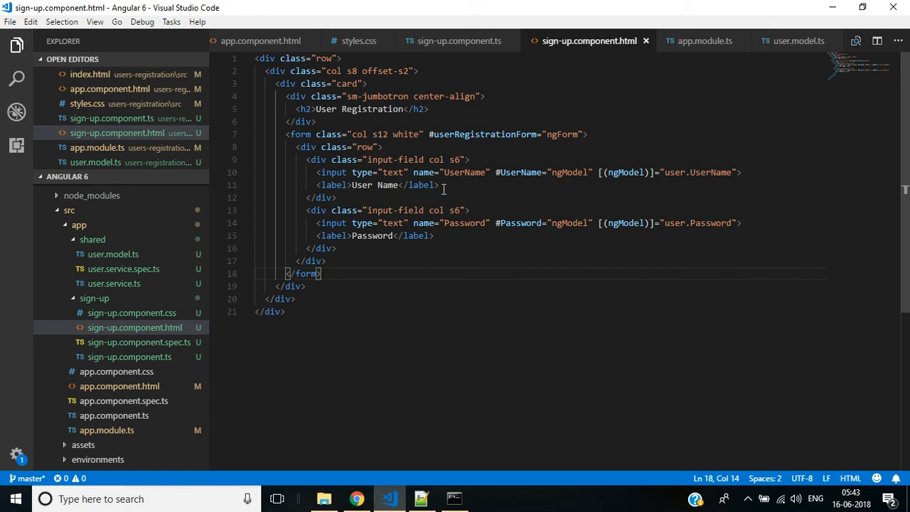
Open user.model.ts to check its property names.
left_click(799, 40)
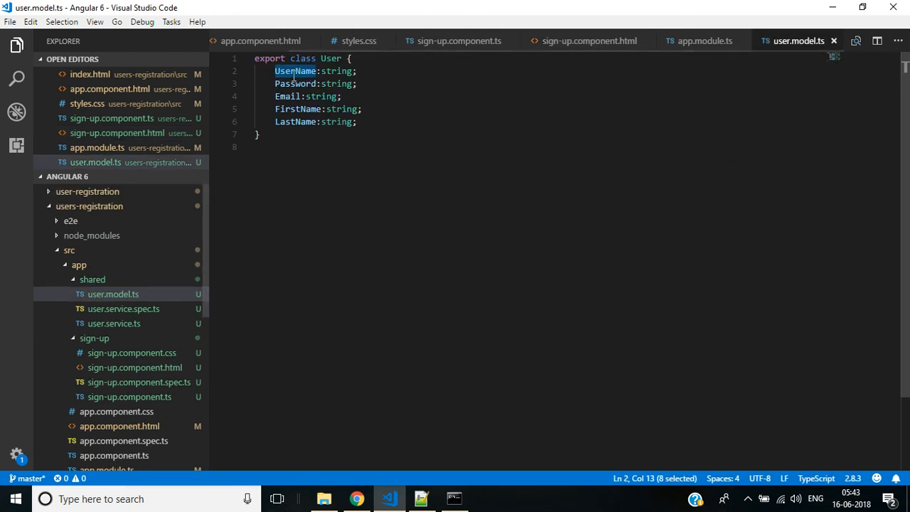
mouse_move(567, 131)
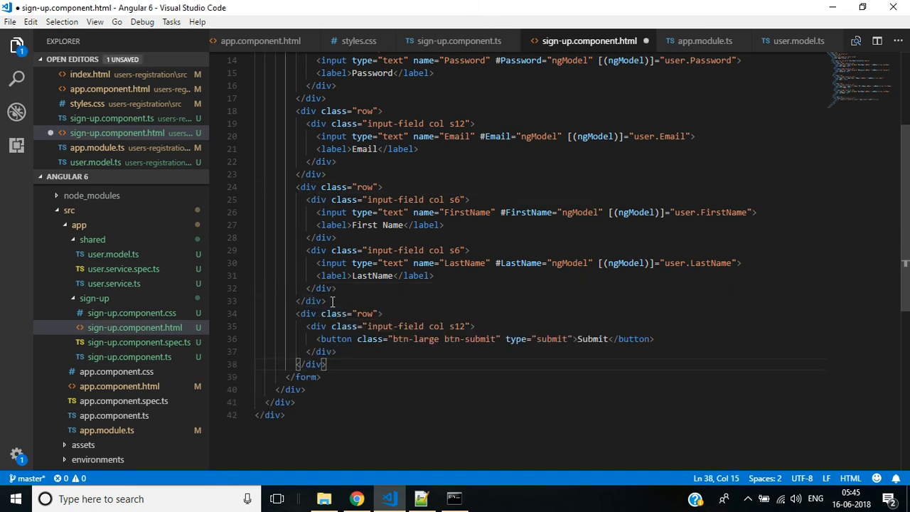
mouse_move(569, 347)
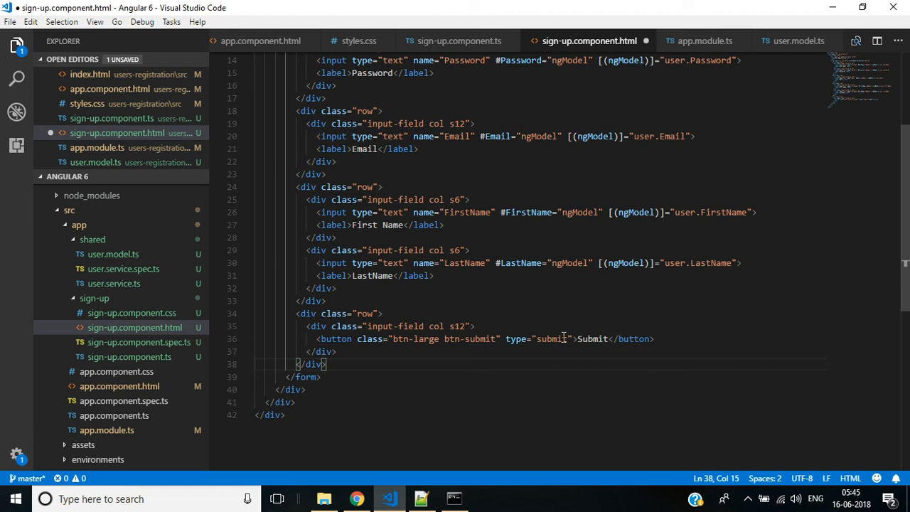
left_click(702, 40)
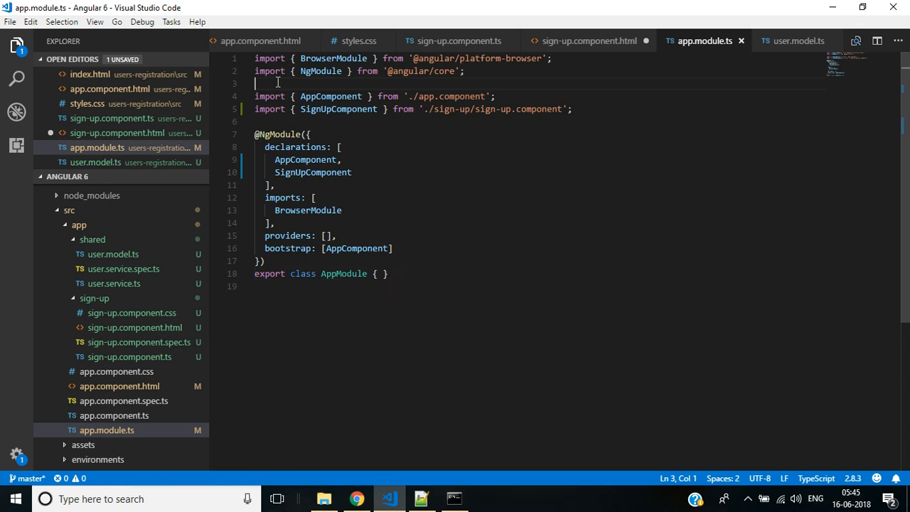
type("import {} from '@angul")
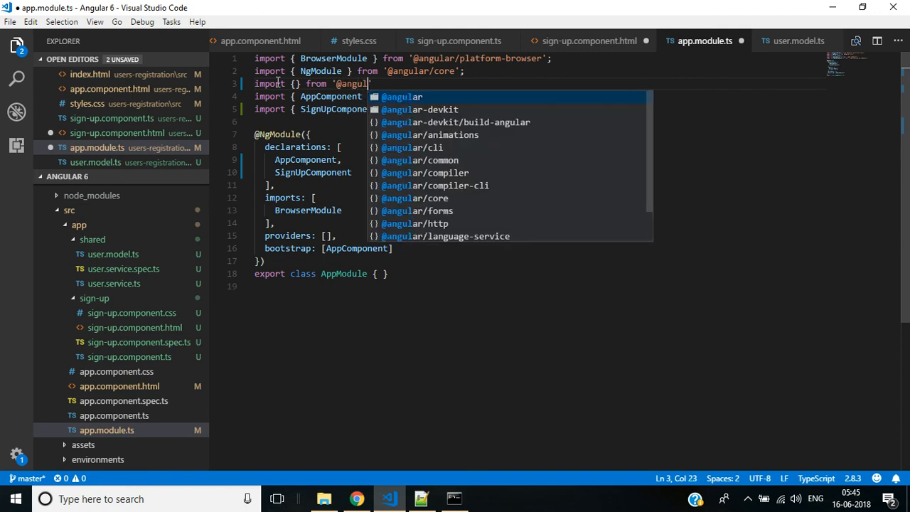
type("/")
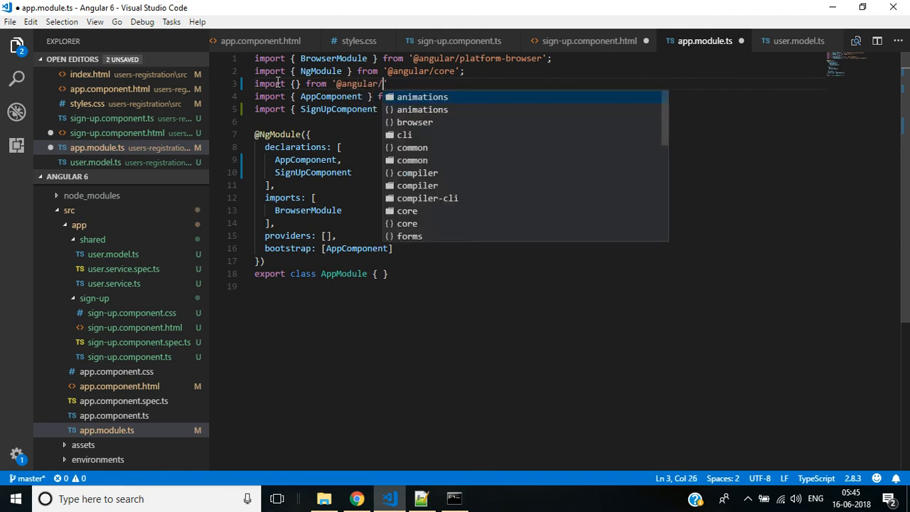
type("forms")
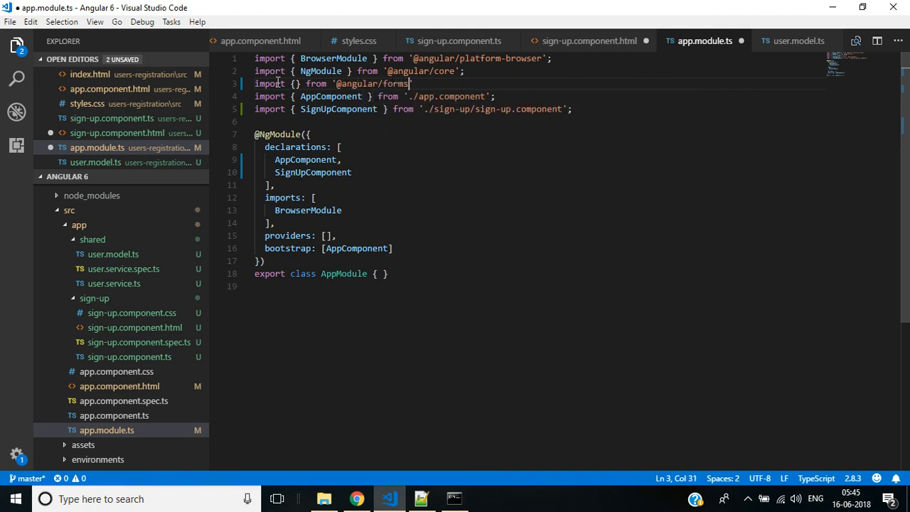
type(";")
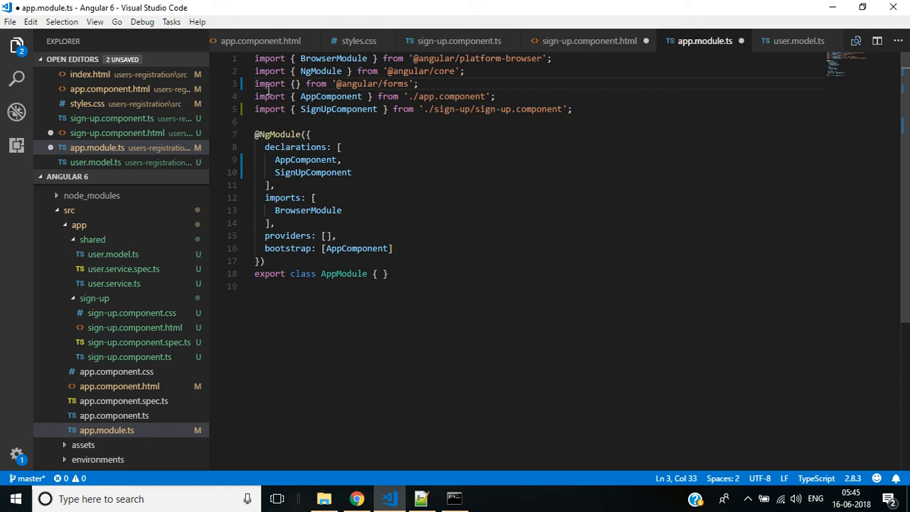
type("f")
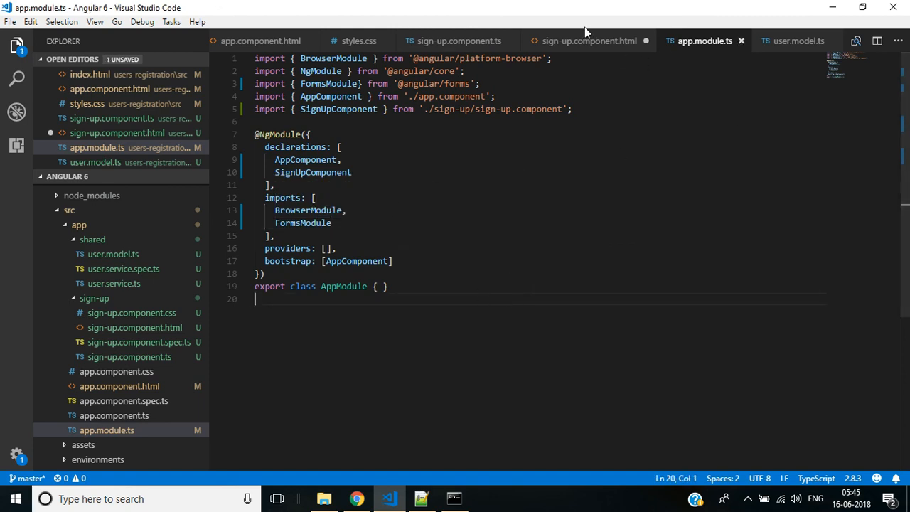
Switch to Chrome's UsersRegistration tab to view the form at localhost:4200.
left_click(590, 40)
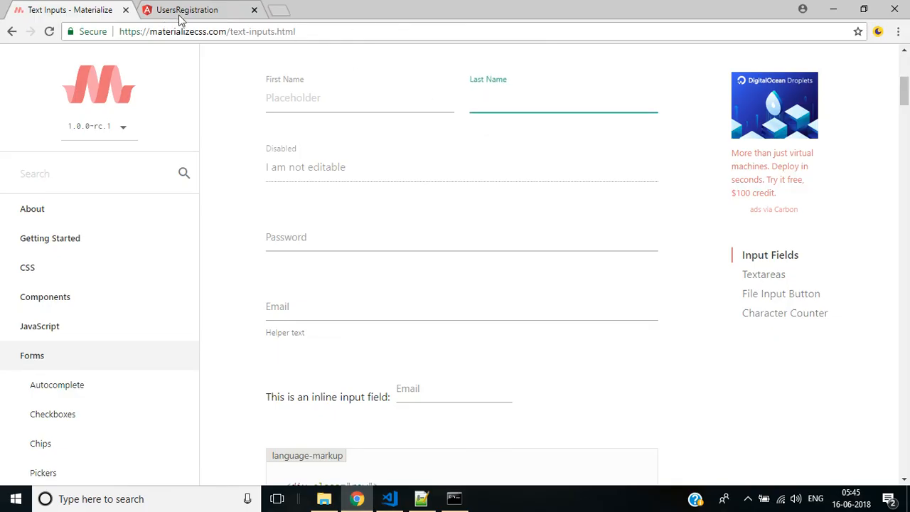
left_click(187, 9)
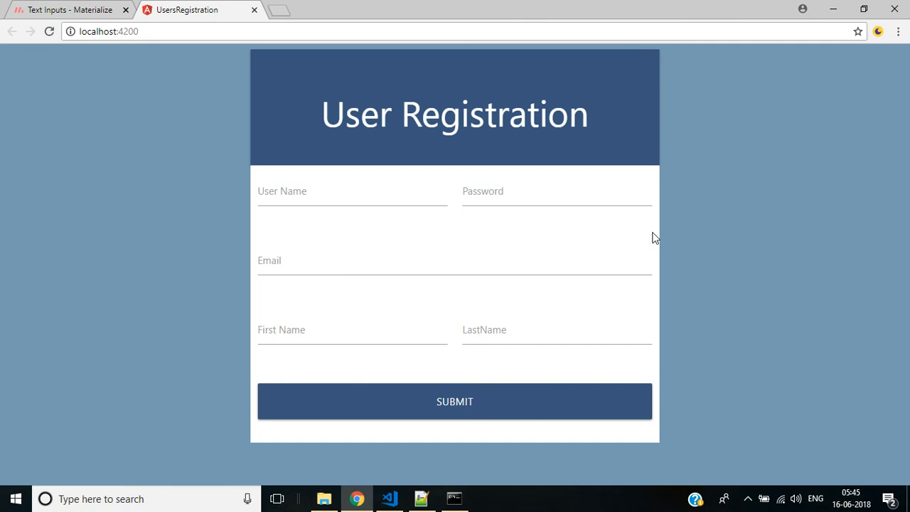
mouse_move(466, 205)
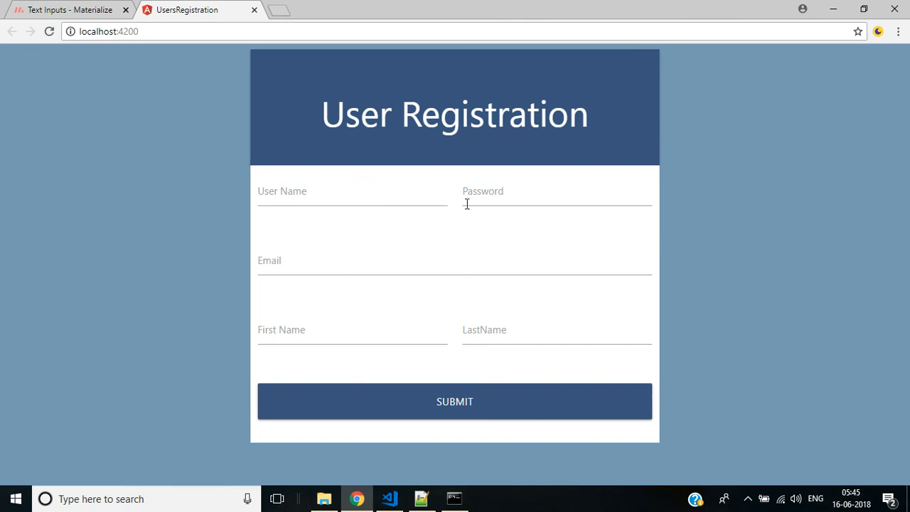
mouse_move(604, 320)
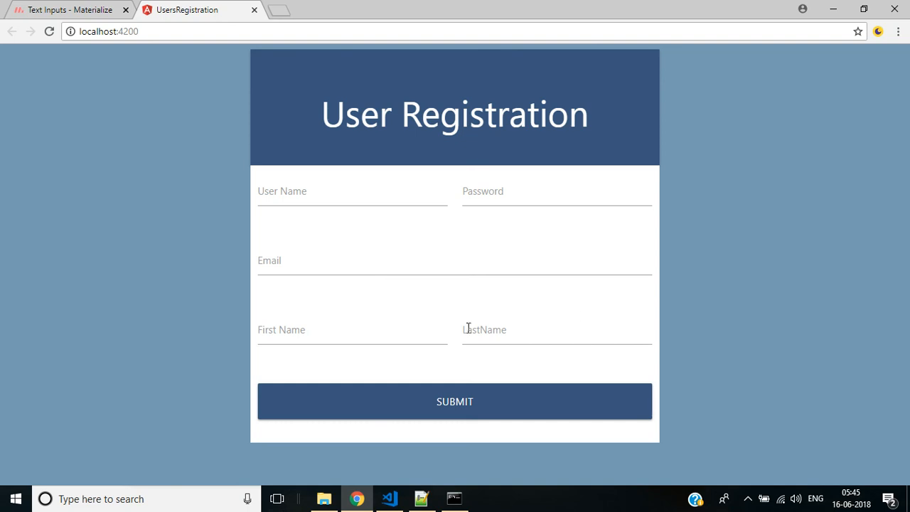
mouse_move(666, 362)
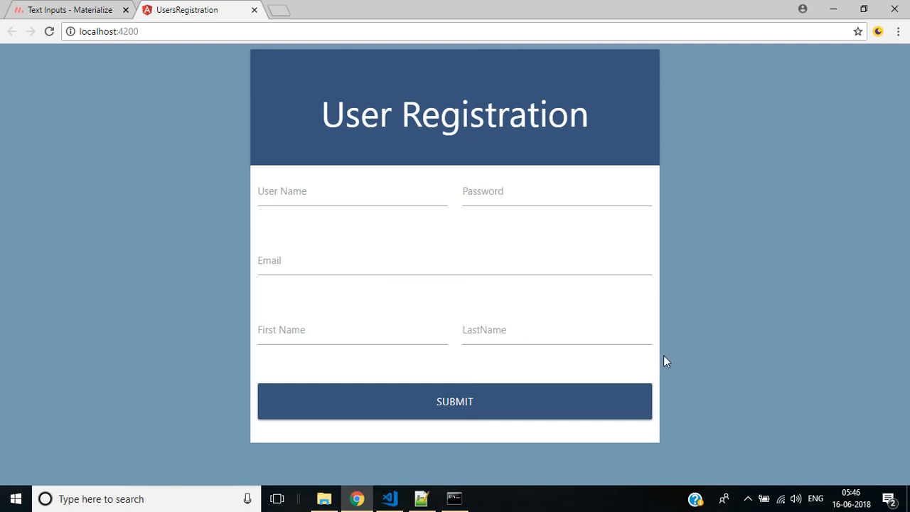
mouse_move(515, 179)
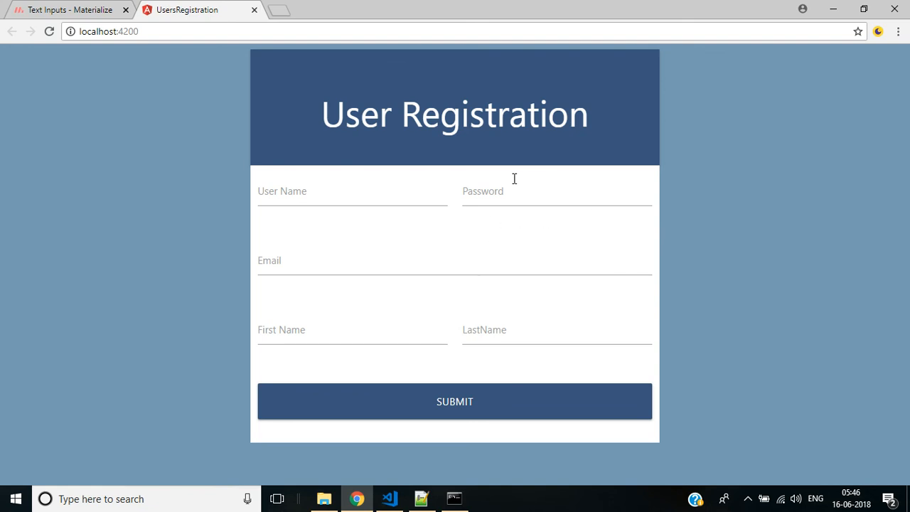
mouse_move(731, 324)
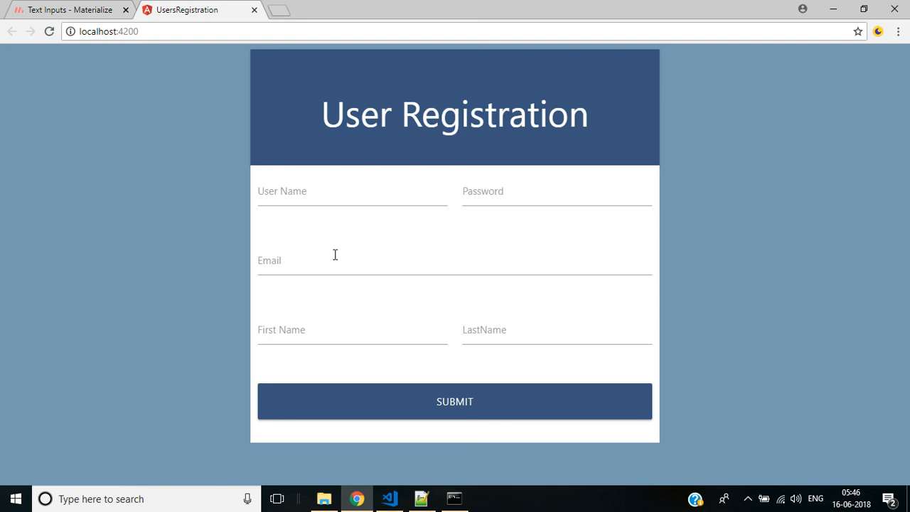
mouse_move(432, 305)
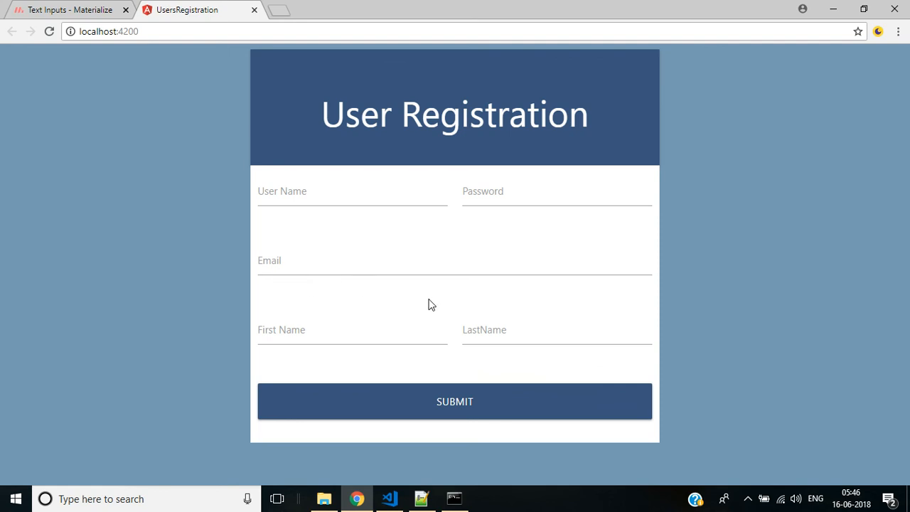
mouse_move(708, 330)
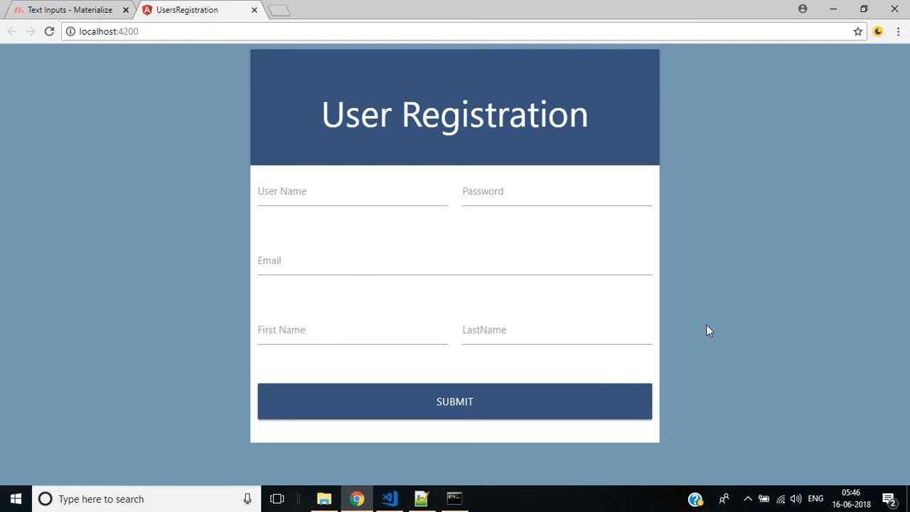